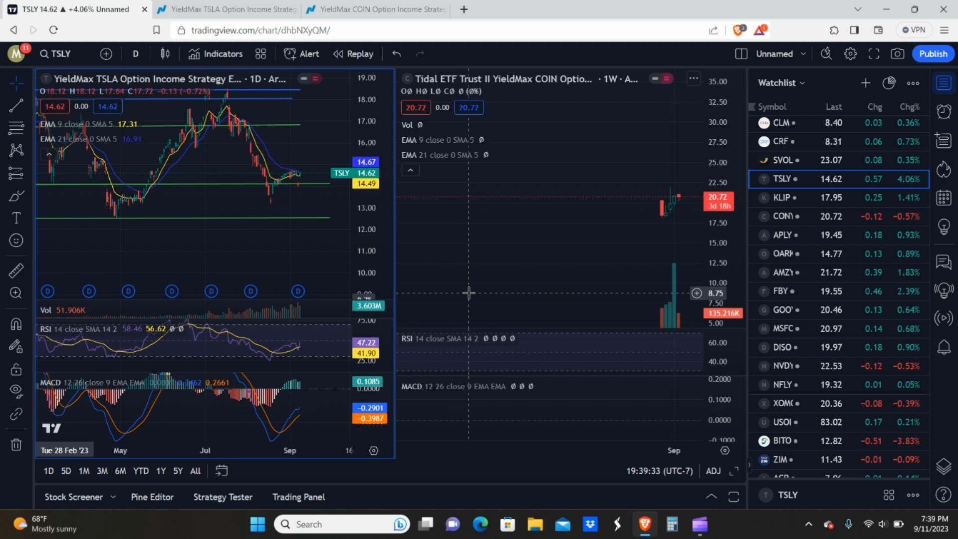
{"action": "mouse_move", "coordinate": [489, 191]}
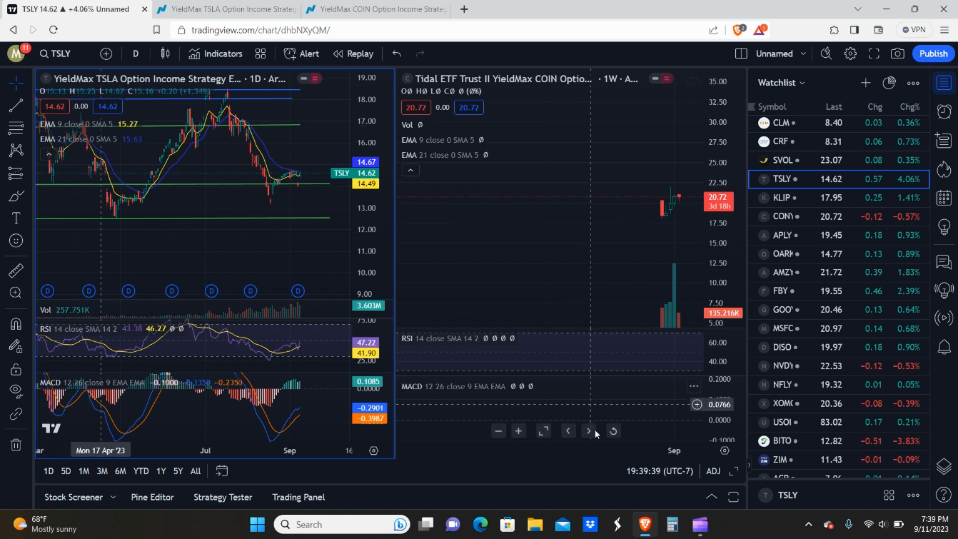
Step: Activate the CONY weekly chart, then switch back to the TSLY daily chart
{"action": "left_click", "coordinate": [788, 216]}
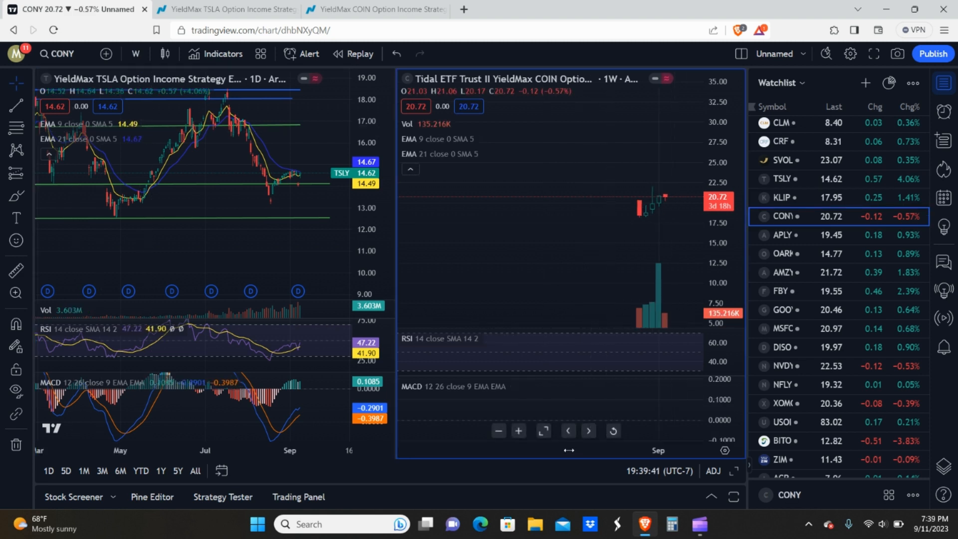
{"action": "mouse_move", "coordinate": [205, 267]}
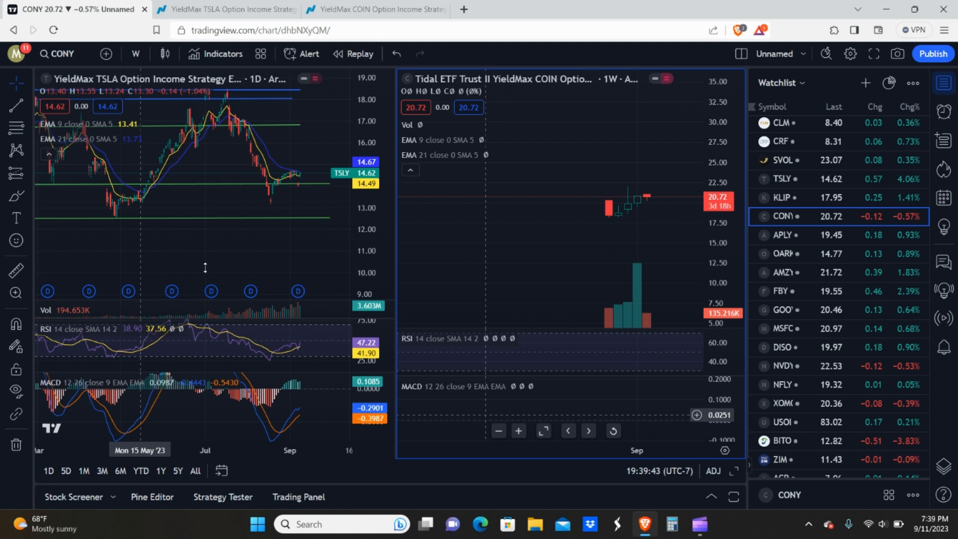
{"action": "left_click", "coordinate": [780, 178]}
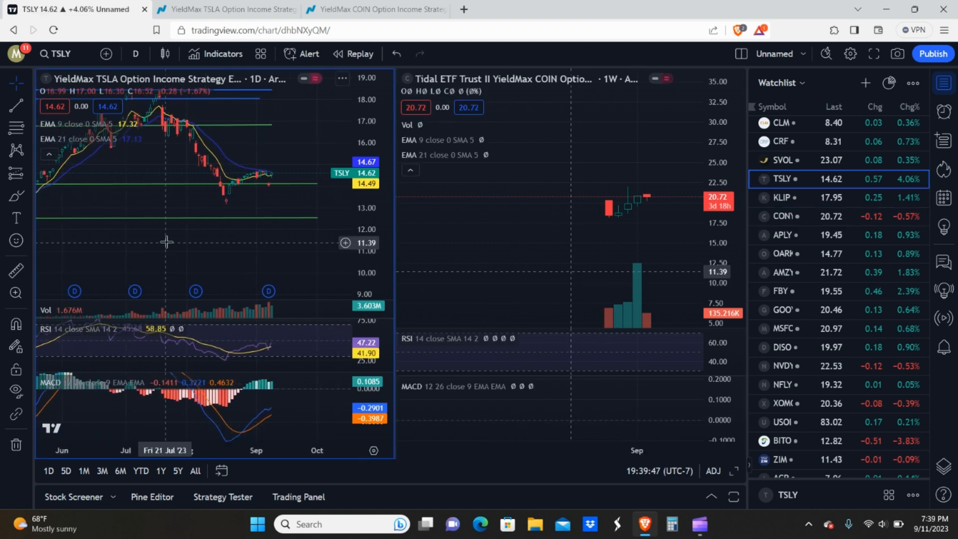
{"action": "mouse_move", "coordinate": [555, 201]}
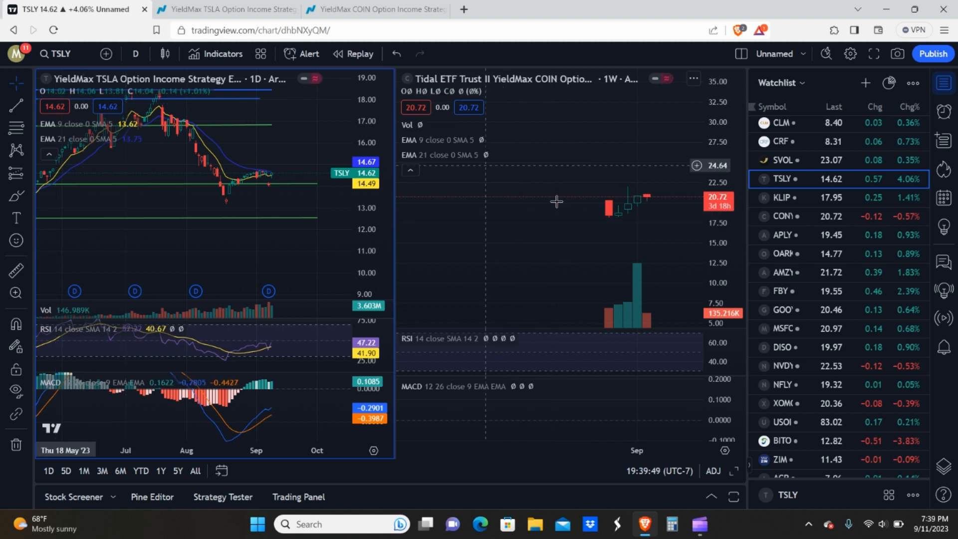
{"action": "mouse_move", "coordinate": [616, 220]}
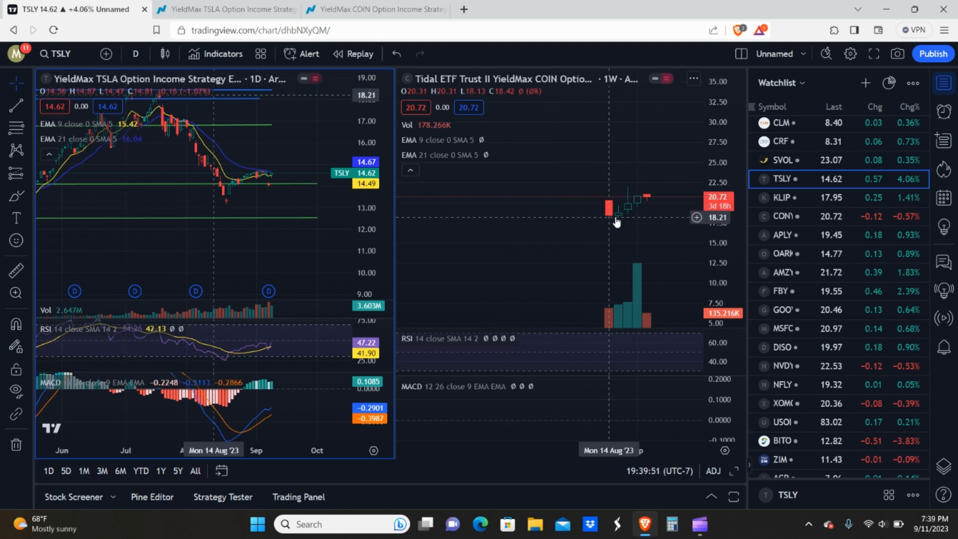
{"action": "mouse_move", "coordinate": [644, 199]}
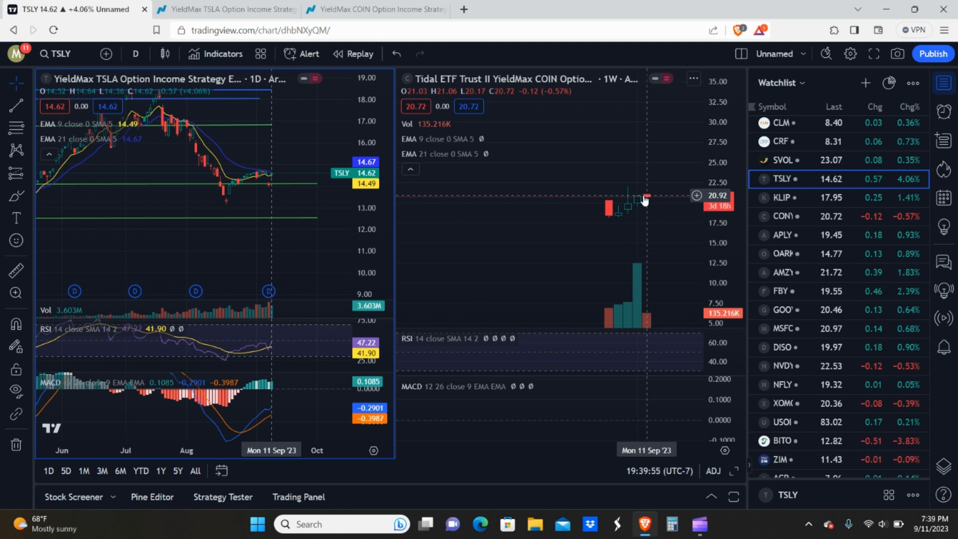
{"action": "mouse_move", "coordinate": [640, 201]}
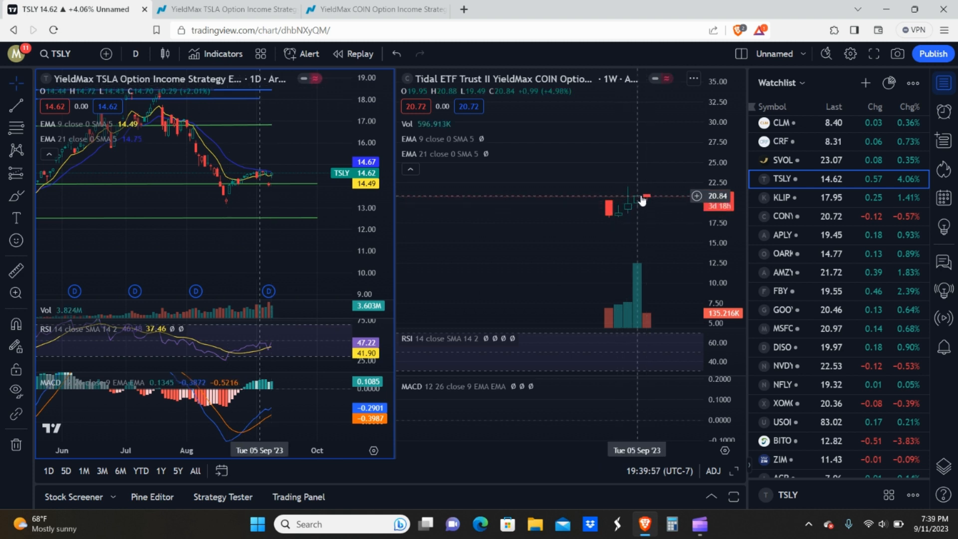
{"action": "mouse_move", "coordinate": [617, 219]}
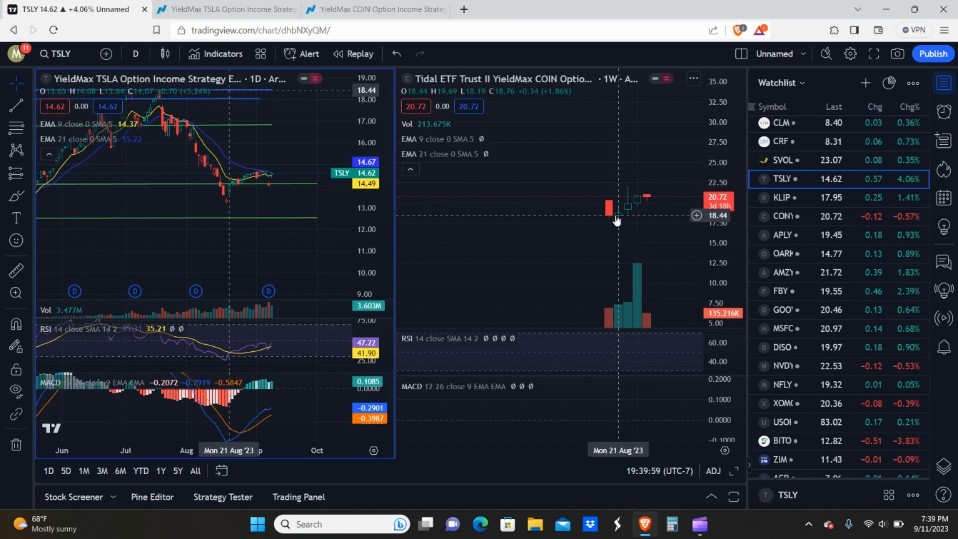
{"action": "mouse_move", "coordinate": [645, 198]}
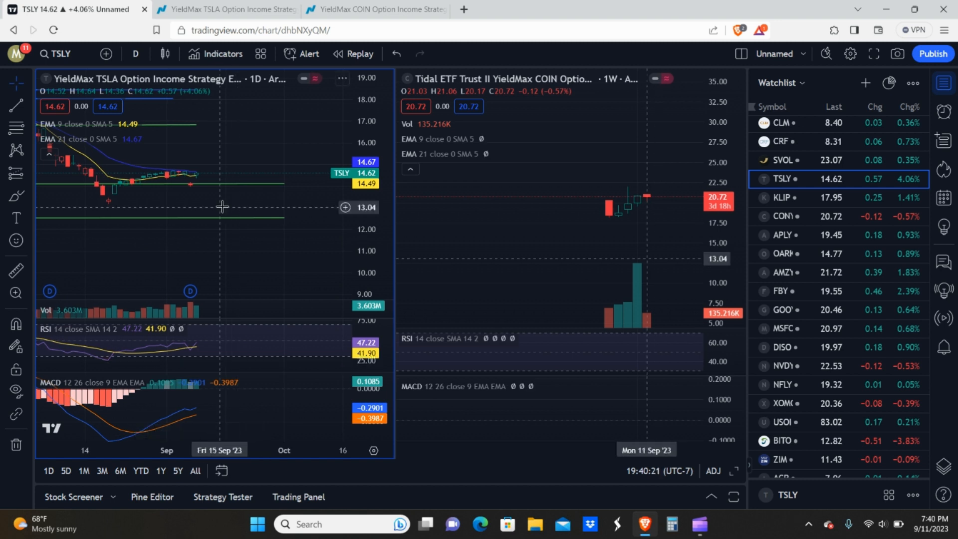
{"action": "mouse_move", "coordinate": [201, 185]}
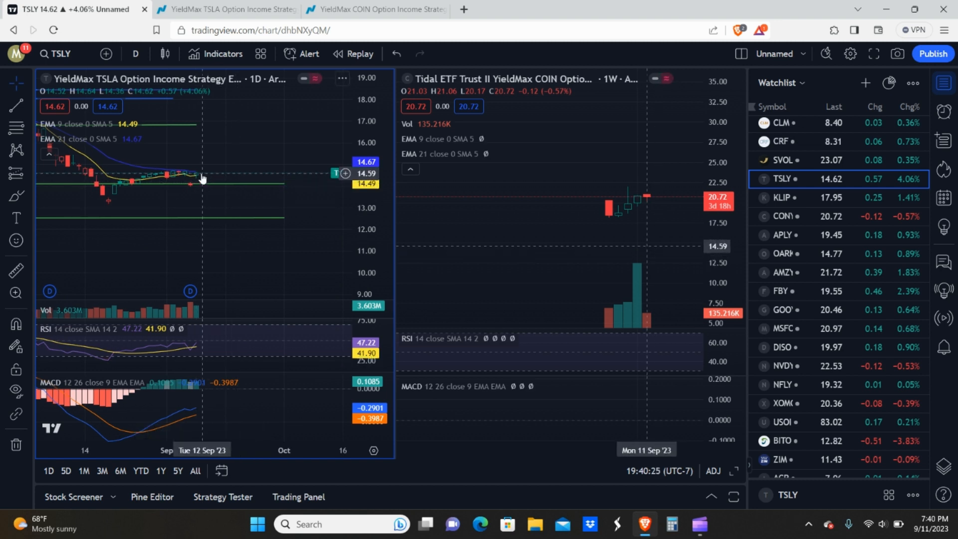
{"action": "mouse_move", "coordinate": [198, 178]}
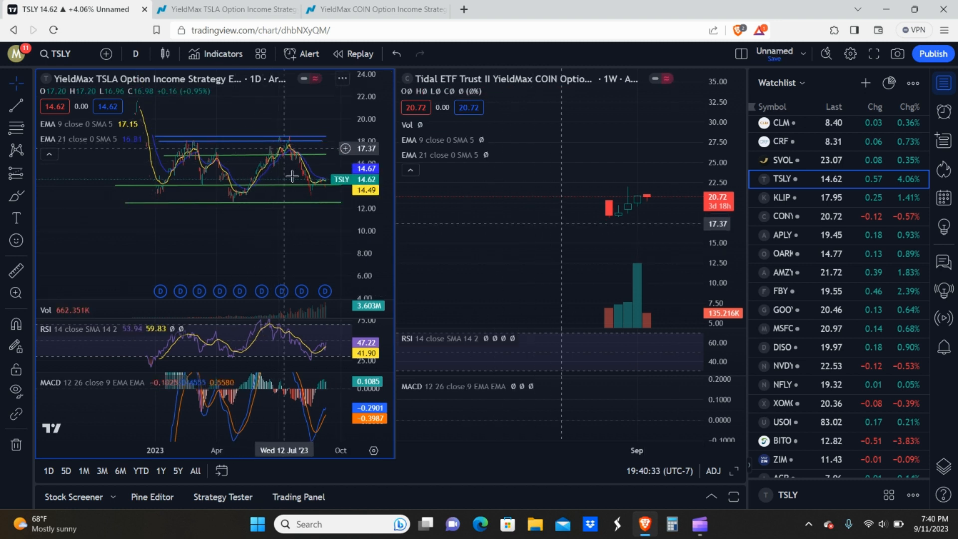
{"action": "mouse_move", "coordinate": [193, 150]}
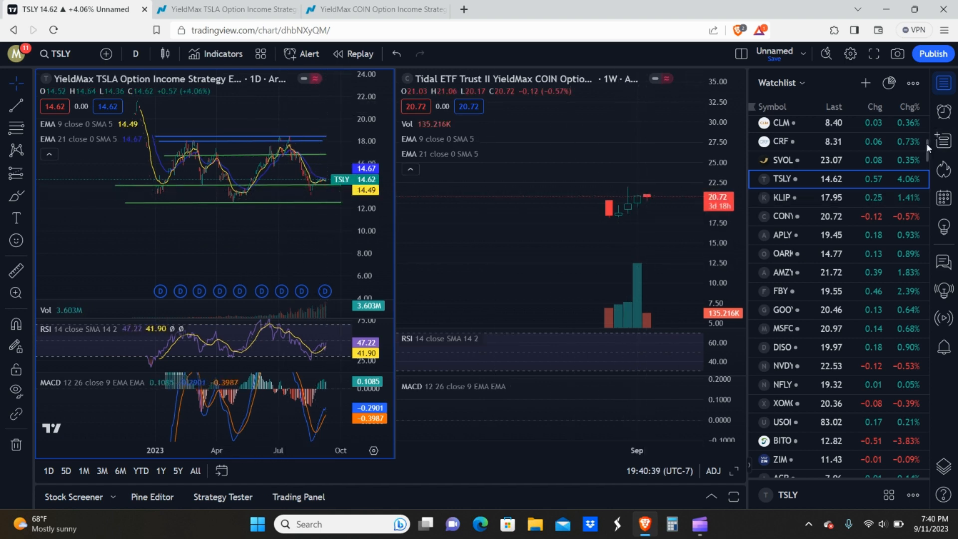
Step: Scroll down the watchlist to reach the TSLA entry
{"action": "scroll", "scroll_direction": "down", "scroll_amount": 3}
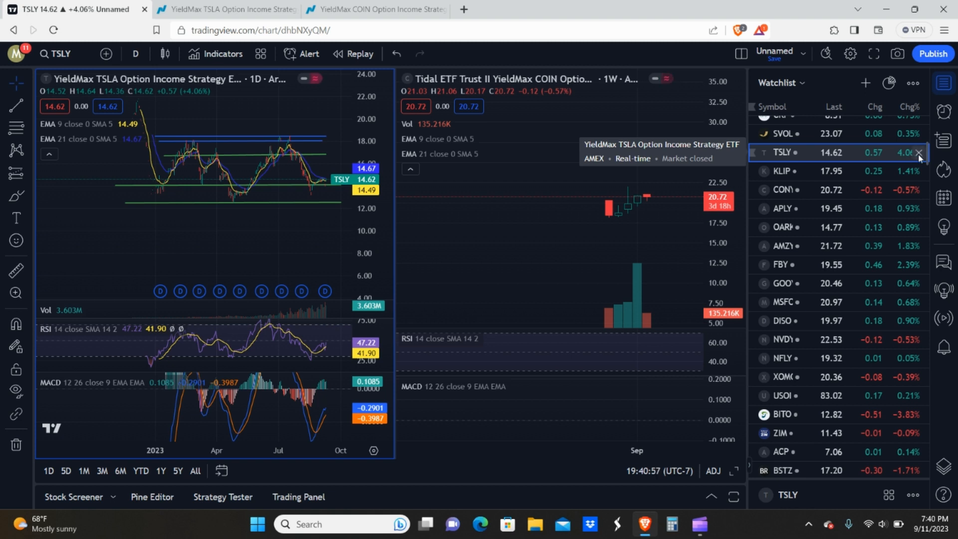
{"action": "scroll", "scroll_direction": "down", "scroll_amount": 3}
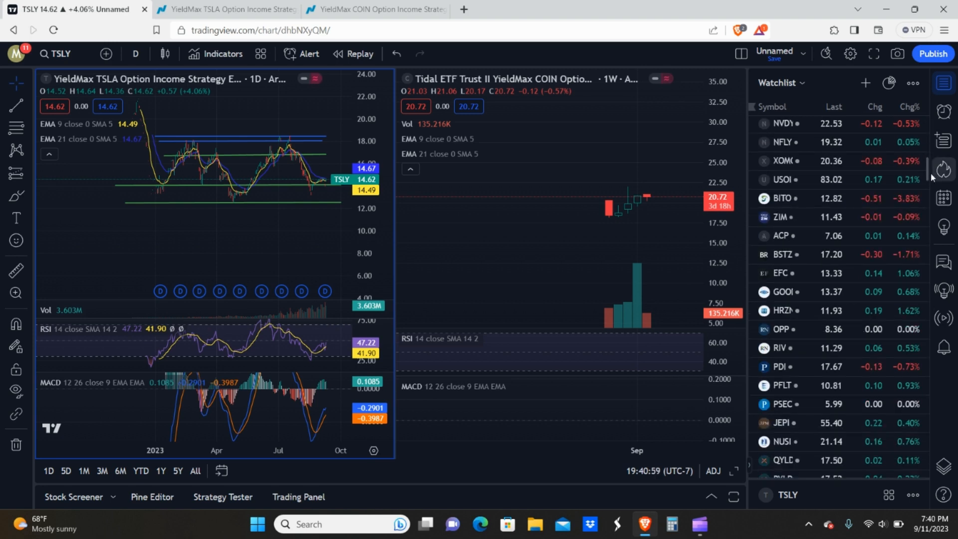
{"action": "scroll", "scroll_direction": "down", "scroll_amount": 3}
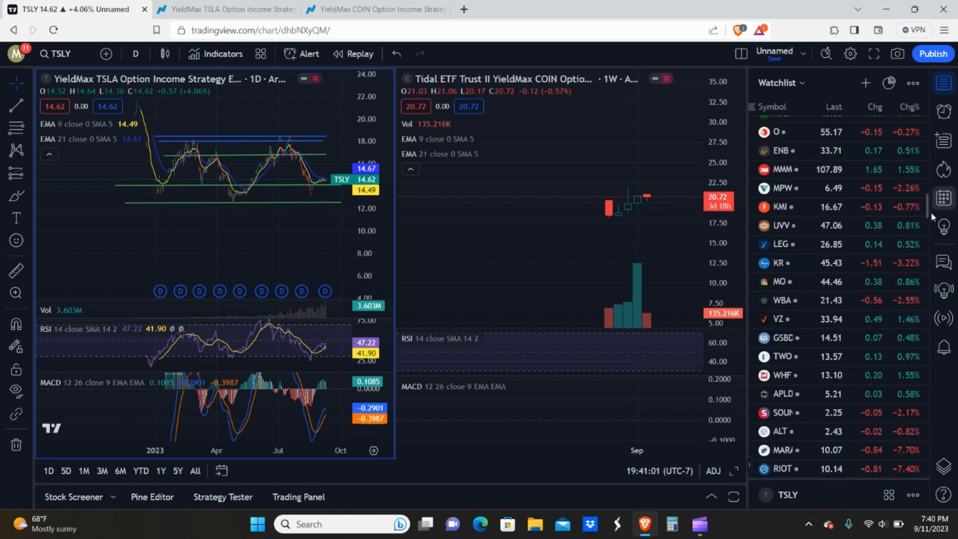
{"action": "scroll", "scroll_direction": "down", "scroll_amount": 3}
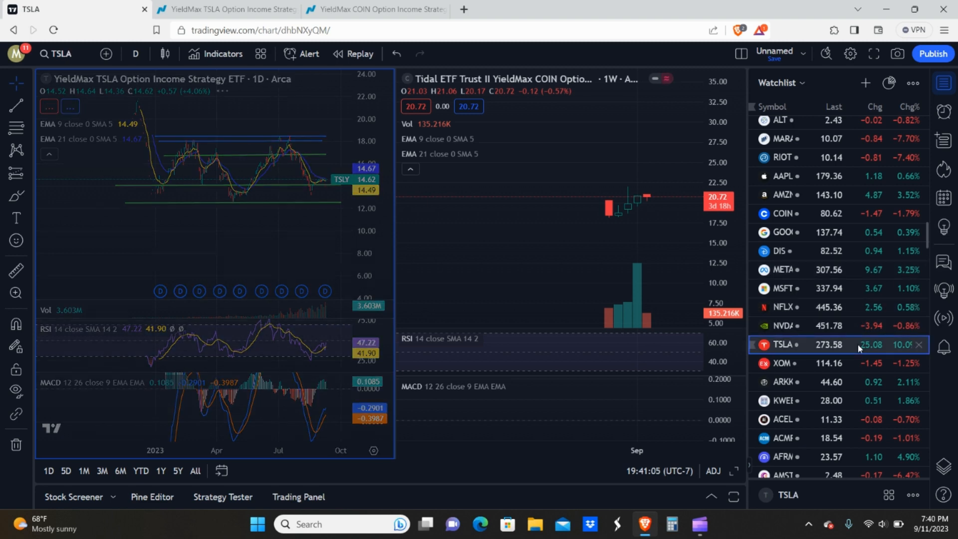
Step: Load TSLA from the watchlist into the left daily chart
{"action": "left_click", "coordinate": [781, 345]}
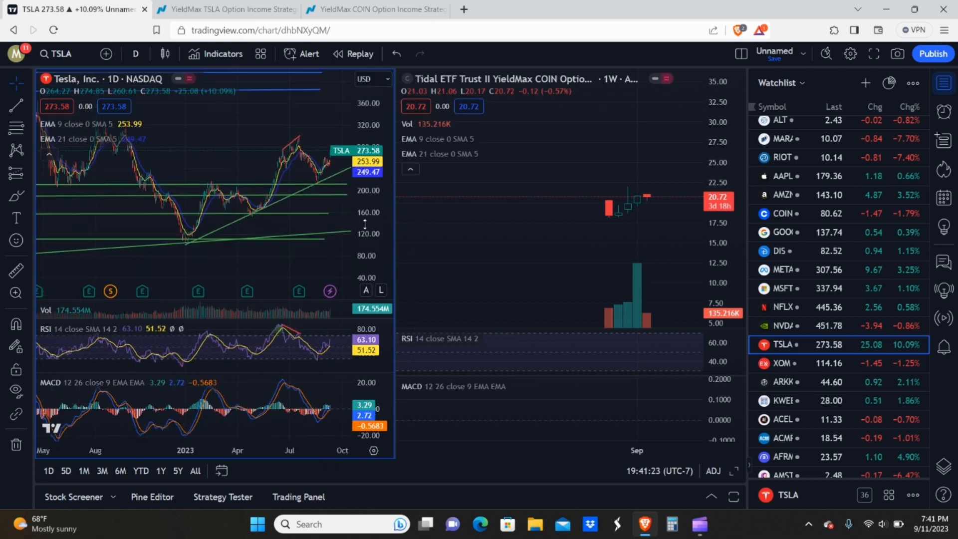
{"action": "mouse_move", "coordinate": [305, 147]}
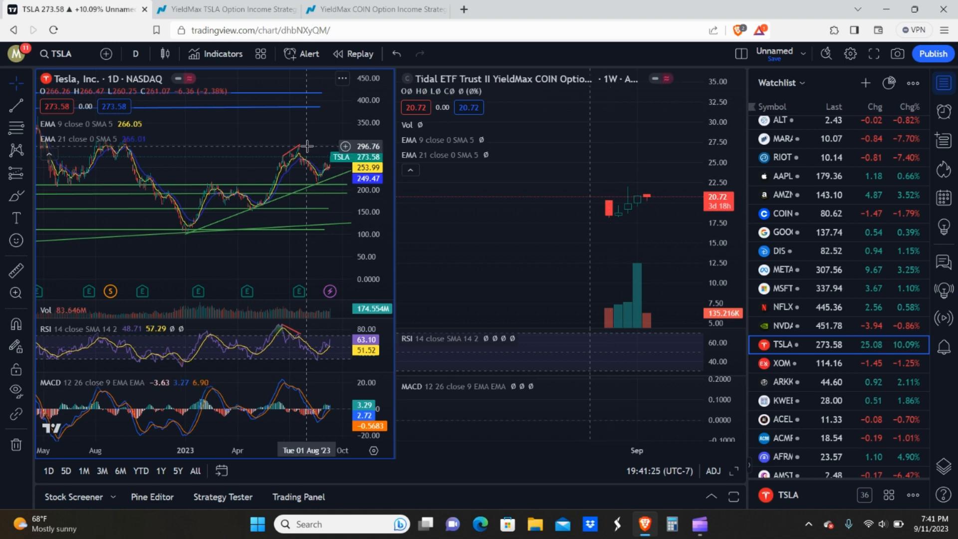
{"action": "mouse_move", "coordinate": [293, 141]}
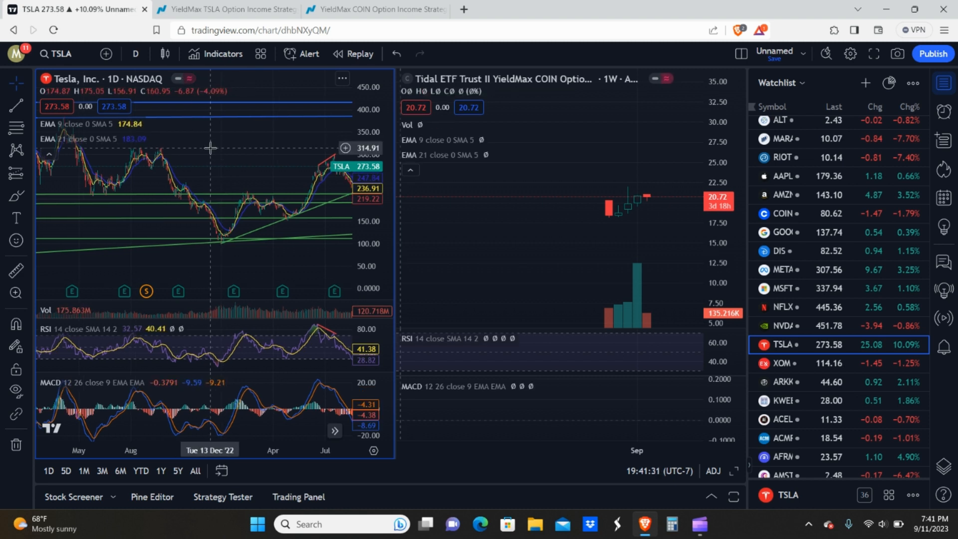
{"action": "mouse_move", "coordinate": [210, 154]}
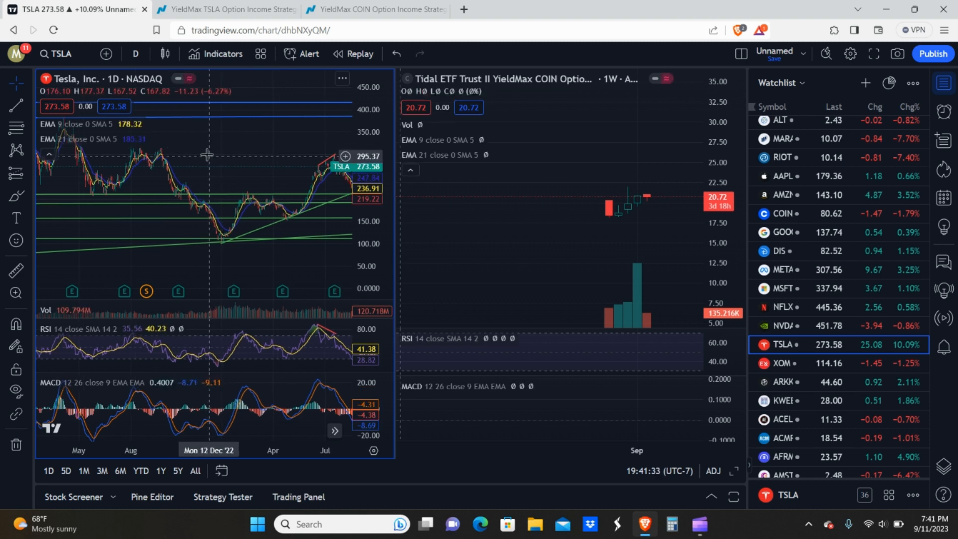
{"action": "mouse_move", "coordinate": [207, 154]}
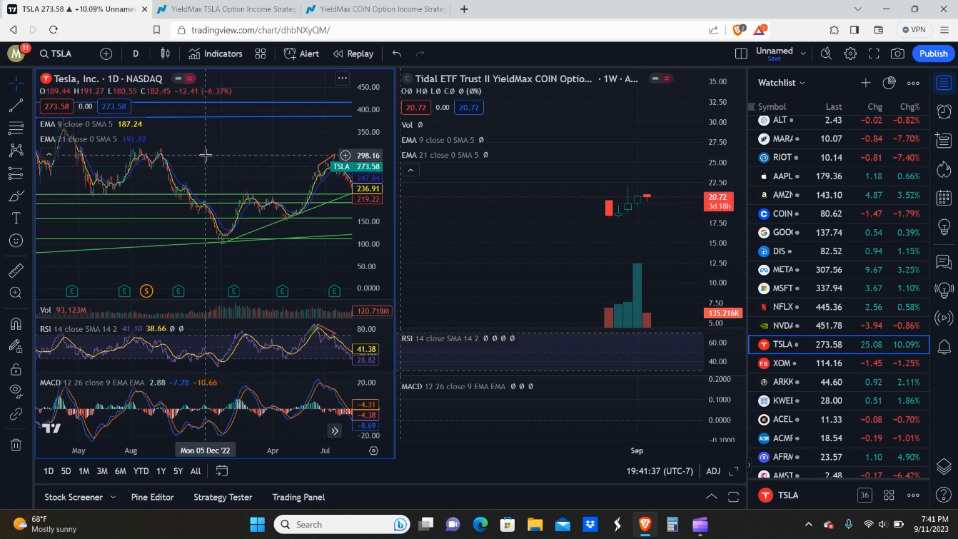
{"action": "mouse_move", "coordinate": [194, 148]}
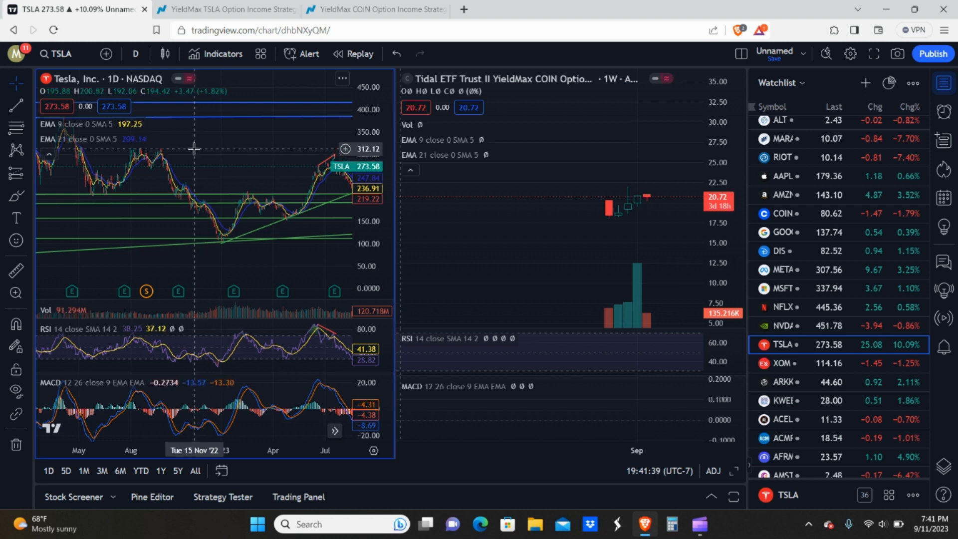
{"action": "mouse_move", "coordinate": [242, 468]}
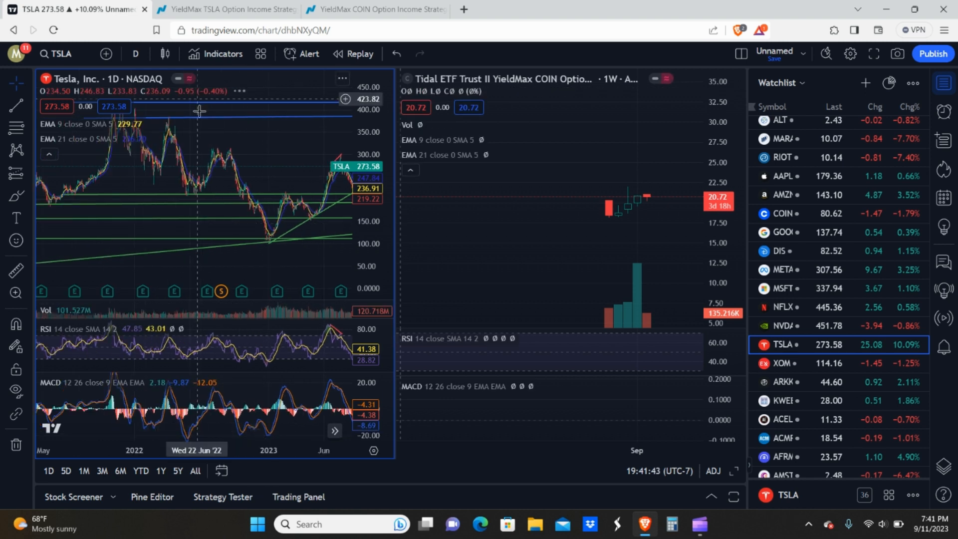
{"action": "mouse_move", "coordinate": [195, 115]}
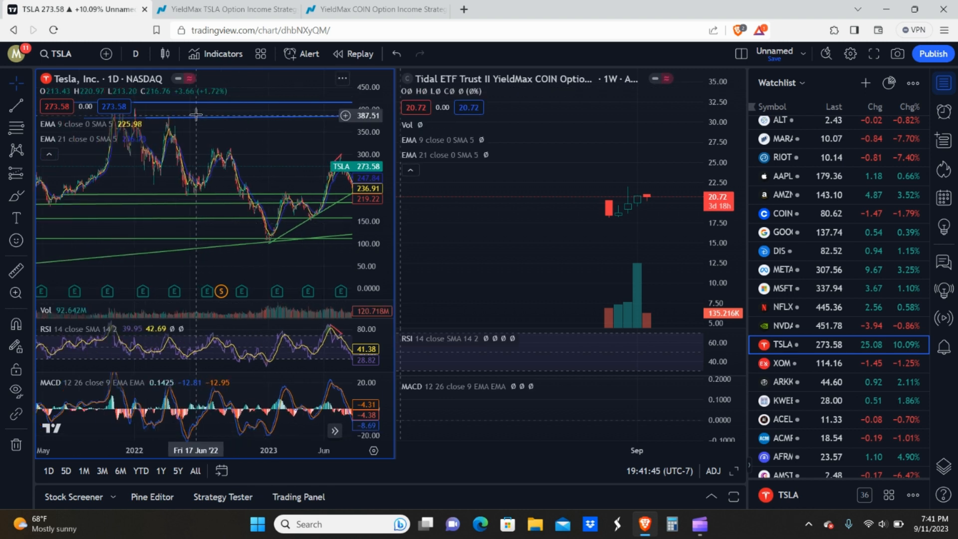
{"action": "mouse_move", "coordinate": [274, 231]}
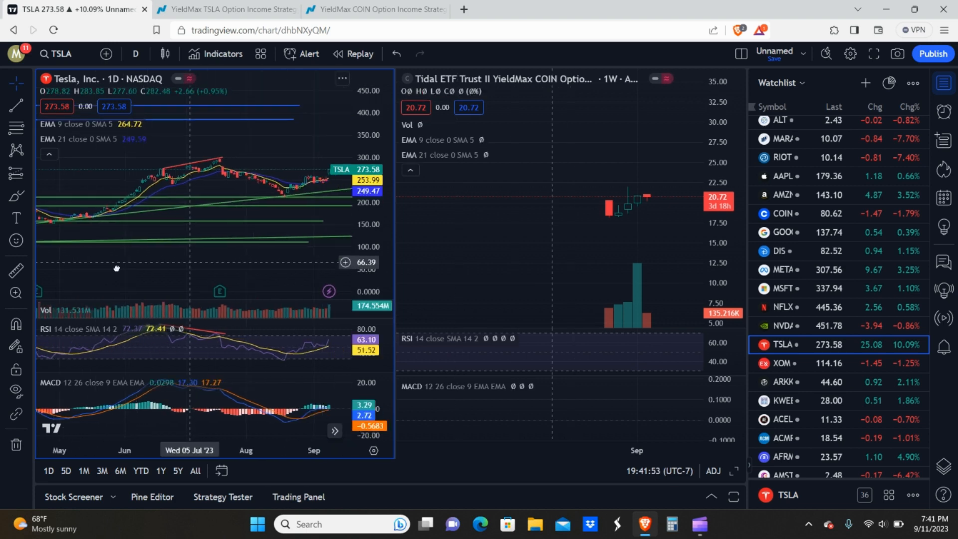
{"action": "left_click", "coordinate": [164, 430]}
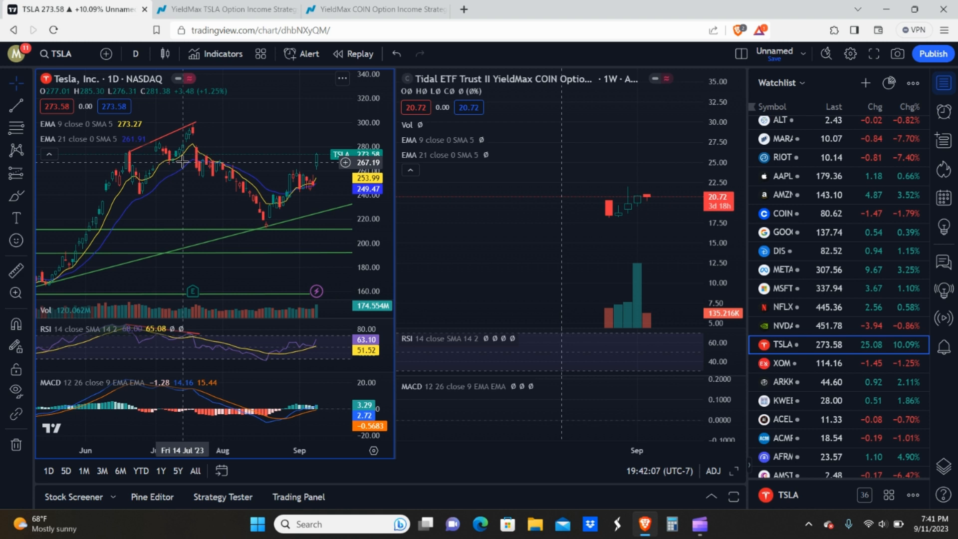
{"action": "mouse_move", "coordinate": [256, 175]}
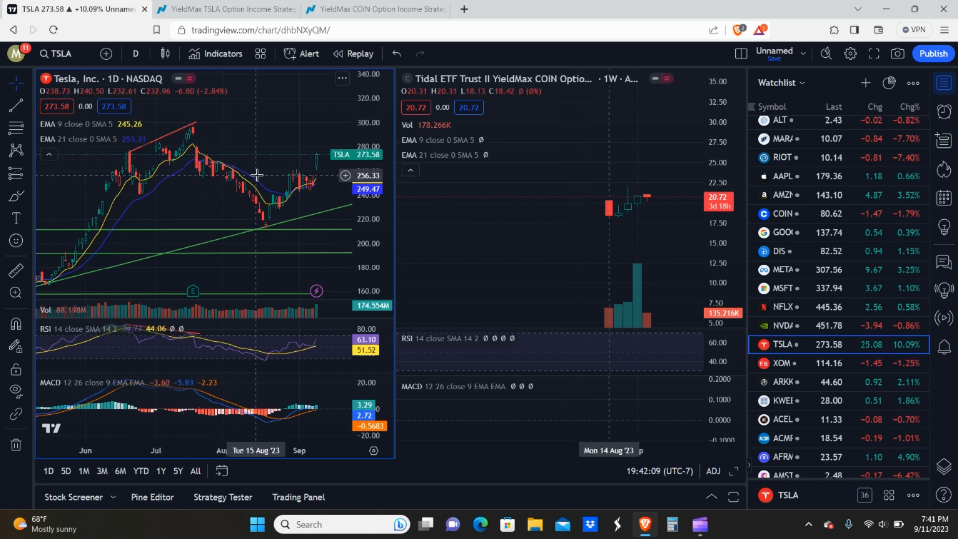
{"action": "mouse_move", "coordinate": [302, 182]}
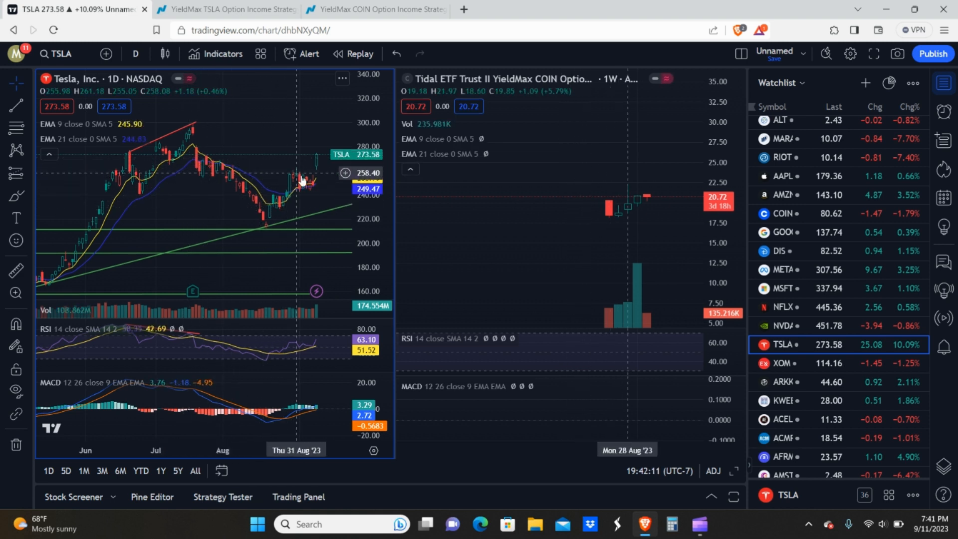
{"action": "mouse_move", "coordinate": [316, 136]}
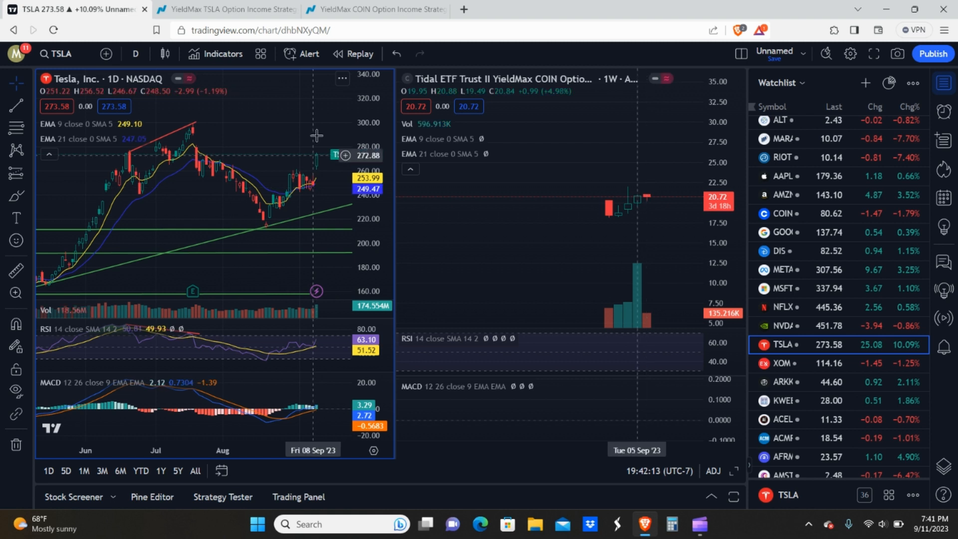
{"action": "mouse_move", "coordinate": [299, 189]}
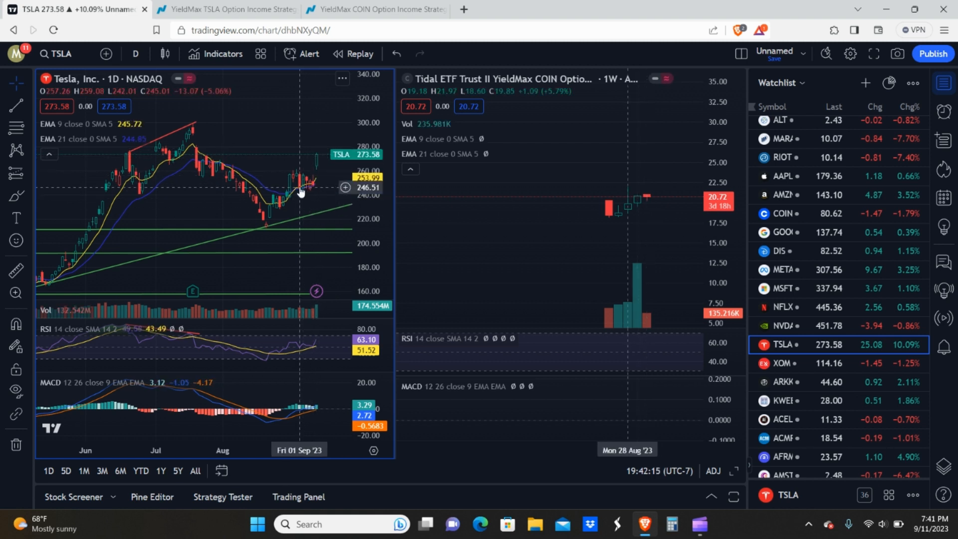
{"action": "mouse_move", "coordinate": [304, 178]}
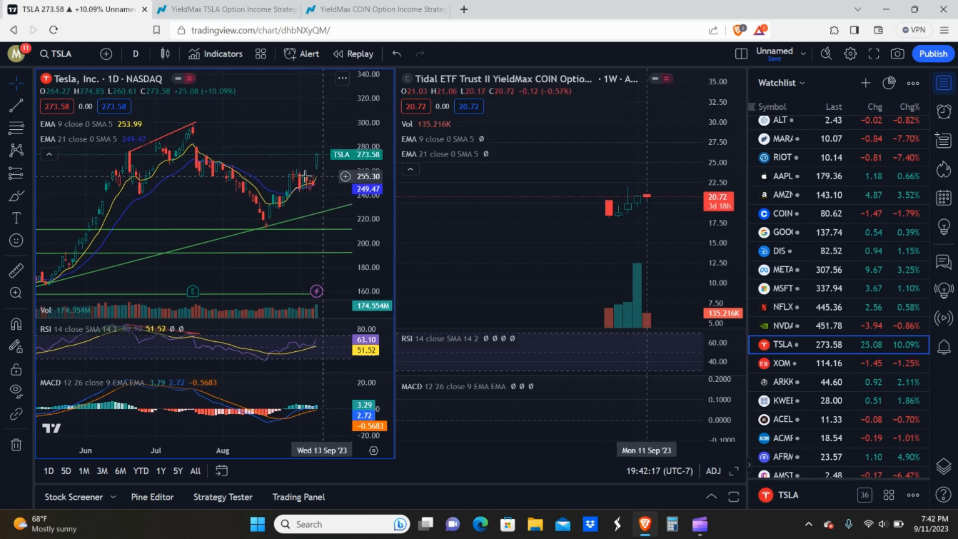
{"action": "mouse_move", "coordinate": [225, 130]}
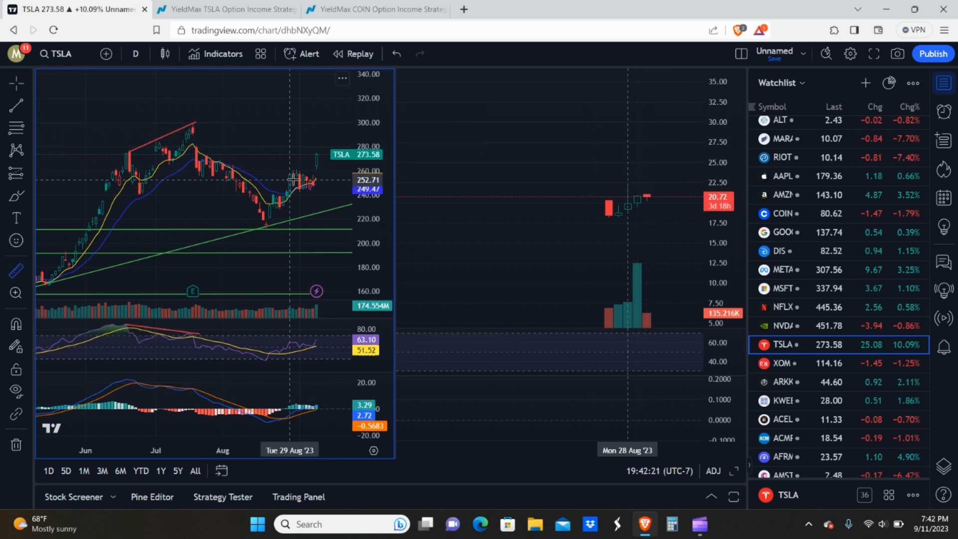
{"action": "mouse_move", "coordinate": [315, 181]}
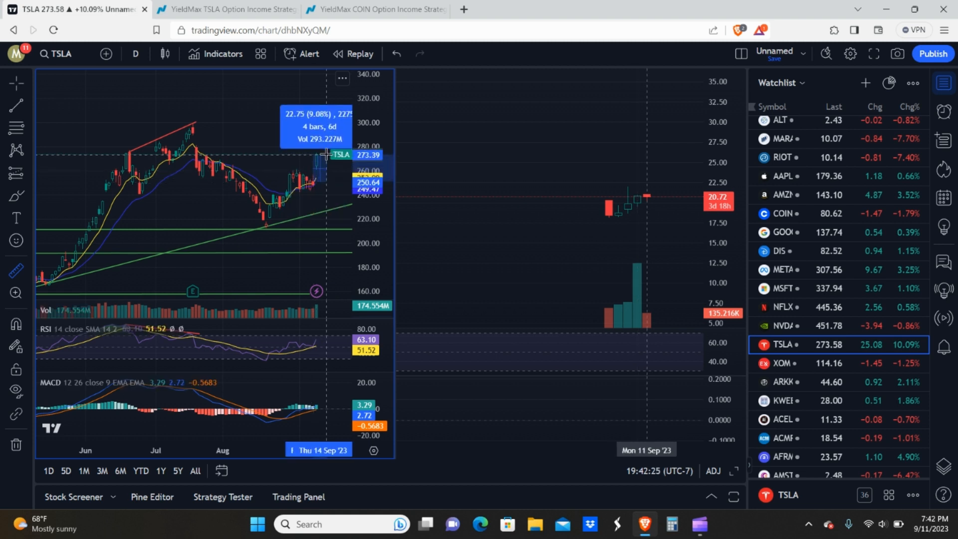
{"action": "mouse_move", "coordinate": [326, 153]}
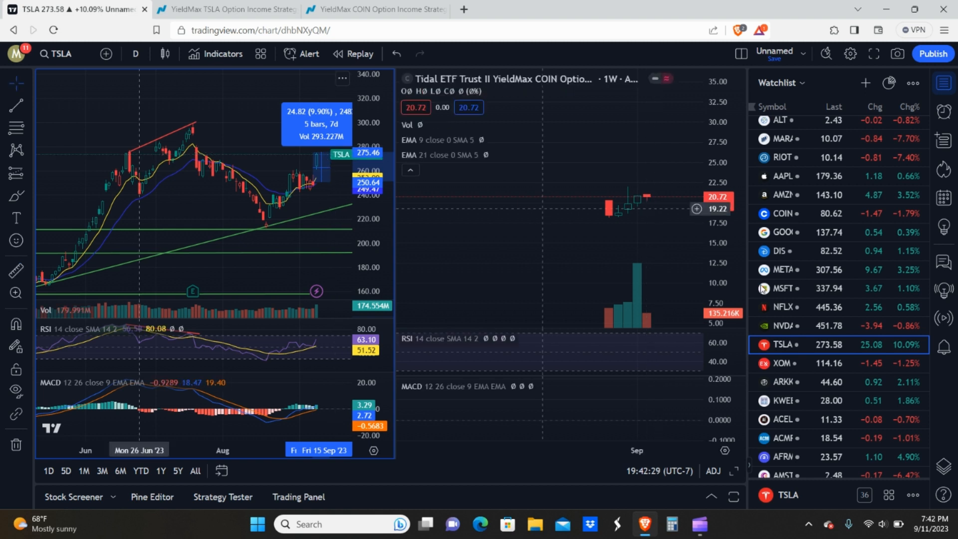
{"action": "mouse_move", "coordinate": [243, 147]}
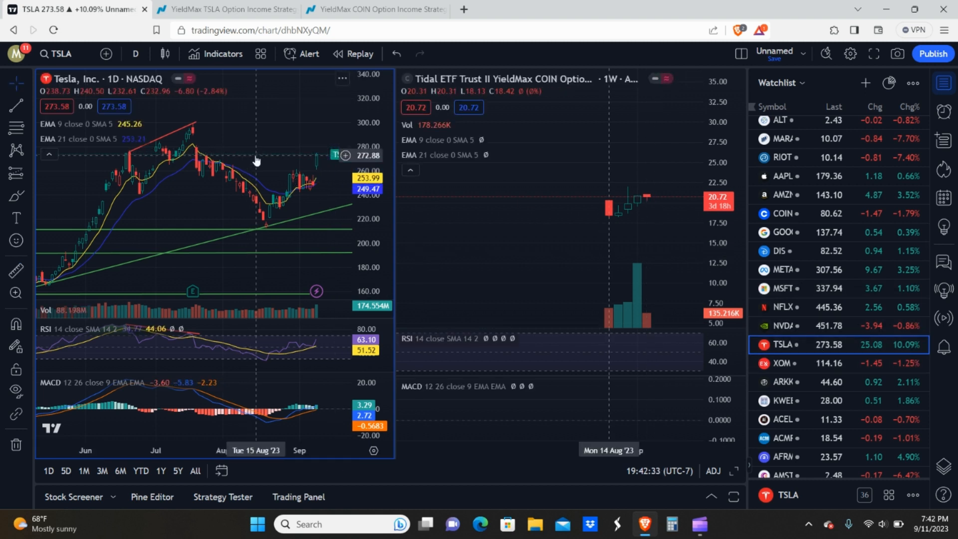
{"action": "mouse_move", "coordinate": [306, 150]}
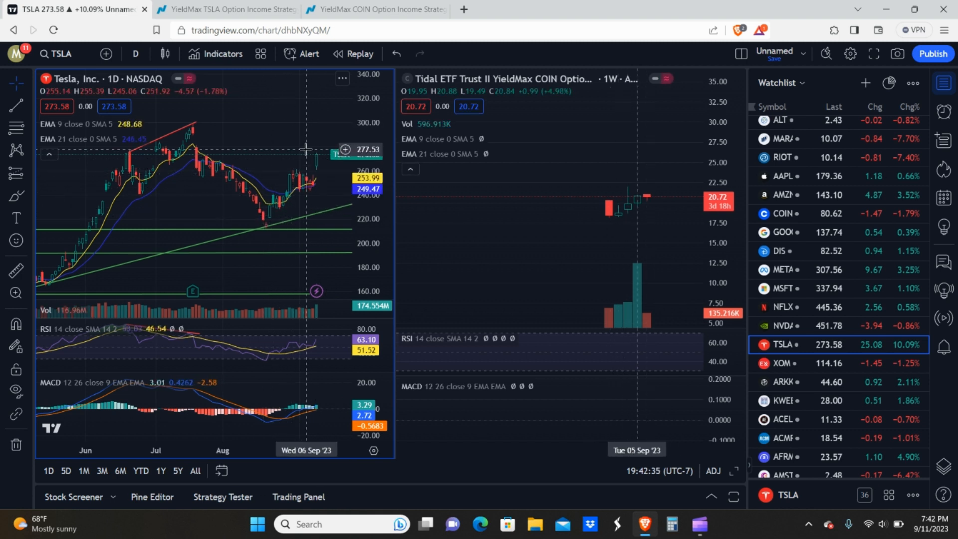
{"action": "mouse_move", "coordinate": [305, 153]}
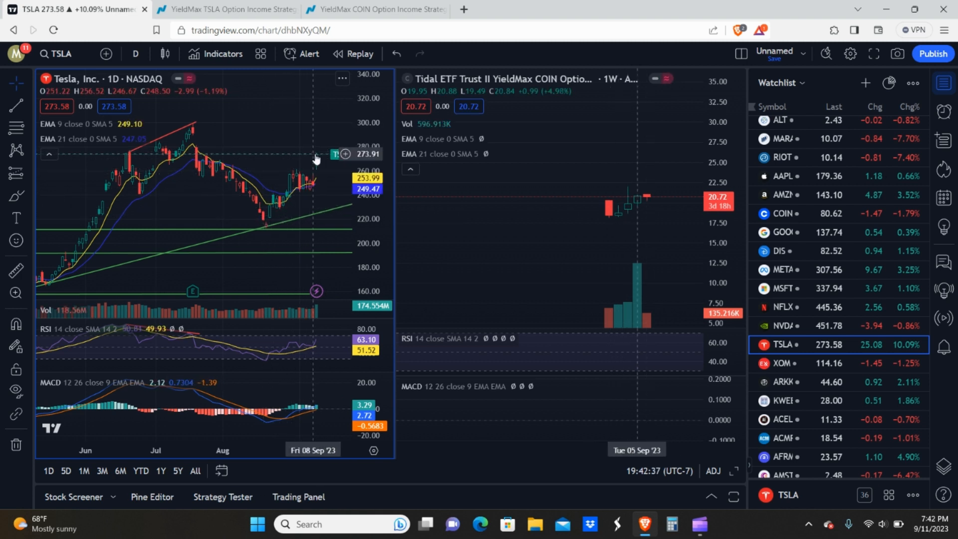
{"action": "mouse_move", "coordinate": [205, 144]}
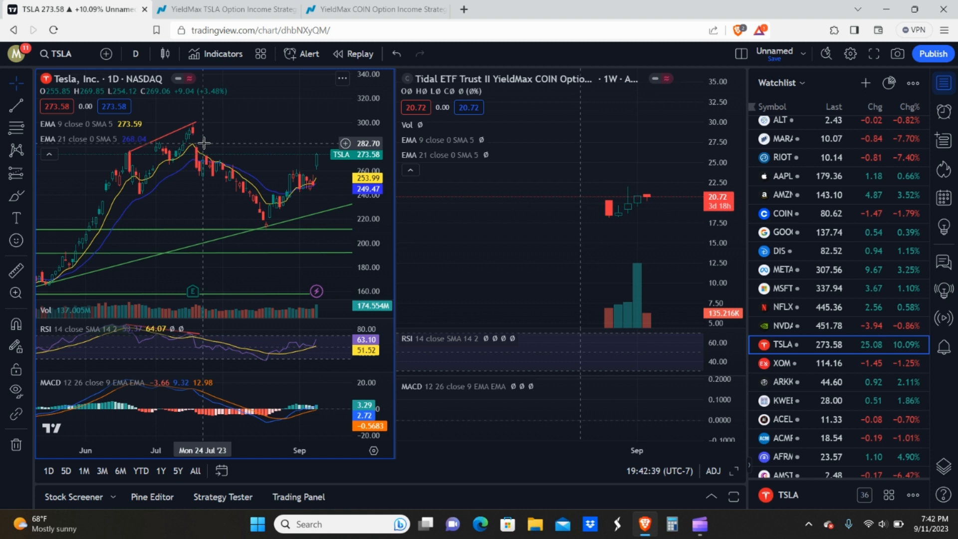
{"action": "mouse_move", "coordinate": [202, 143]}
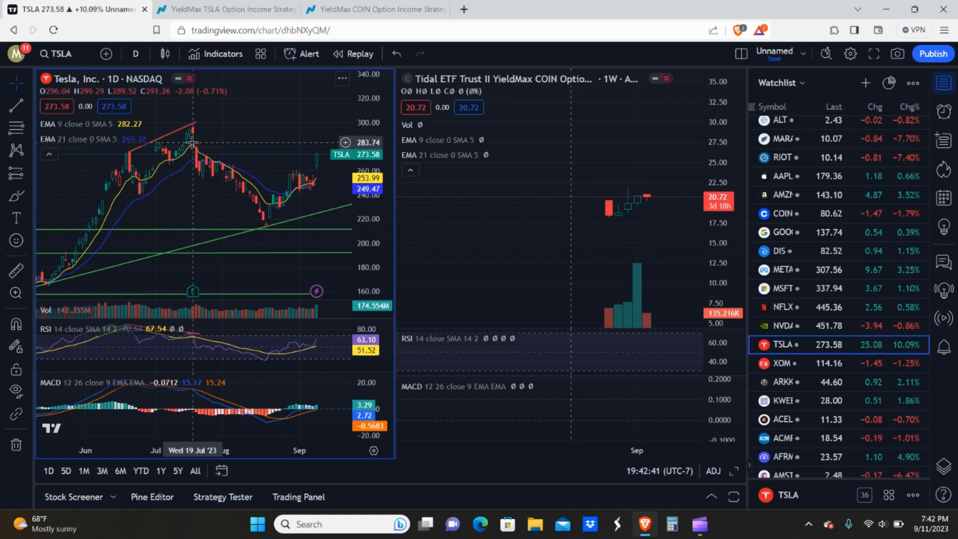
{"action": "mouse_move", "coordinate": [196, 137]}
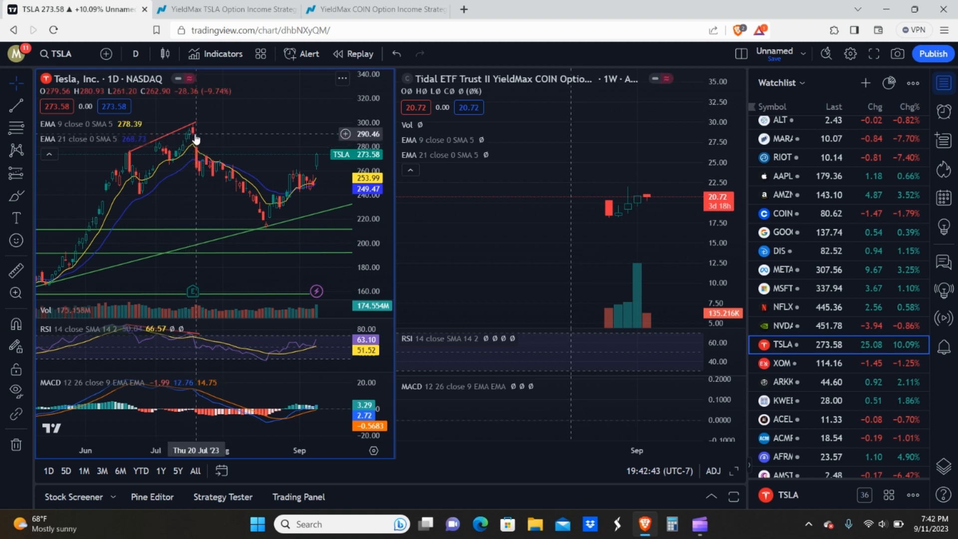
{"action": "mouse_move", "coordinate": [229, 129]}
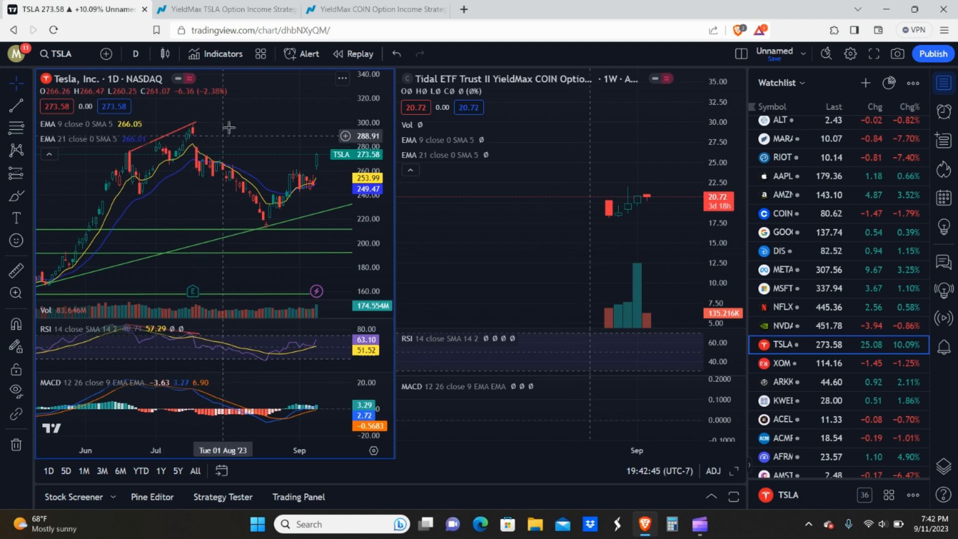
{"action": "mouse_move", "coordinate": [209, 147]}
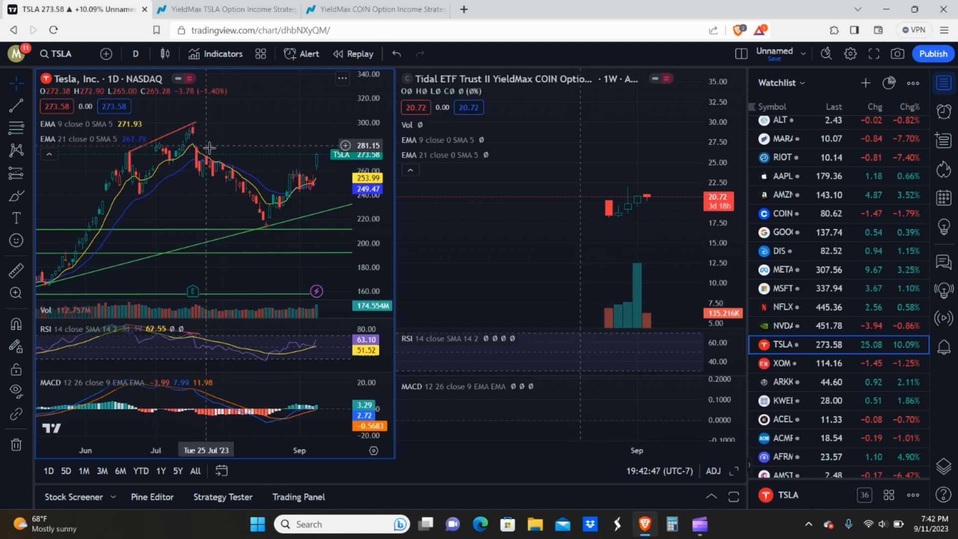
{"action": "mouse_move", "coordinate": [199, 137]}
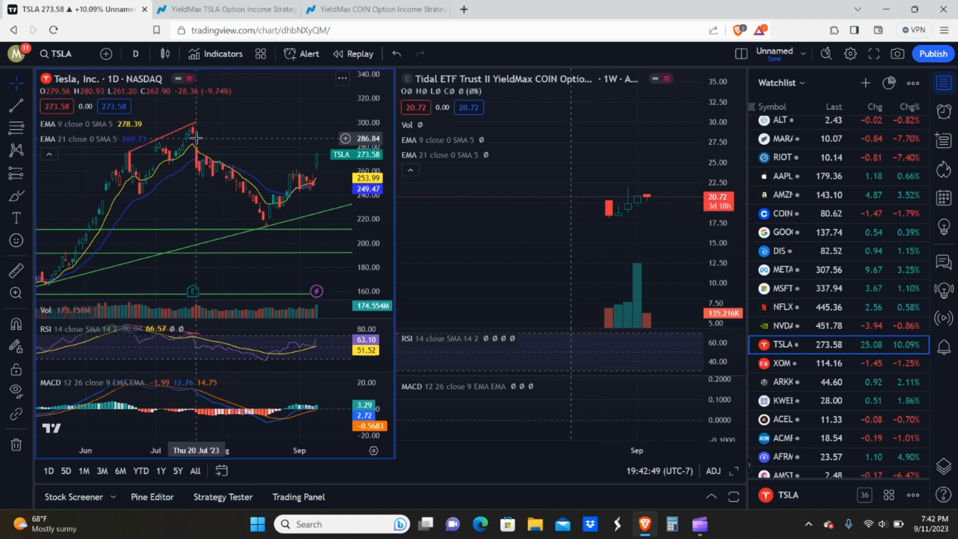
{"action": "mouse_move", "coordinate": [223, 144]}
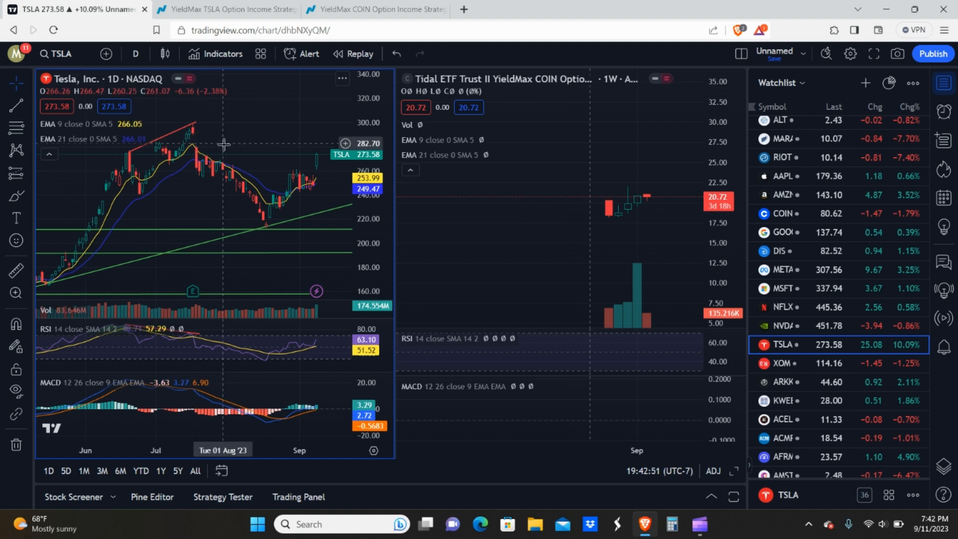
{"action": "mouse_move", "coordinate": [209, 145]}
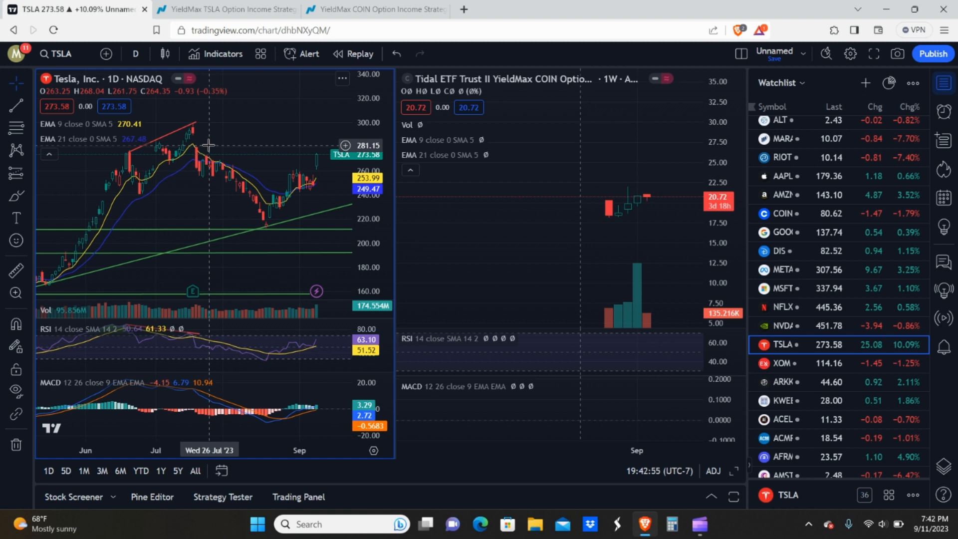
{"action": "mouse_move", "coordinate": [247, 131]}
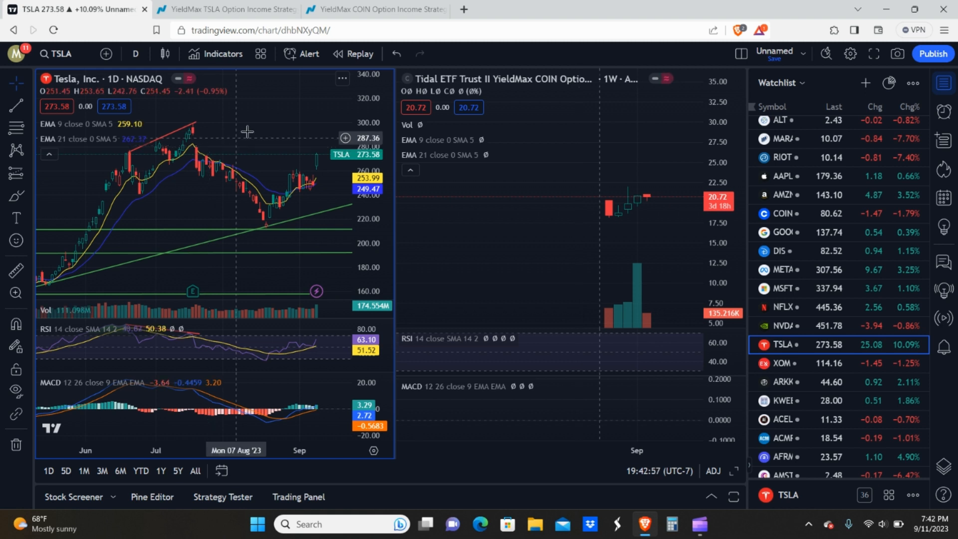
{"action": "mouse_move", "coordinate": [592, 199]}
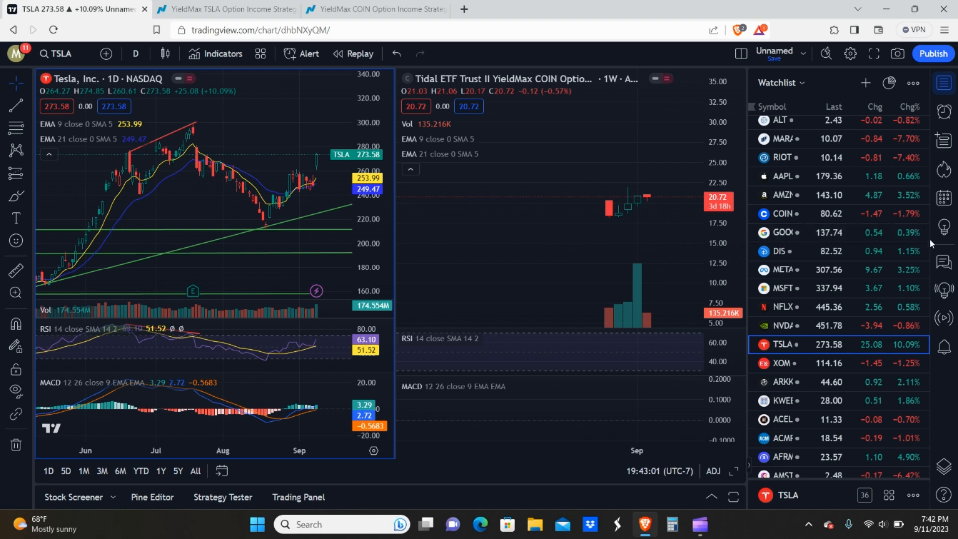
Step: Load TSLY into the main chart and open its Nasdaq dividend history page
{"action": "scroll", "scroll_direction": "up", "scroll_amount": 3}
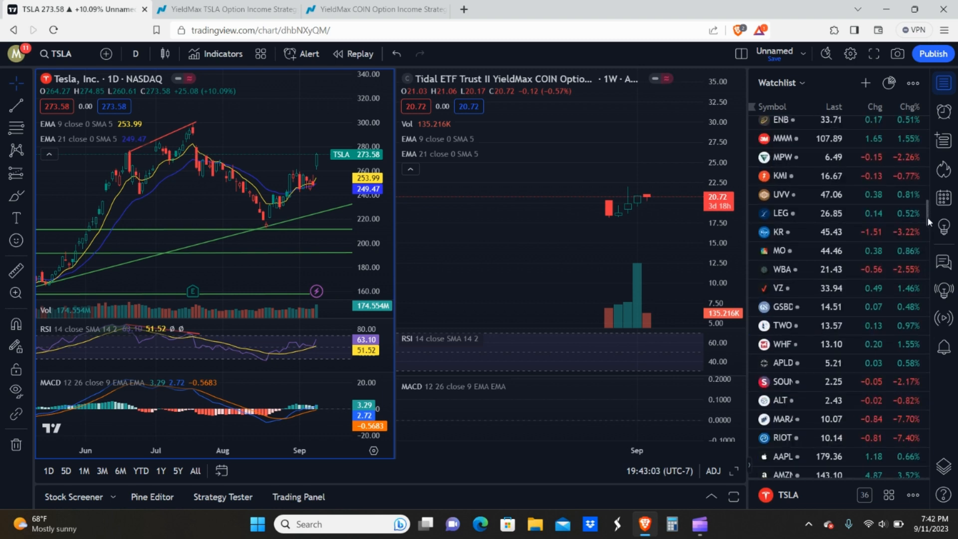
{"action": "scroll", "scroll_direction": "up", "scroll_amount": 3}
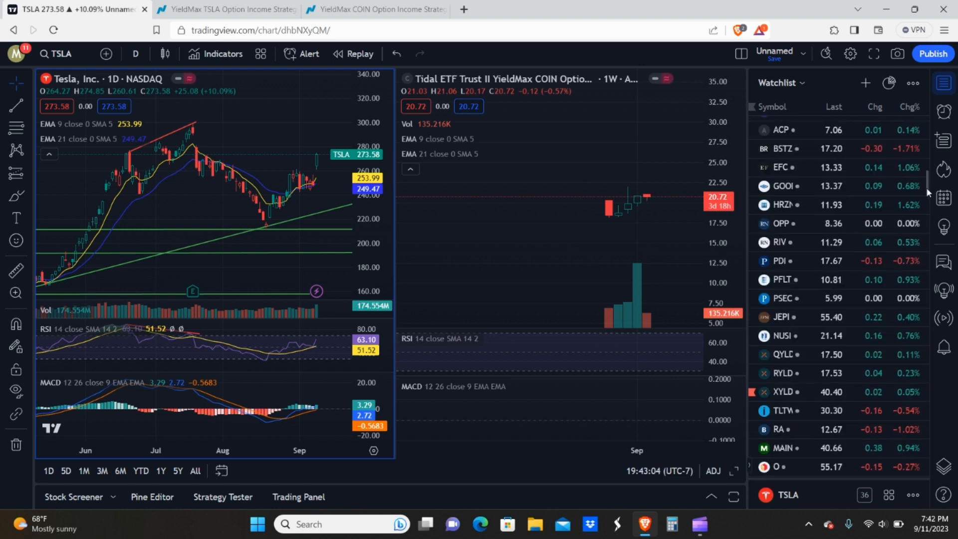
{"action": "scroll", "scroll_direction": "down", "scroll_amount": 3}
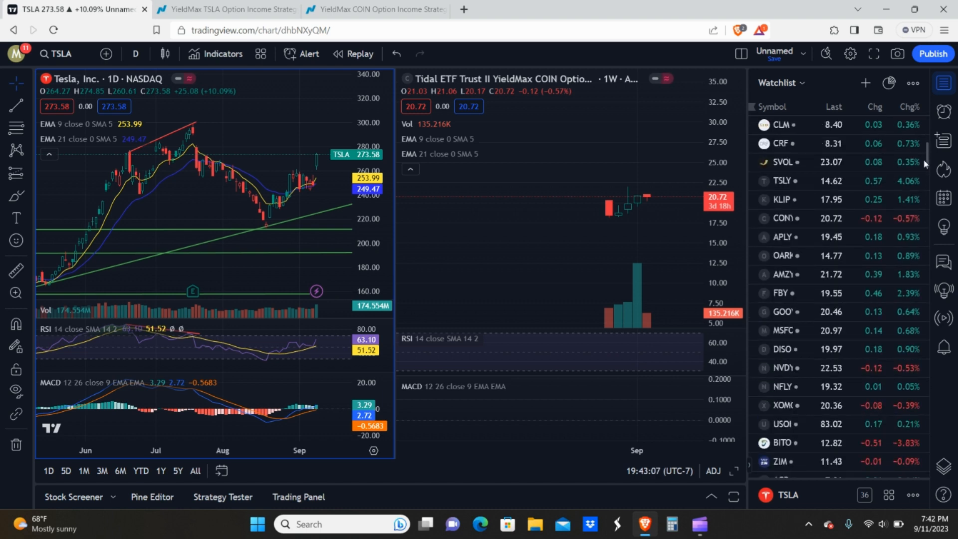
{"action": "left_click", "coordinate": [812, 180]}
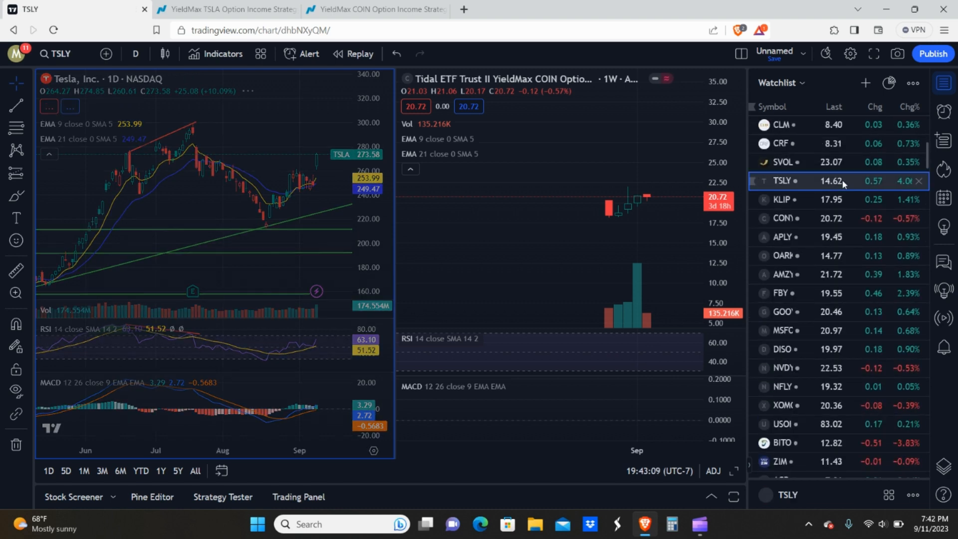
{"action": "left_click", "coordinate": [781, 181]}
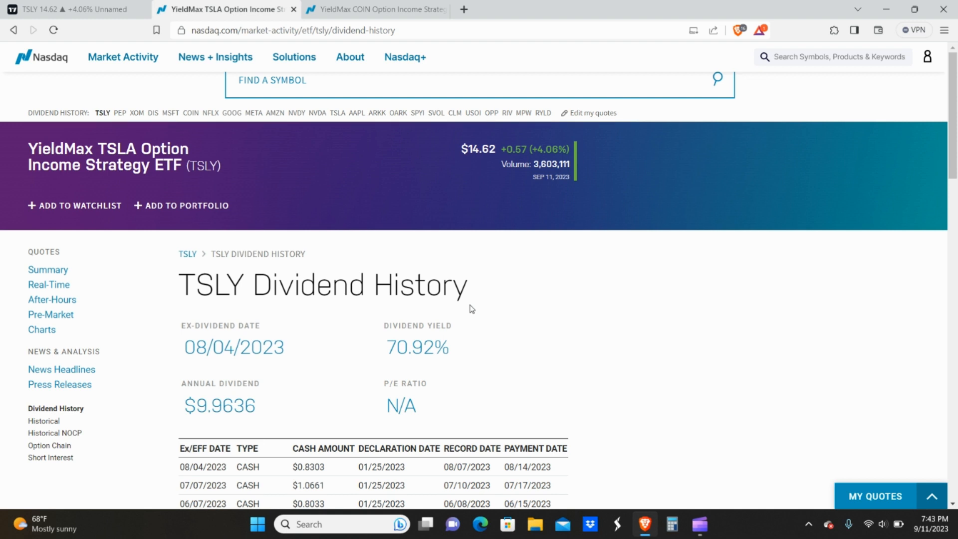
{"action": "mouse_move", "coordinate": [318, 450]}
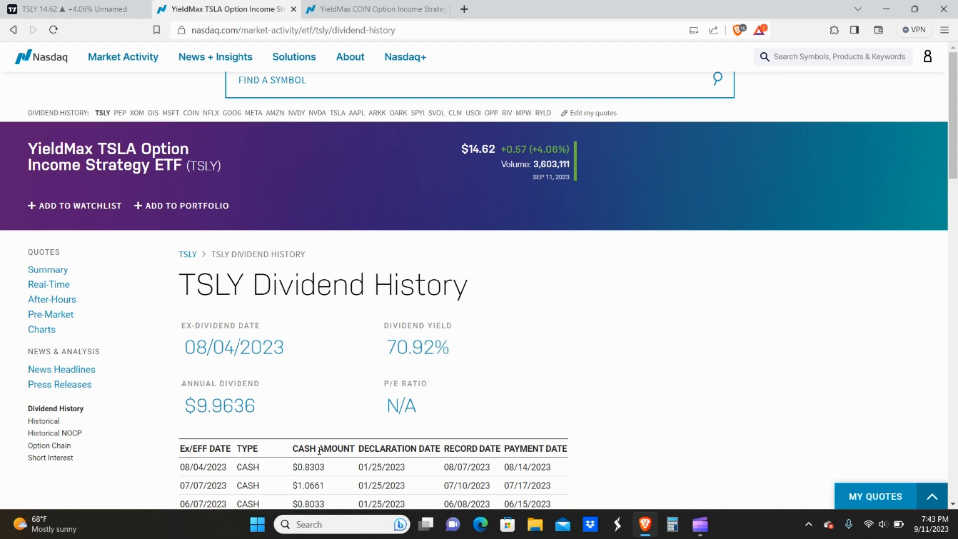
{"action": "mouse_move", "coordinate": [357, 351]}
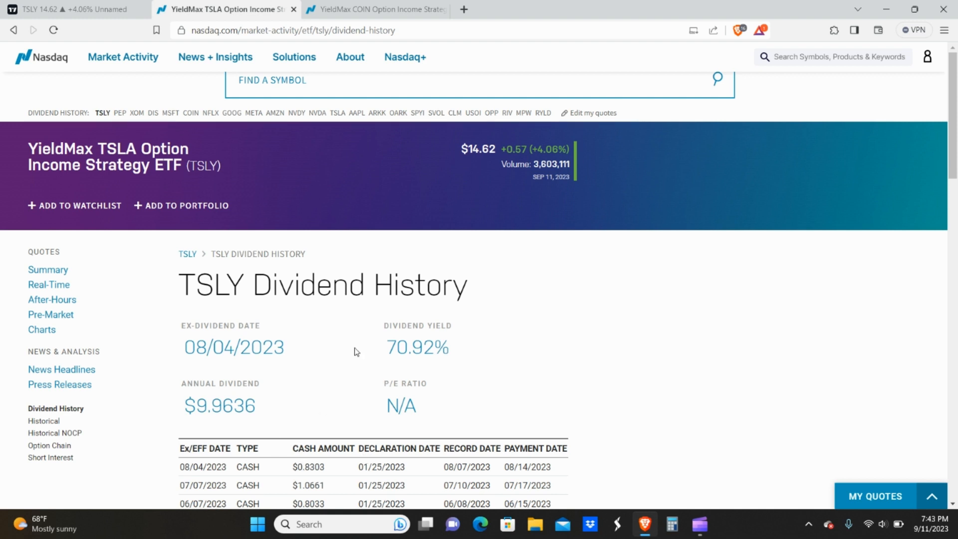
{"action": "mouse_move", "coordinate": [347, 351]}
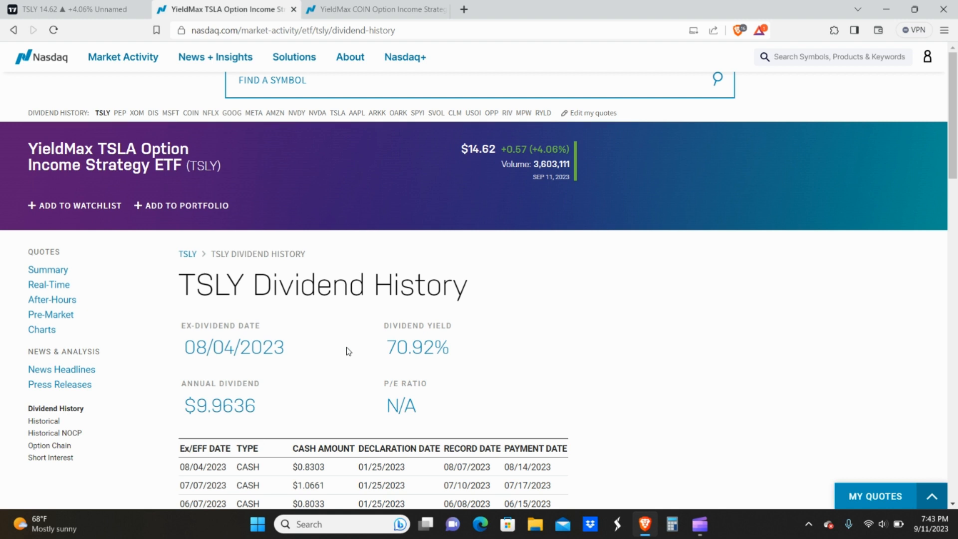
Step: Highlight the 70.92% dividend yield and launch Calculator from the taskbar
{"action": "double_click", "coordinate": [417, 347]}
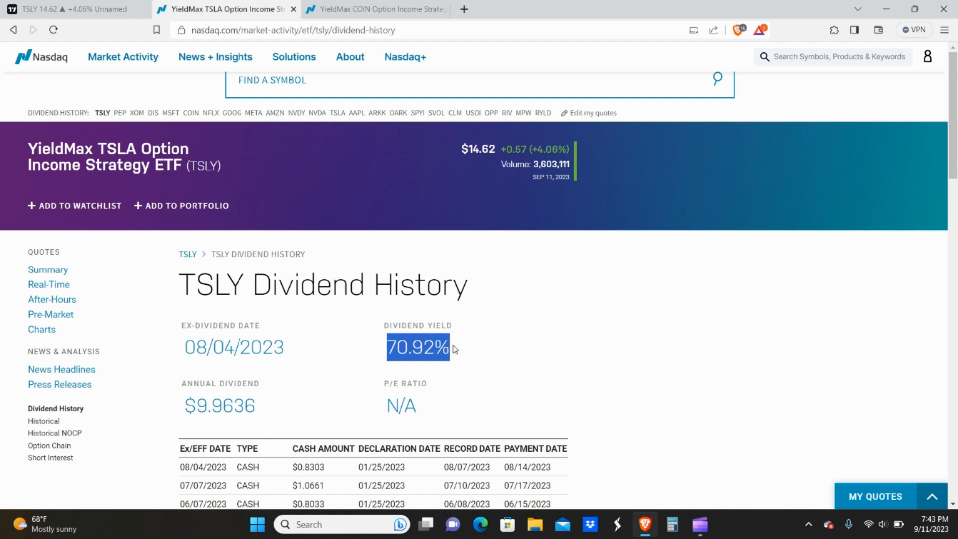
{"action": "mouse_move", "coordinate": [490, 328]}
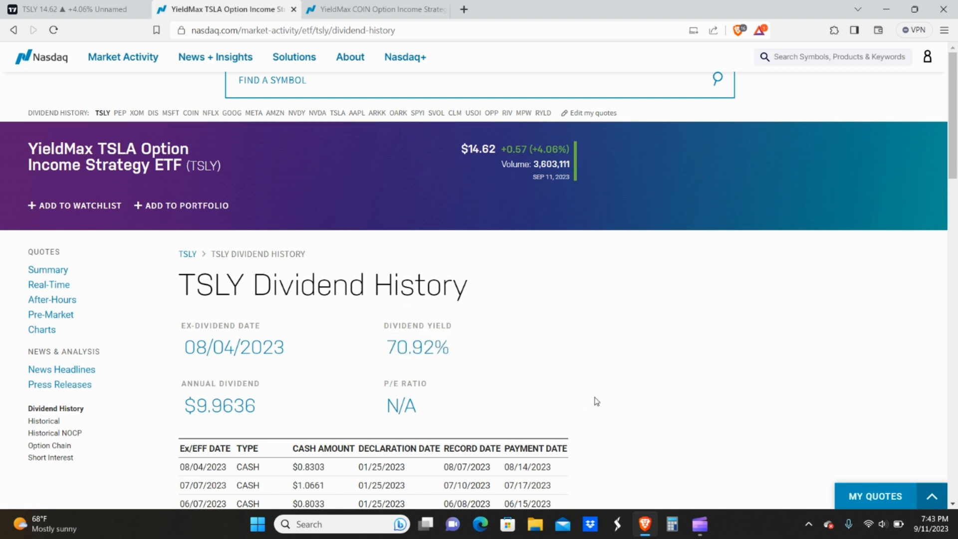
{"action": "left_click", "coordinate": [671, 523]}
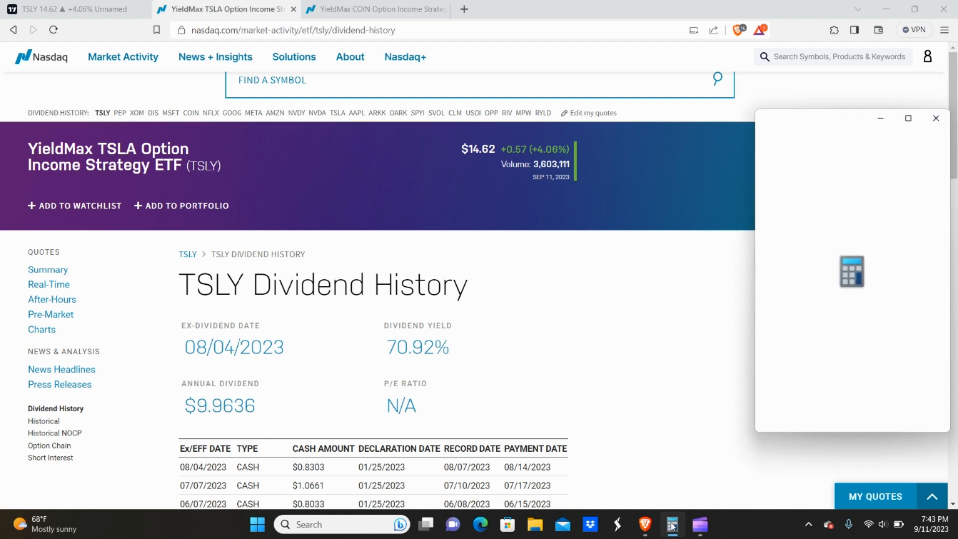
Step: Open a Standard-mode Calculator, close the stray blank tab, and bring Calculator forward
{"action": "right_click", "coordinate": [672, 523]}
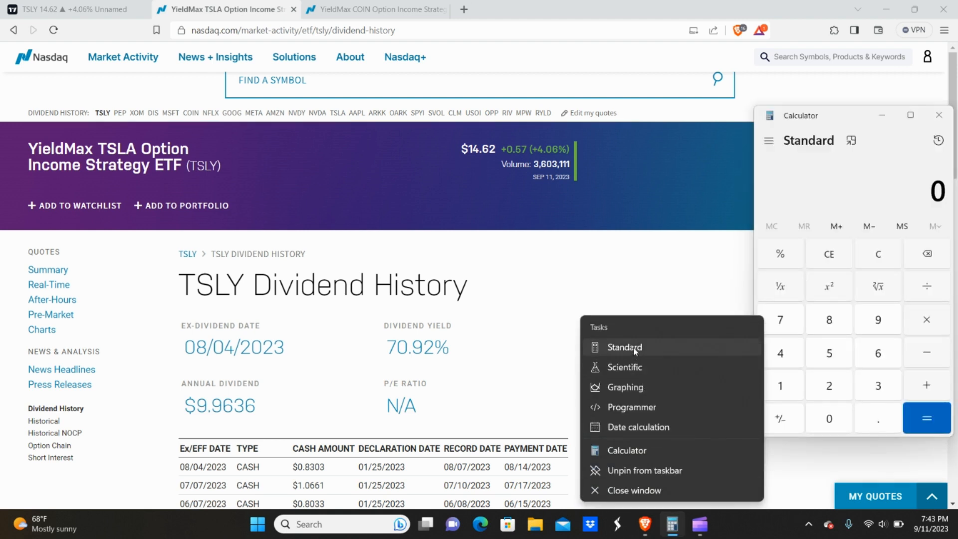
{"action": "left_click", "coordinate": [624, 347]}
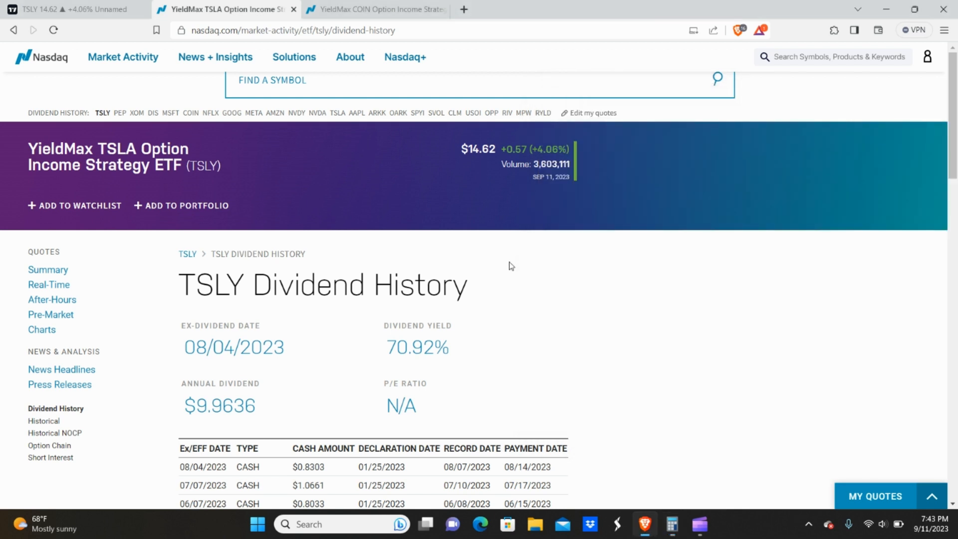
{"action": "mouse_move", "coordinate": [258, 4]}
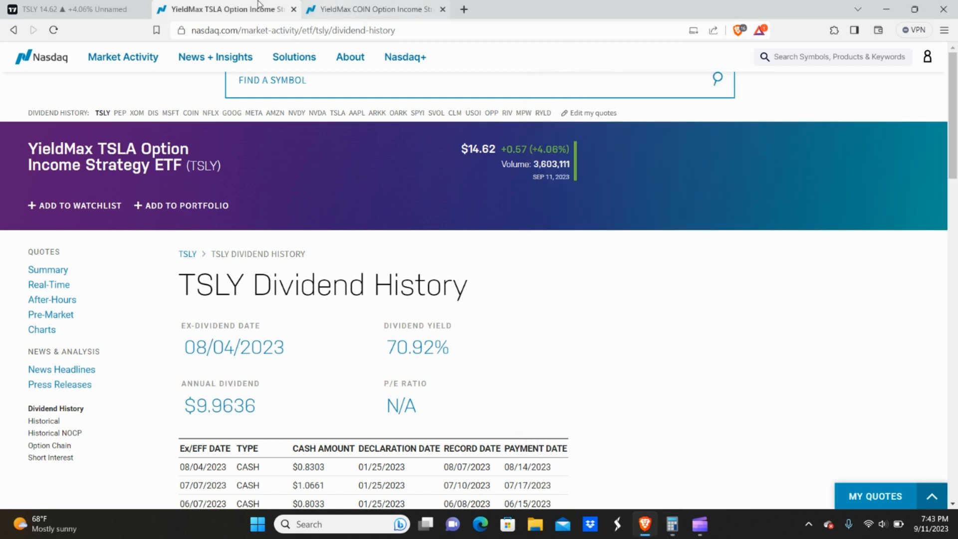
{"action": "mouse_move", "coordinate": [324, 391]}
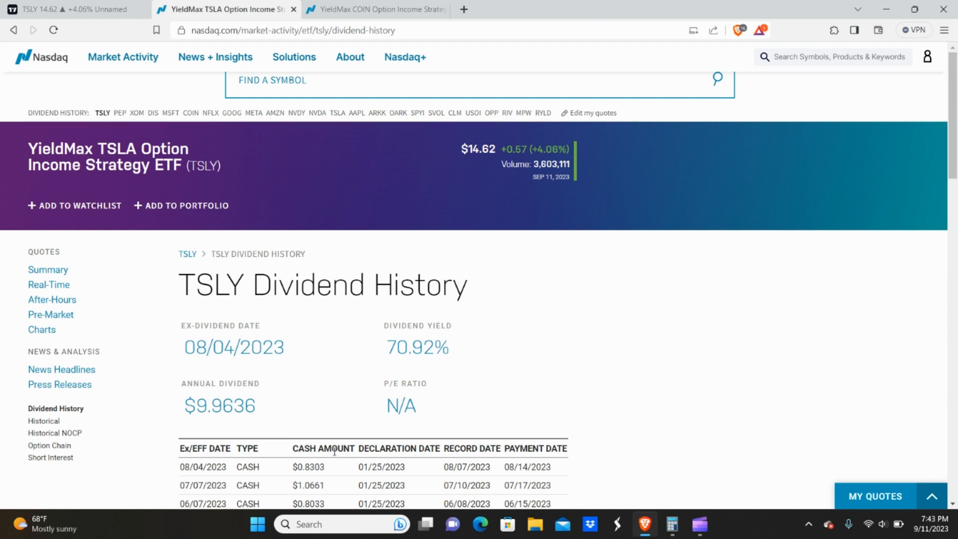
{"action": "mouse_move", "coordinate": [616, 470]}
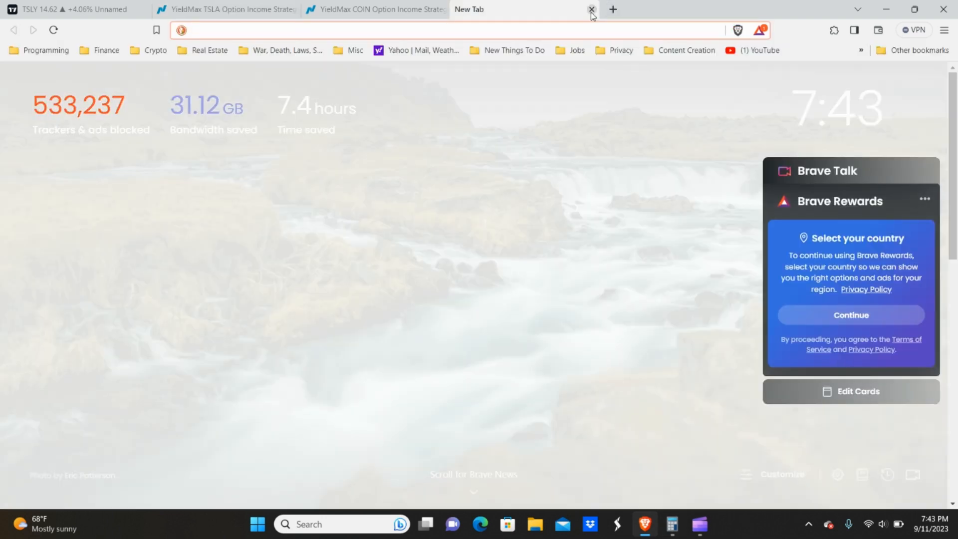
{"action": "left_click", "coordinate": [590, 9]}
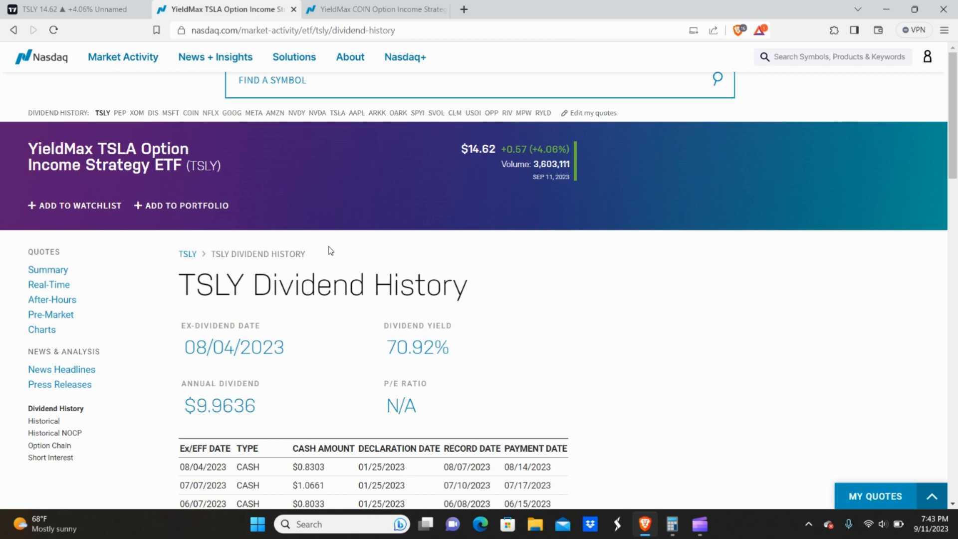
{"action": "mouse_move", "coordinate": [671, 525]}
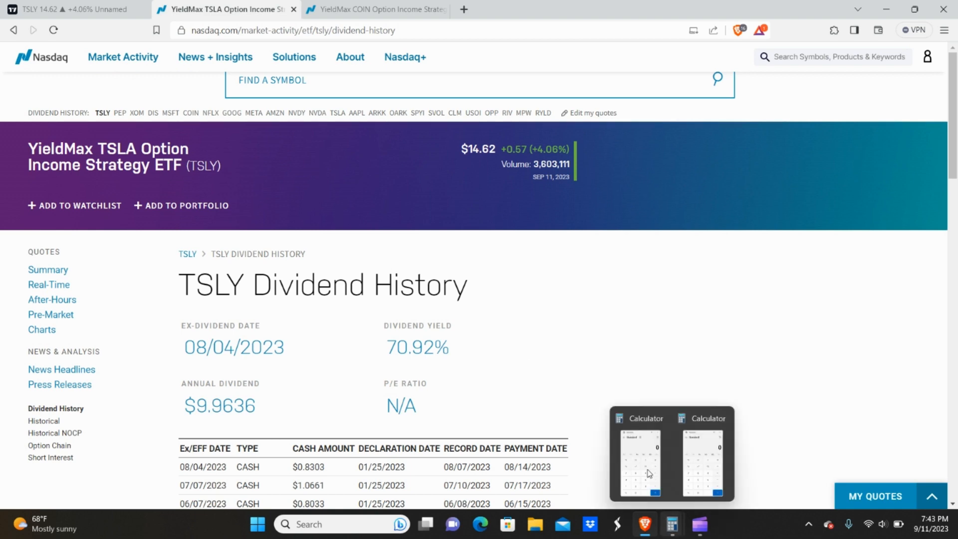
{"action": "left_click", "coordinate": [637, 452]}
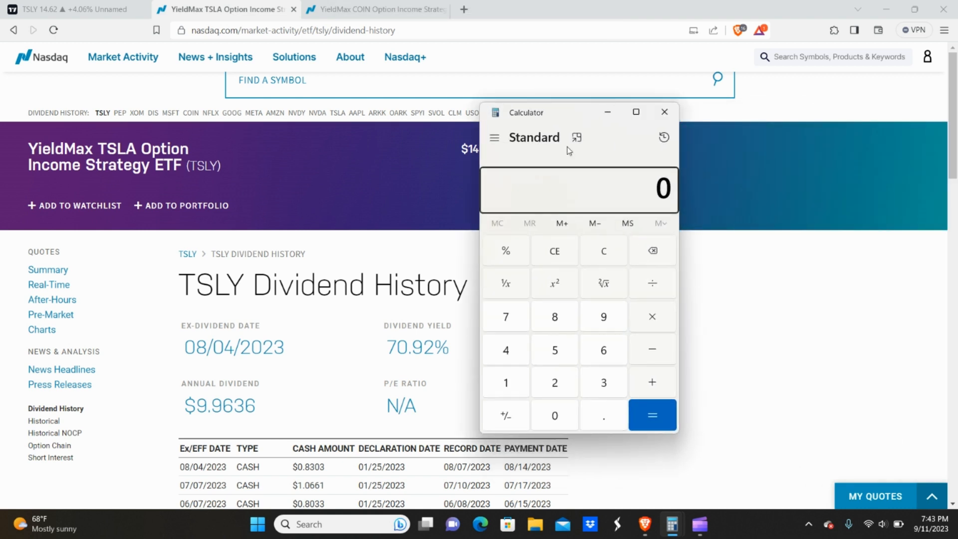
{"action": "mouse_move", "coordinate": [503, 385]}
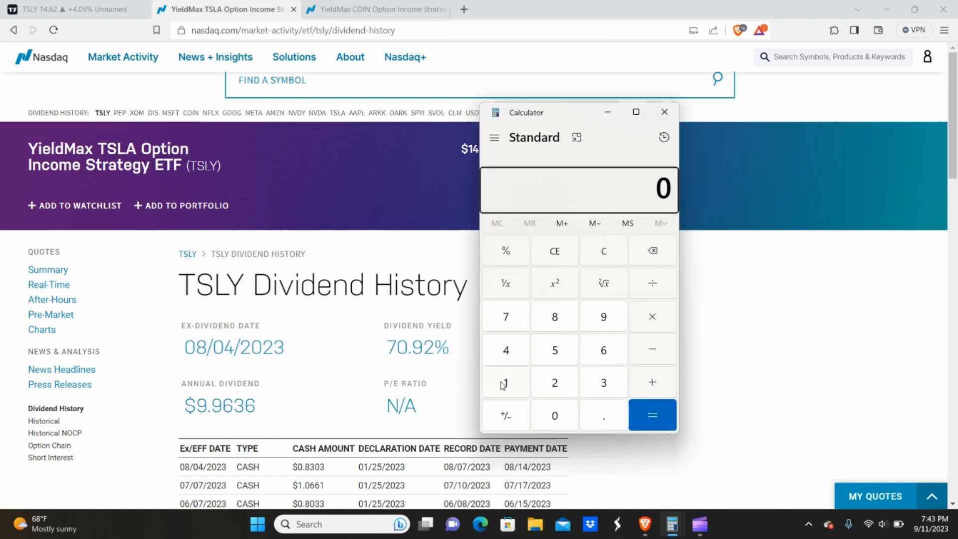
Step: Compute 100 × 0.8303 = 83.03, then return to the dividend page
{"action": "left_click", "coordinate": [505, 381]}
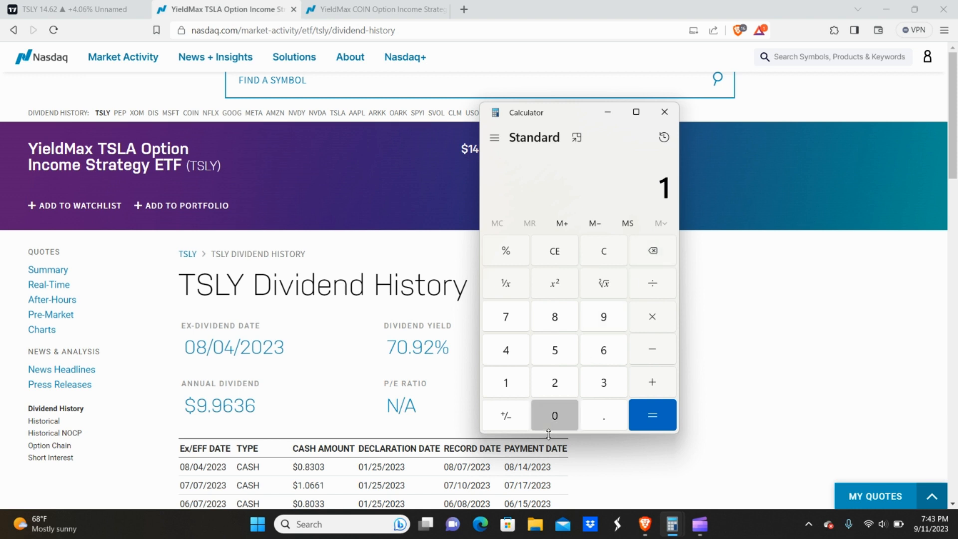
{"action": "left_click", "coordinate": [554, 415]}
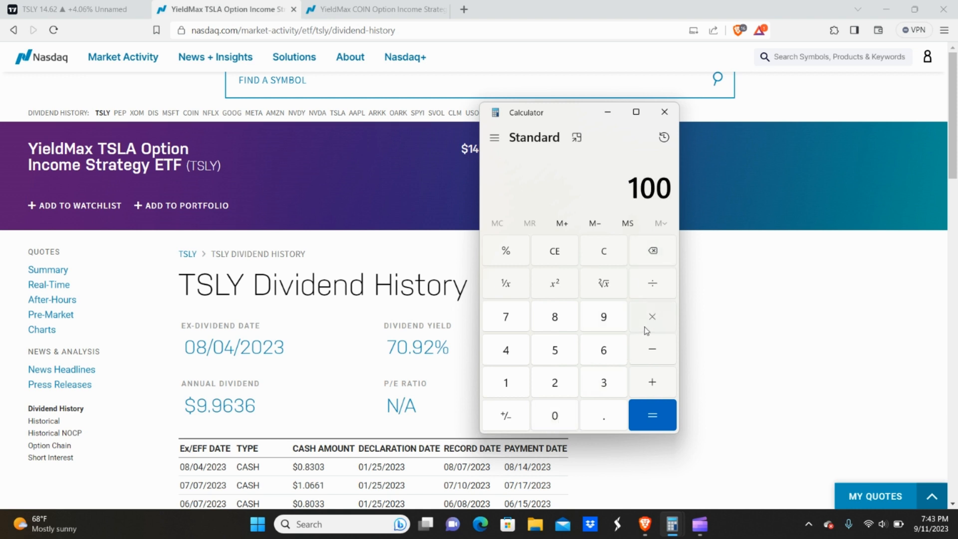
{"action": "left_click", "coordinate": [651, 316]}
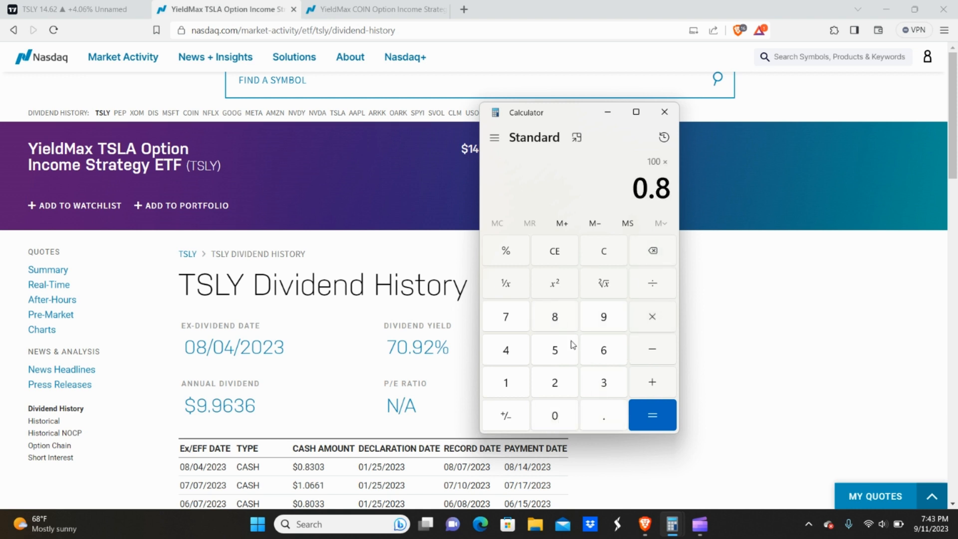
{"action": "left_click", "coordinate": [651, 415]}
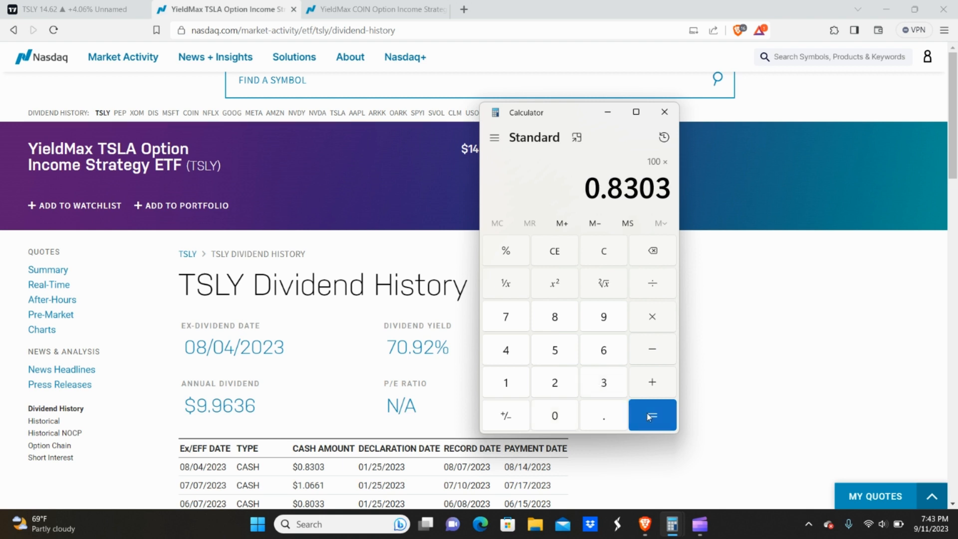
{"action": "left_click", "coordinate": [651, 415]}
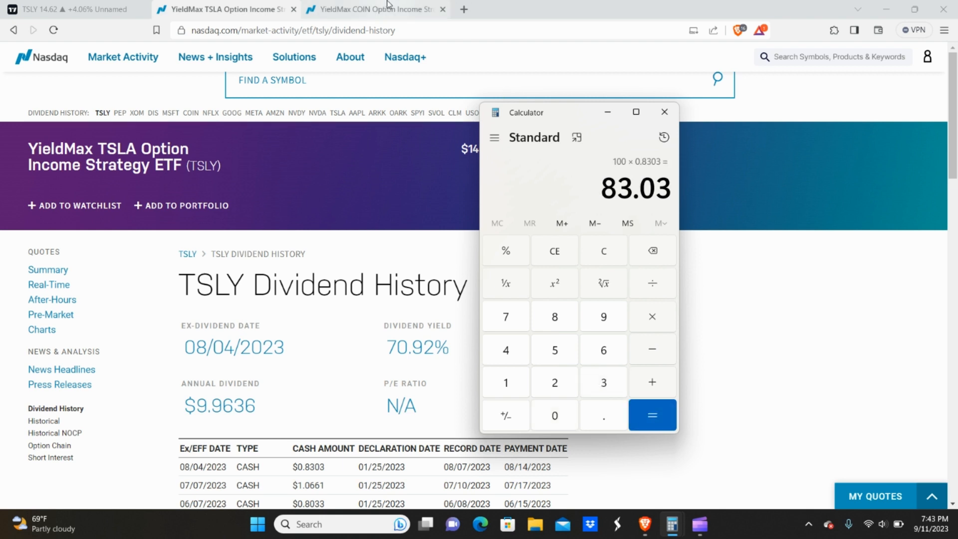
{"action": "left_click", "coordinate": [663, 112]}
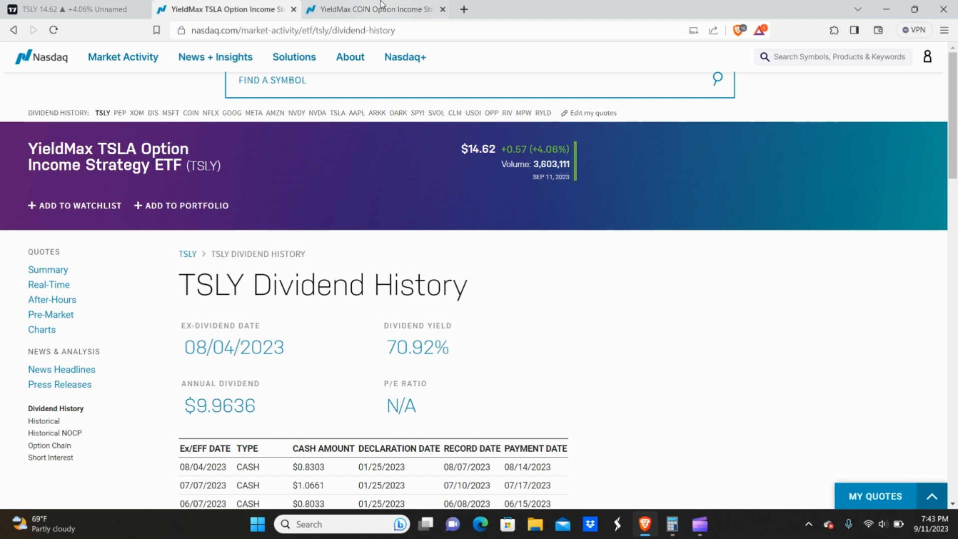
{"action": "left_click", "coordinate": [374, 9]}
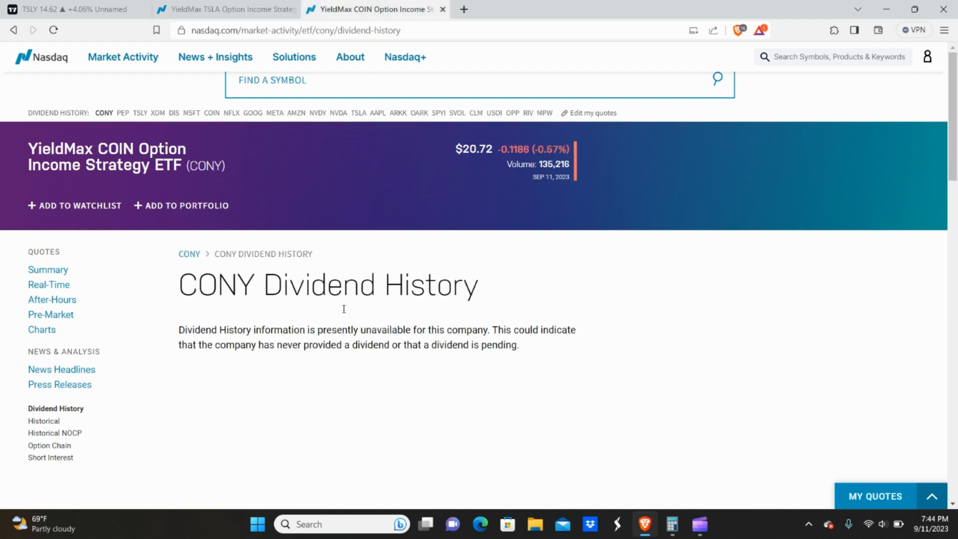
{"action": "left_click", "coordinate": [226, 9]}
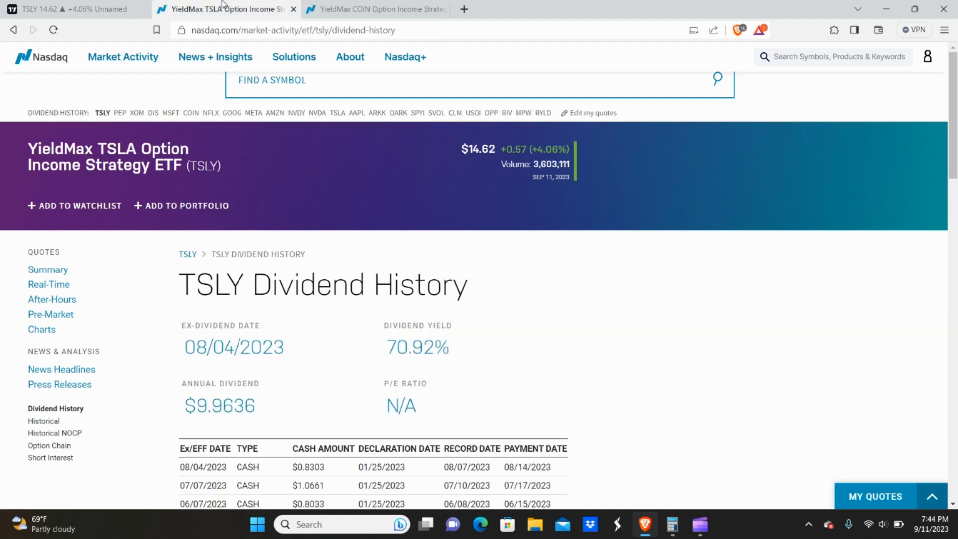
{"action": "mouse_move", "coordinate": [421, 224]}
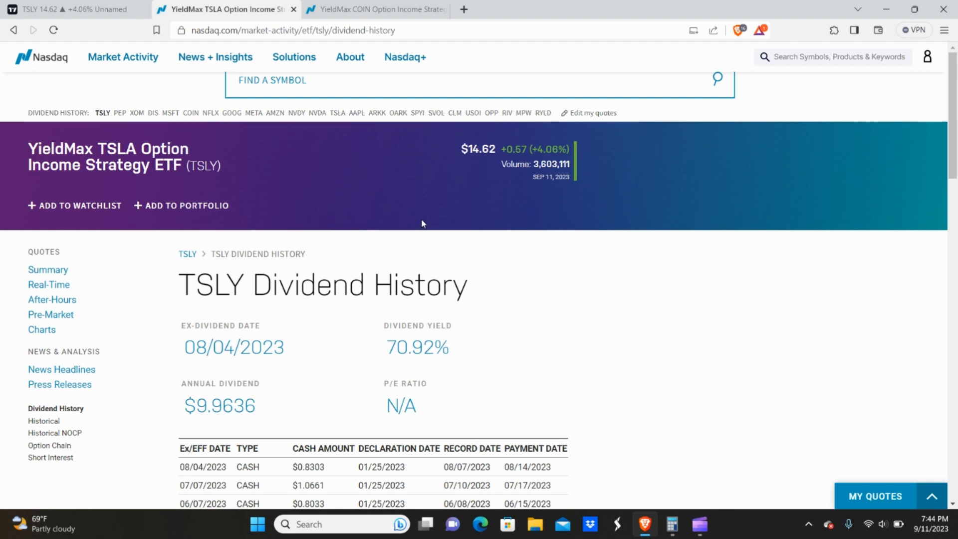
{"action": "scroll", "scroll_direction": "down", "scroll_amount": 3}
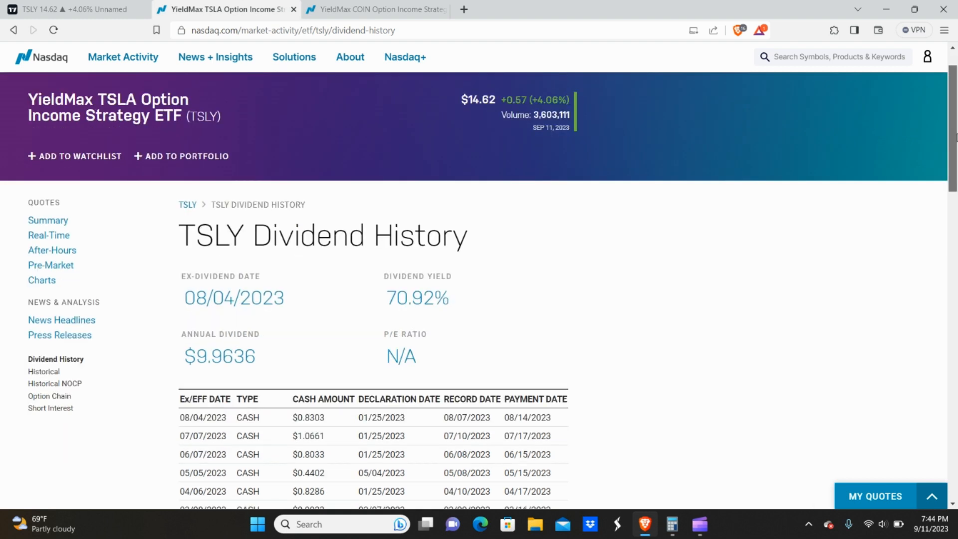
{"action": "mouse_move", "coordinate": [452, 300]}
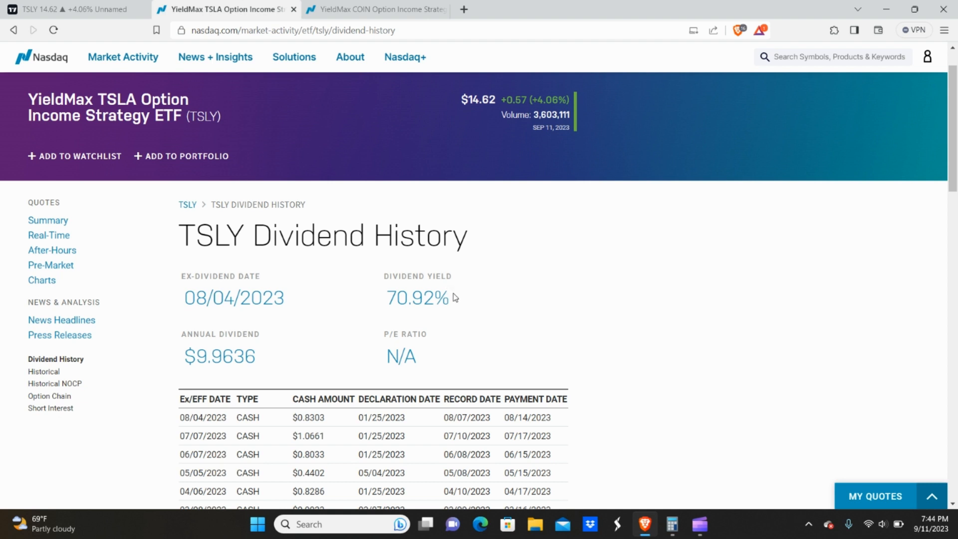
{"action": "double_click", "coordinate": [417, 297]}
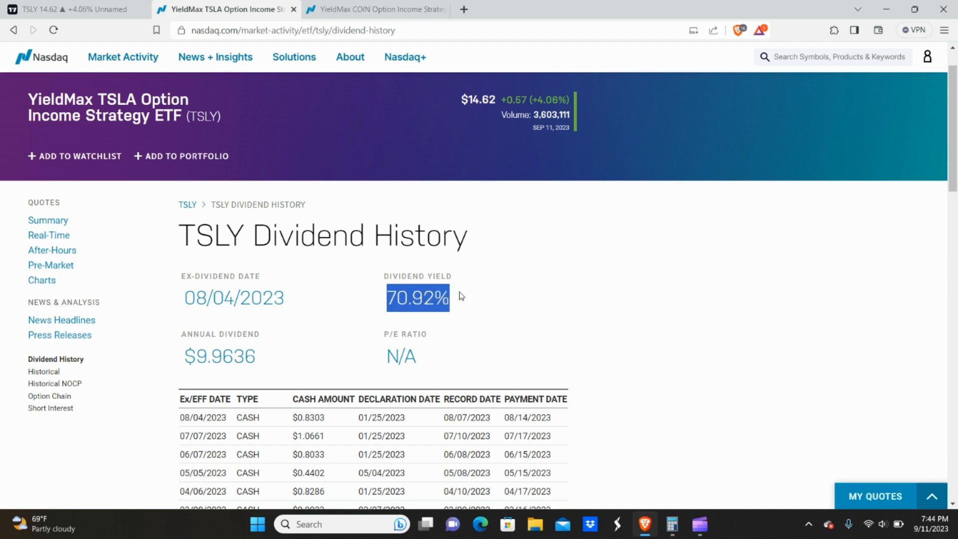
{"action": "mouse_move", "coordinate": [220, 430]}
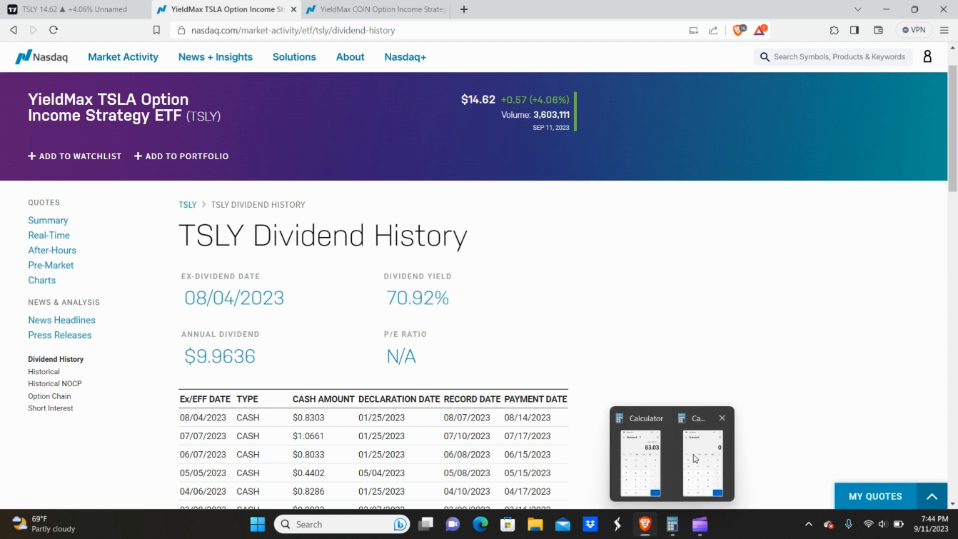
Step: Compute 0.83 ÷ 7 × 9 ≈ 1.0671, then return to the dividend page
{"action": "left_click", "coordinate": [701, 458]}
{"action": "type", "text": "0.83"}
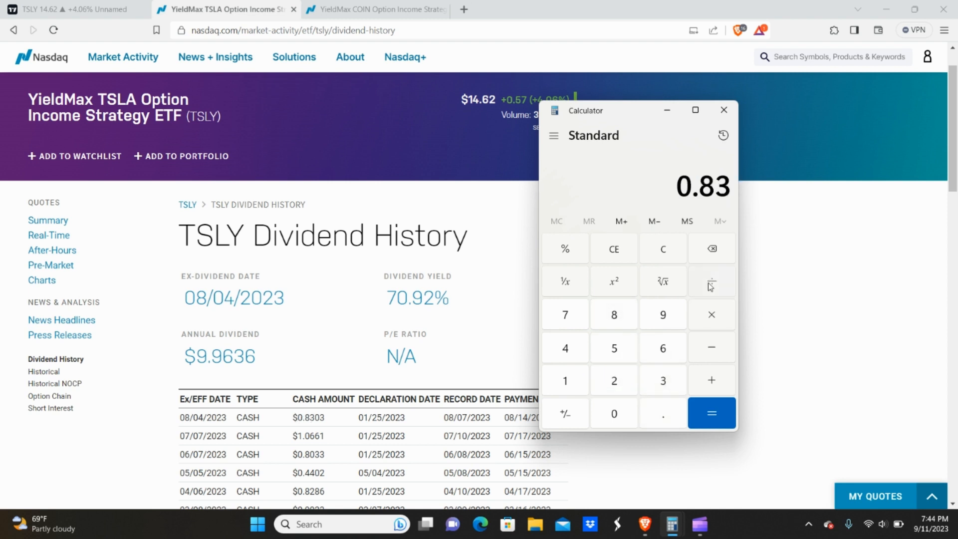
{"action": "left_click", "coordinate": [710, 413]}
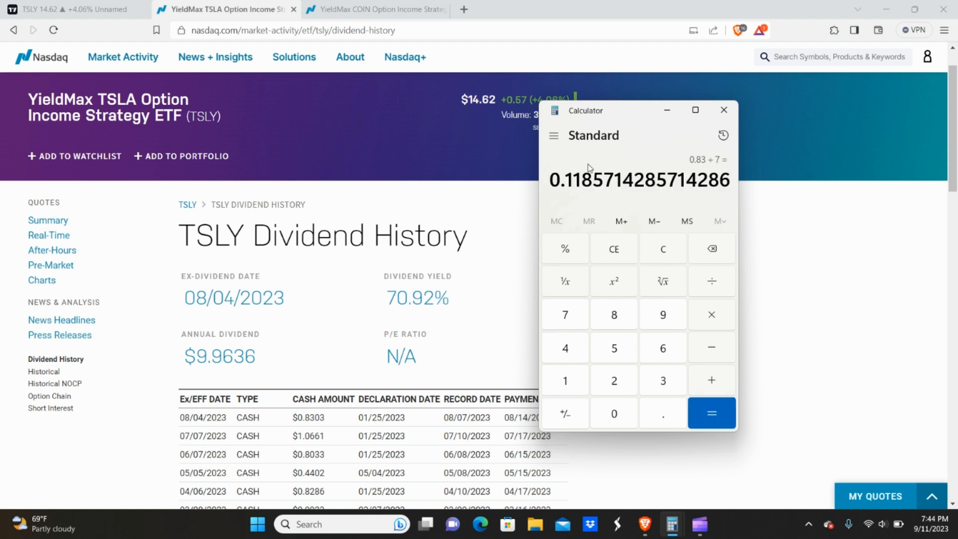
{"action": "mouse_move", "coordinate": [671, 235]}
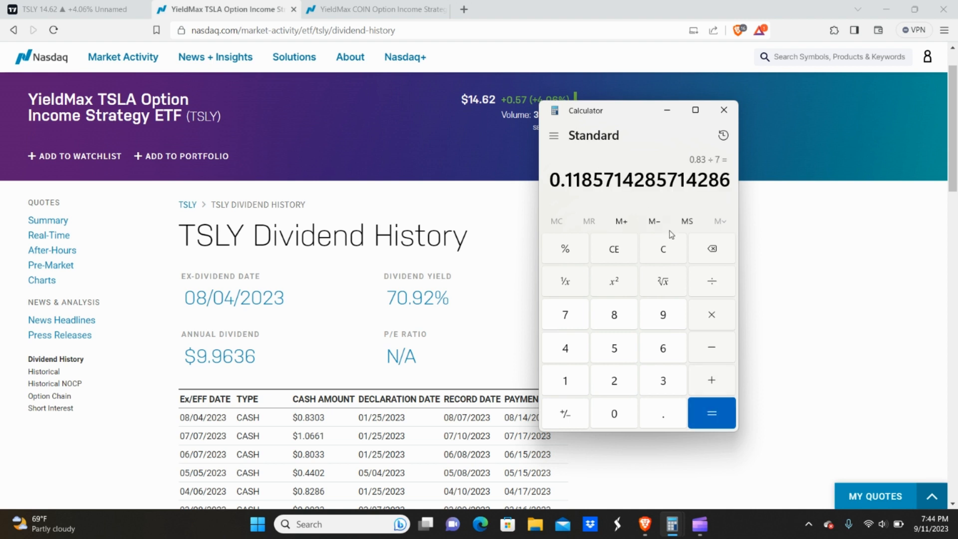
{"action": "left_click", "coordinate": [710, 314]}
{"action": "type", "text": "9"}
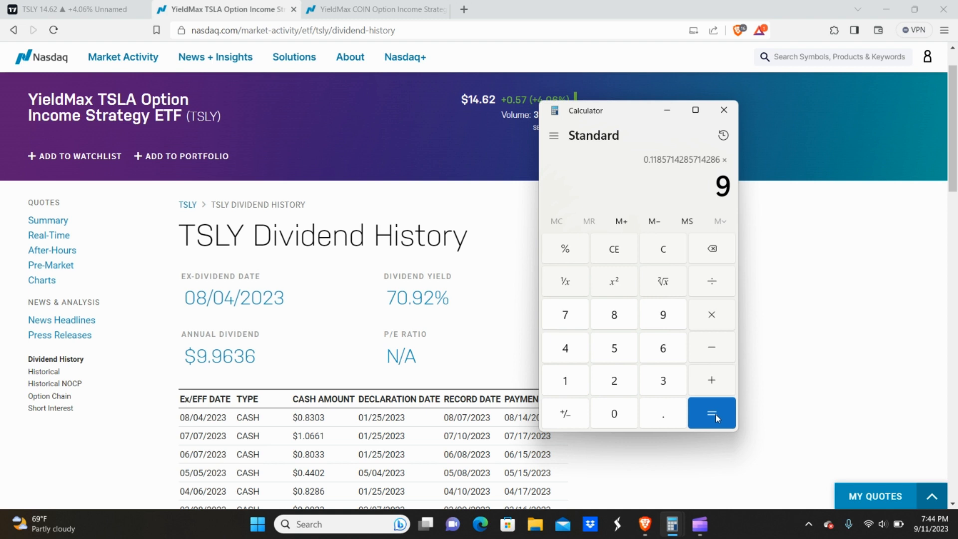
{"action": "left_click", "coordinate": [711, 413]}
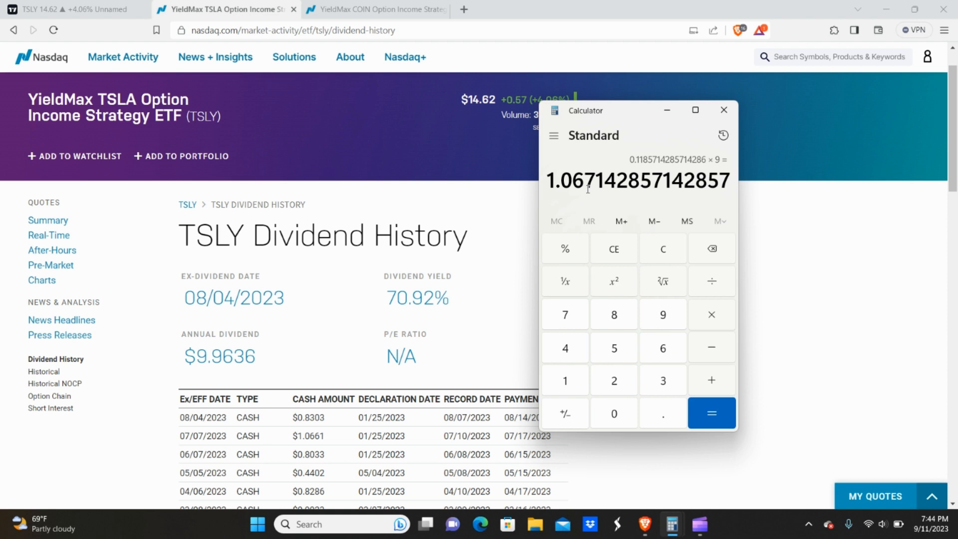
{"action": "left_click", "coordinate": [723, 111]}
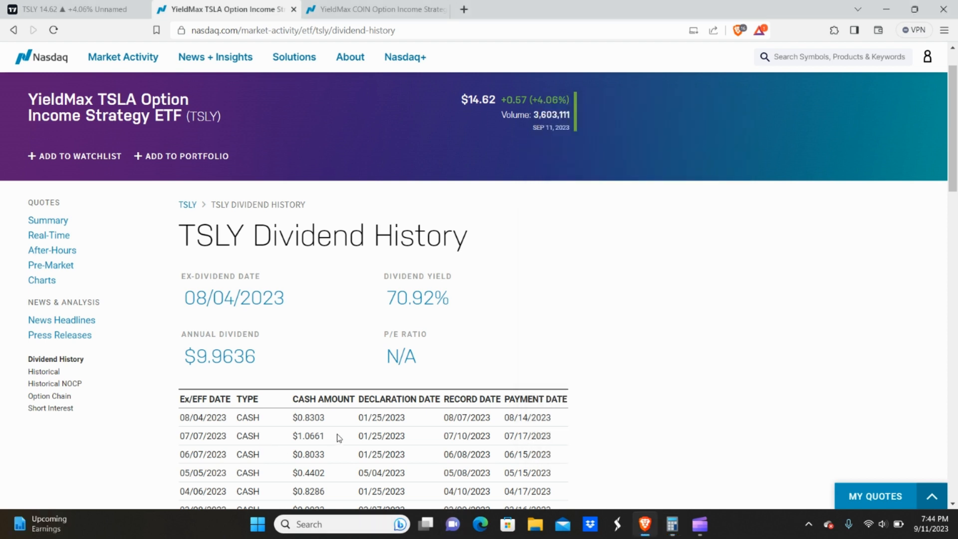
{"action": "mouse_move", "coordinate": [677, 523]}
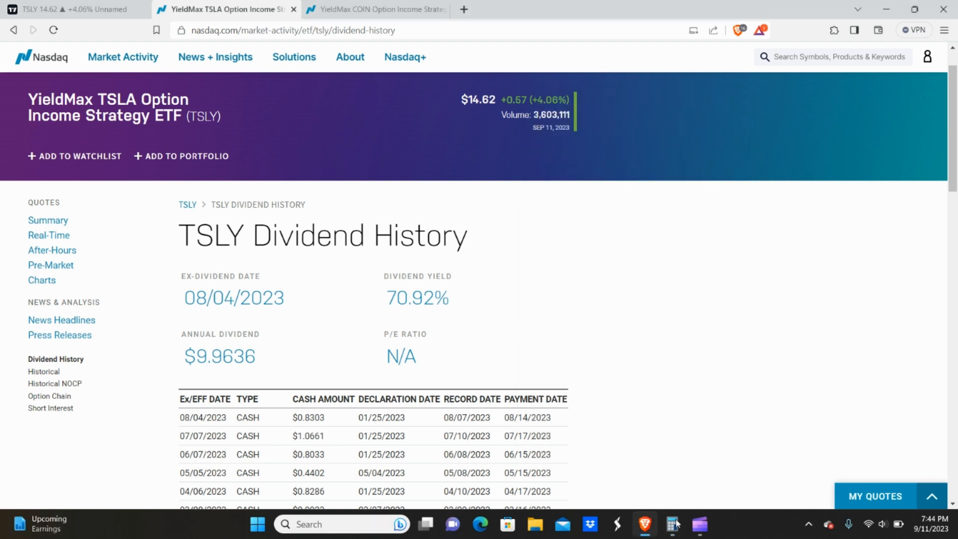
Step: Get 1.0671 × 100 ≈ 106.71 in Calculator and clear it
{"action": "left_click", "coordinate": [671, 523]}
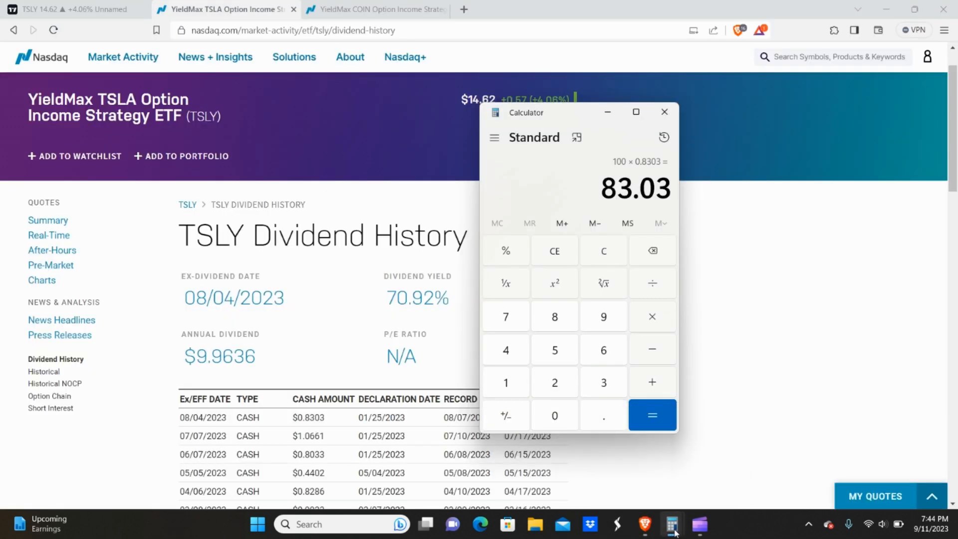
{"action": "mouse_move", "coordinate": [666, 473]}
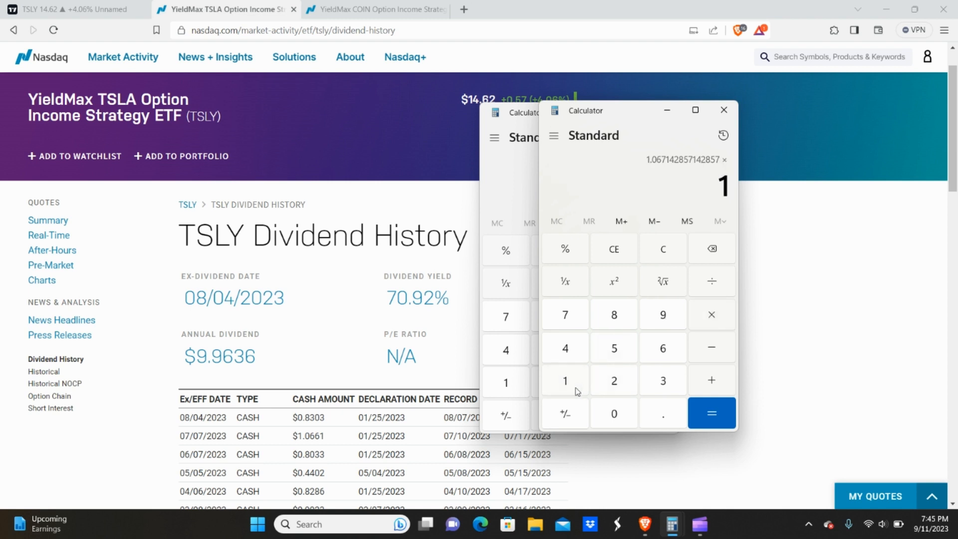
{"action": "left_click", "coordinate": [711, 413]}
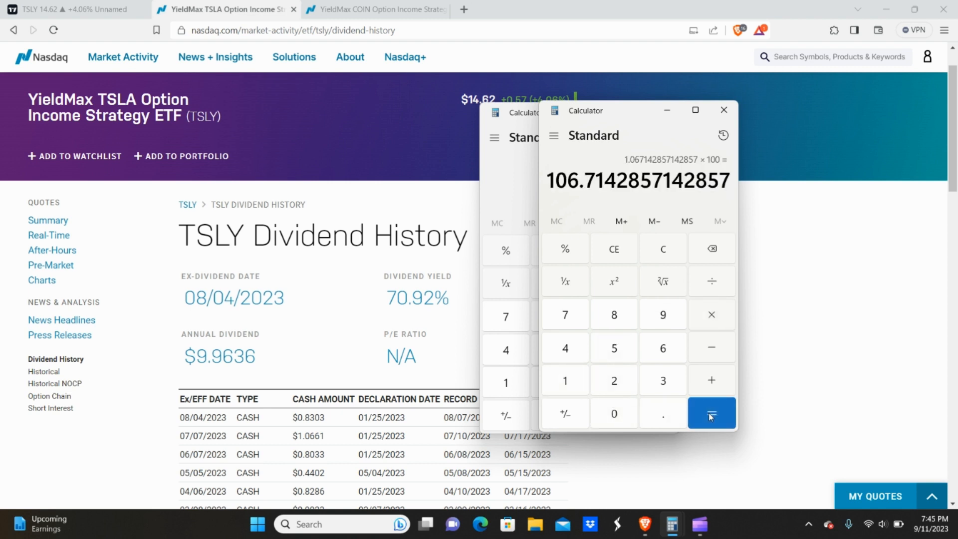
{"action": "mouse_move", "coordinate": [662, 247]}
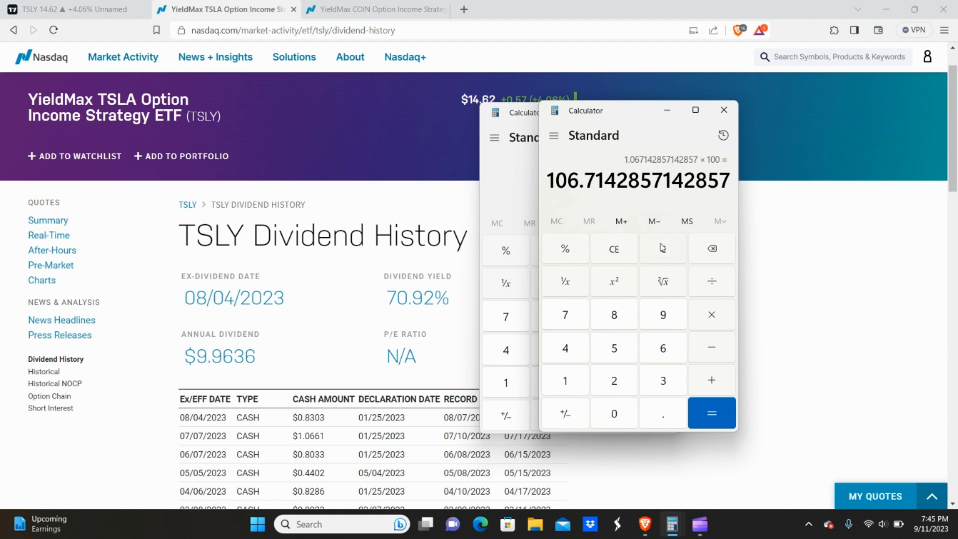
{"action": "left_click", "coordinate": [662, 248]}
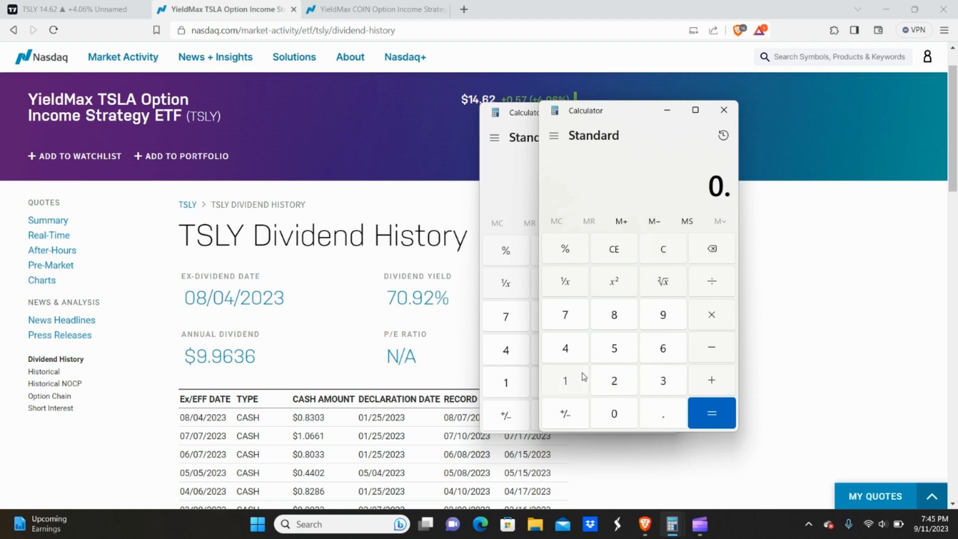
Step: Compute 0.12 × 11 = 1.32, clear it, and return to TradingView
{"action": "left_click", "coordinate": [710, 315]}
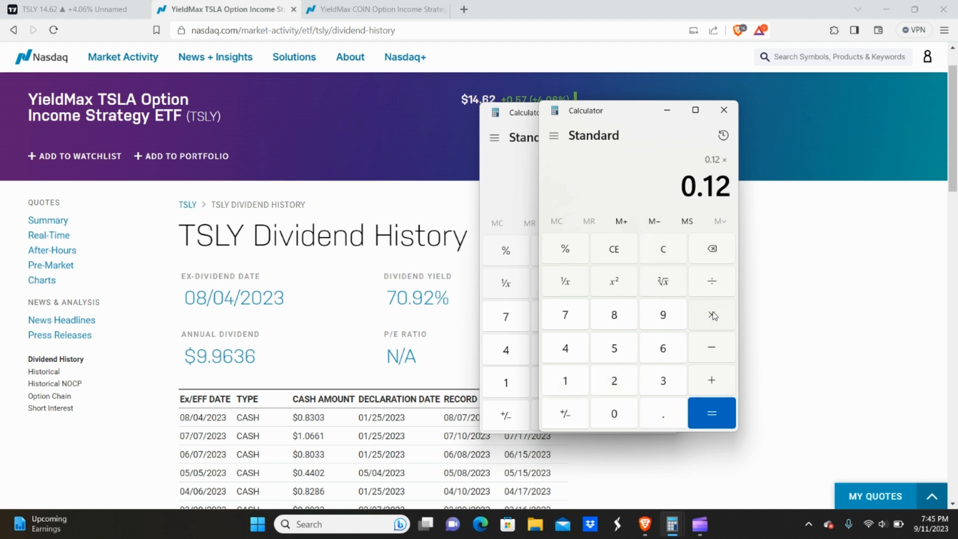
{"action": "left_click", "coordinate": [564, 379]}
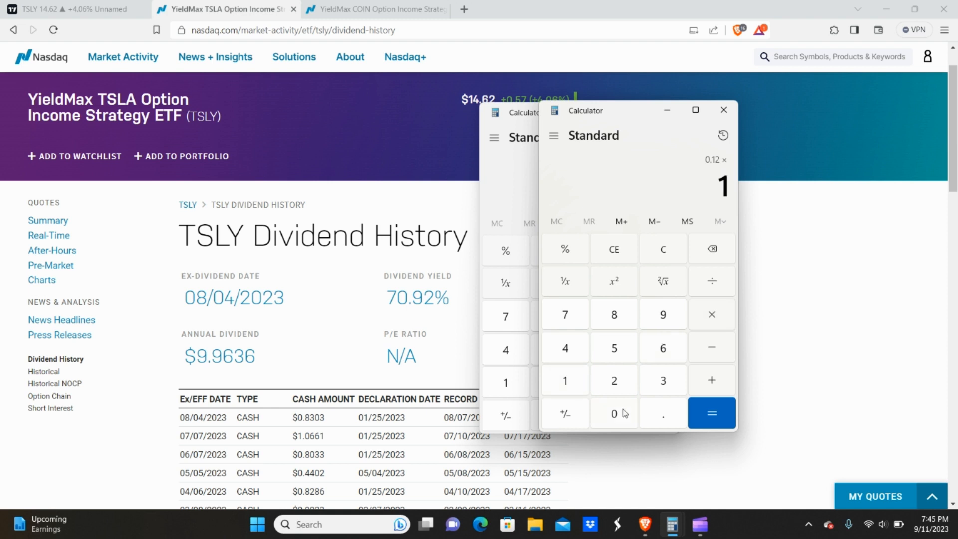
{"action": "left_click", "coordinate": [613, 413]}
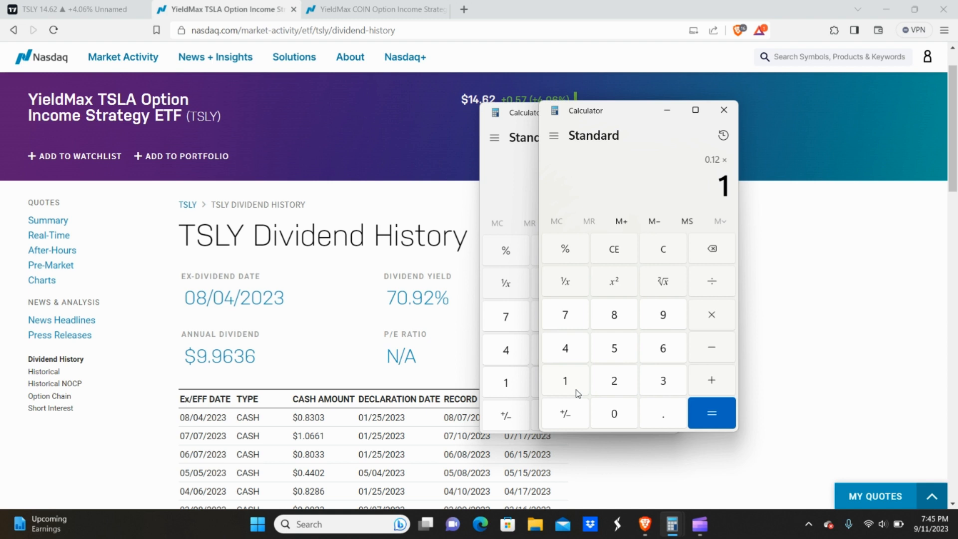
{"action": "left_click", "coordinate": [711, 413]}
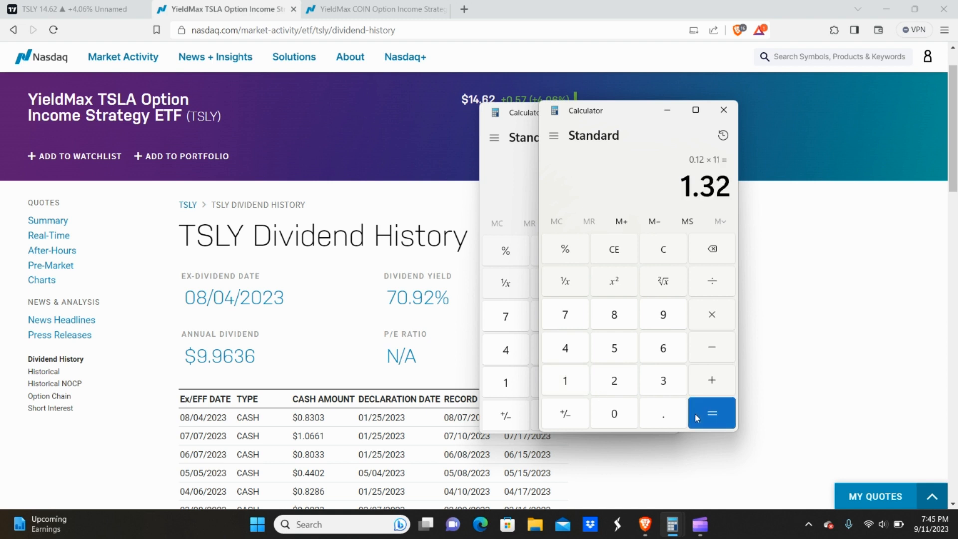
{"action": "mouse_move", "coordinate": [665, 168]}
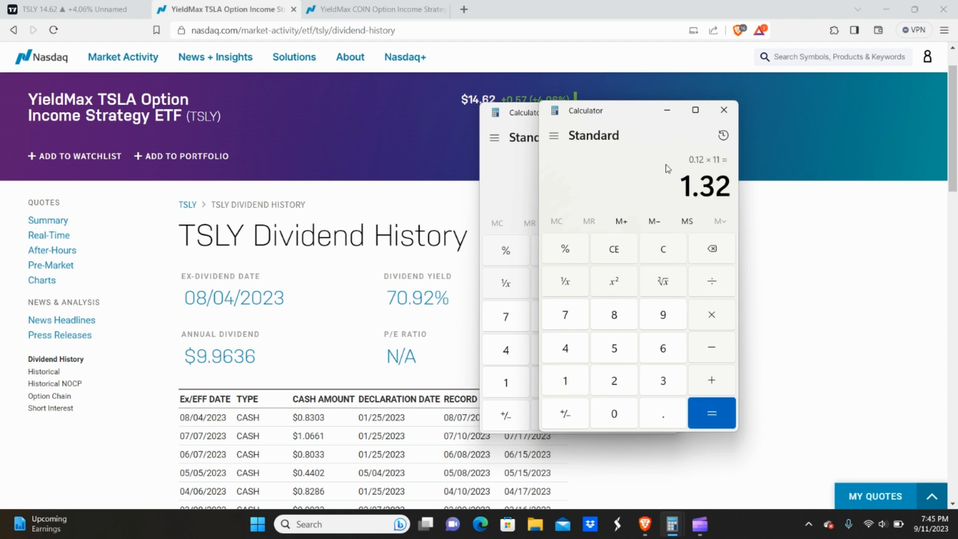
{"action": "left_click", "coordinate": [662, 249]}
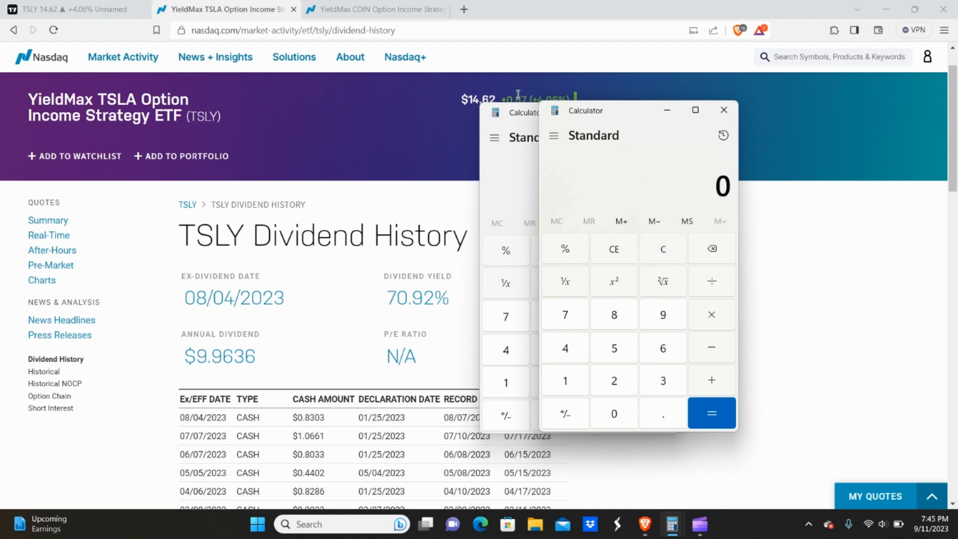
{"action": "left_click", "coordinate": [74, 9]}
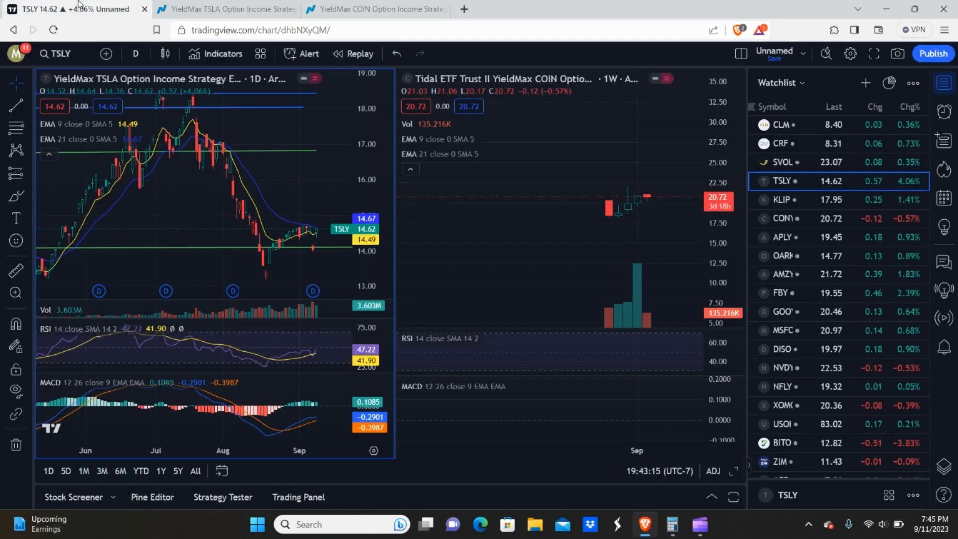
{"action": "mouse_move", "coordinate": [782, 218]}
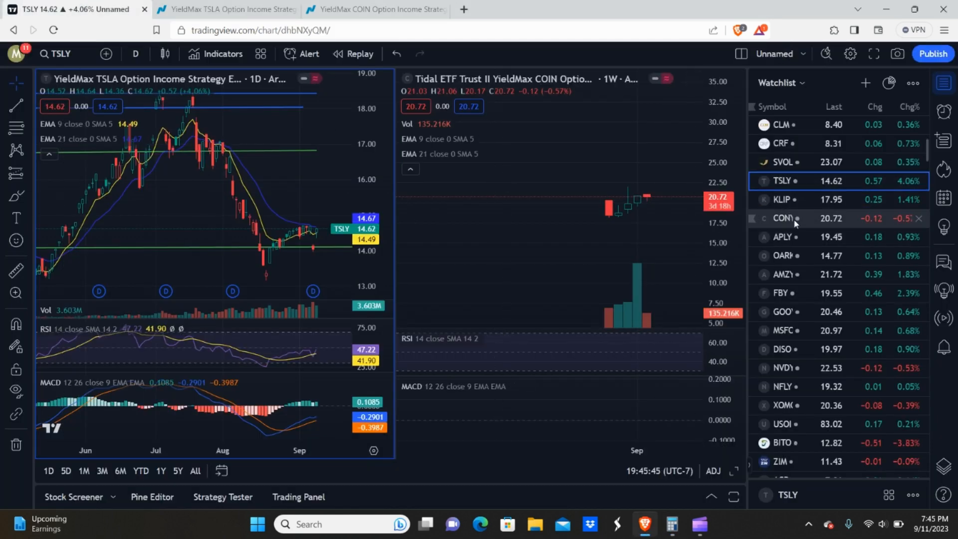
{"action": "mouse_move", "coordinate": [629, 195]}
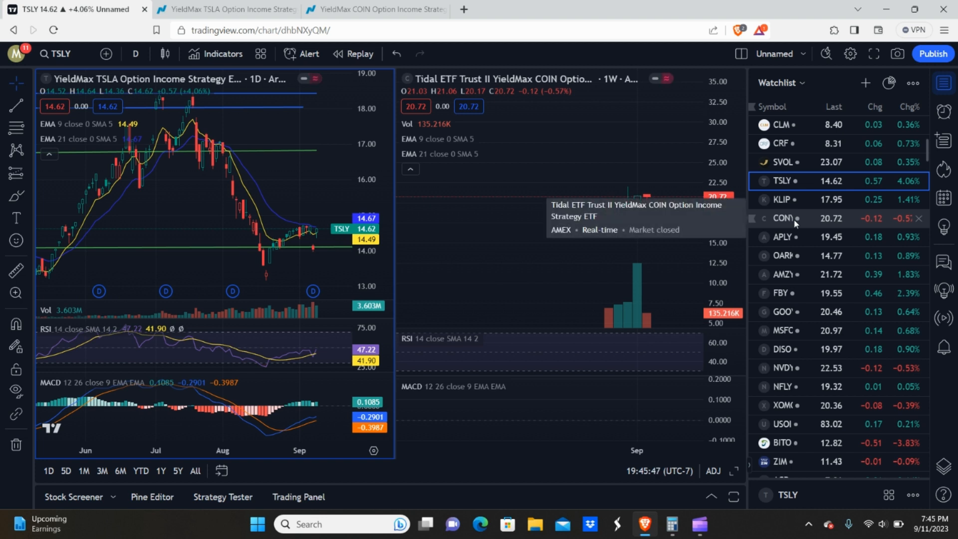
{"action": "mouse_move", "coordinate": [791, 180]}
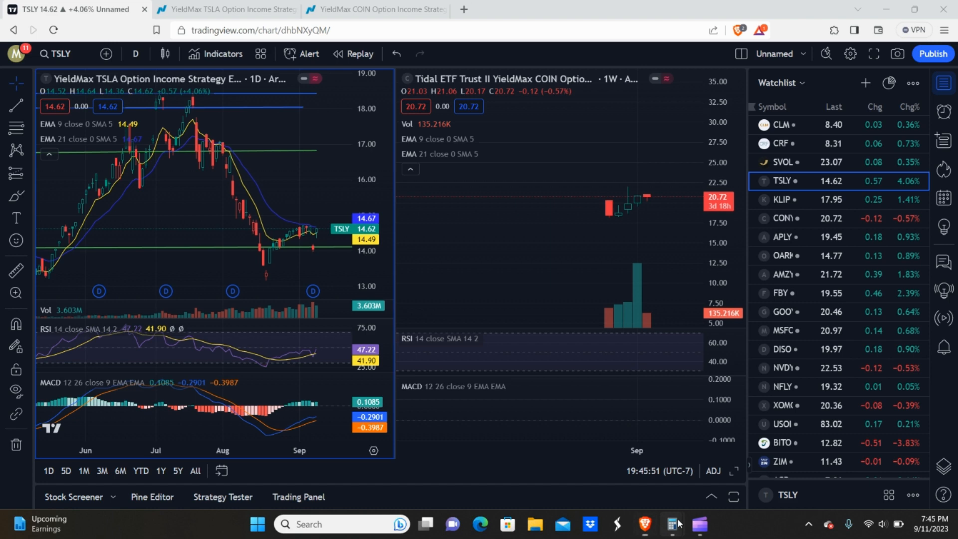
Step: Compute shares bought with 1000: 1000 ÷ 14.62 ≈ 68.39 and 1000 ÷ 20.72 ≈ 48.26
{"action": "left_click", "coordinate": [672, 524]}
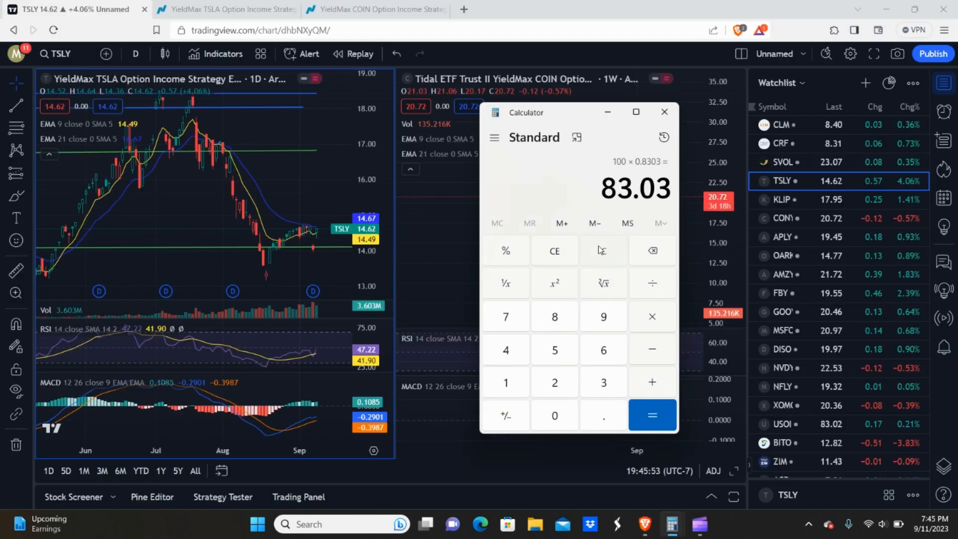
{"action": "left_click", "coordinate": [553, 250]}
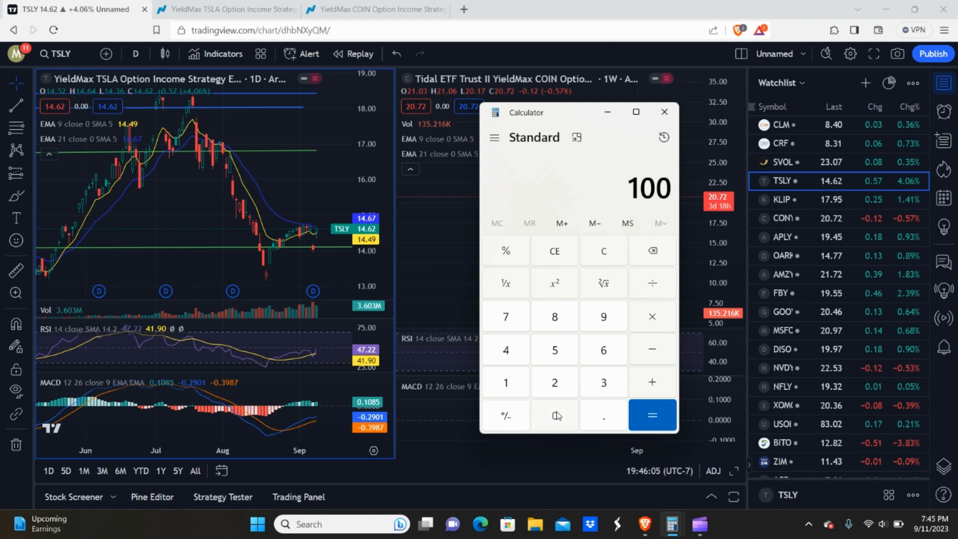
{"action": "left_click", "coordinate": [554, 415]}
{"action": "type", "text": "14."}
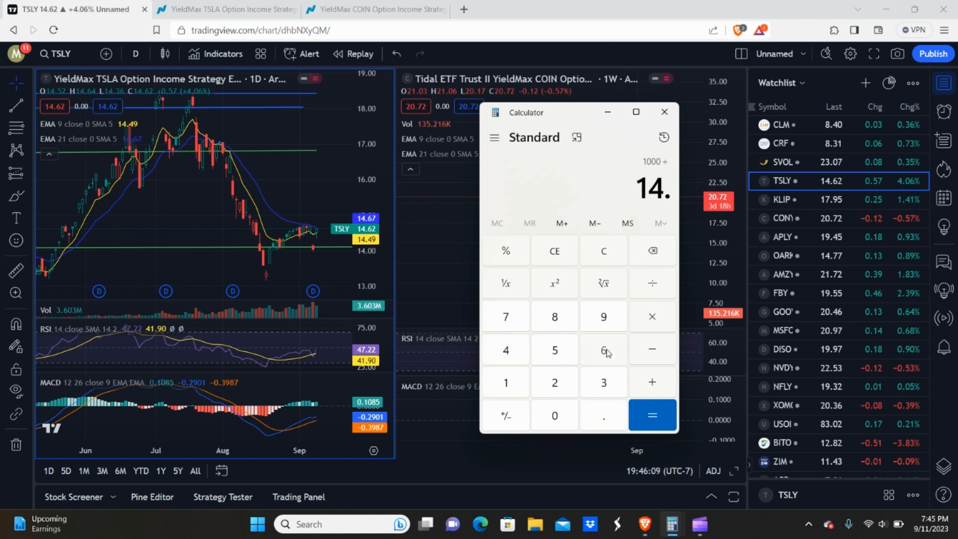
{"action": "left_click", "coordinate": [603, 348]}
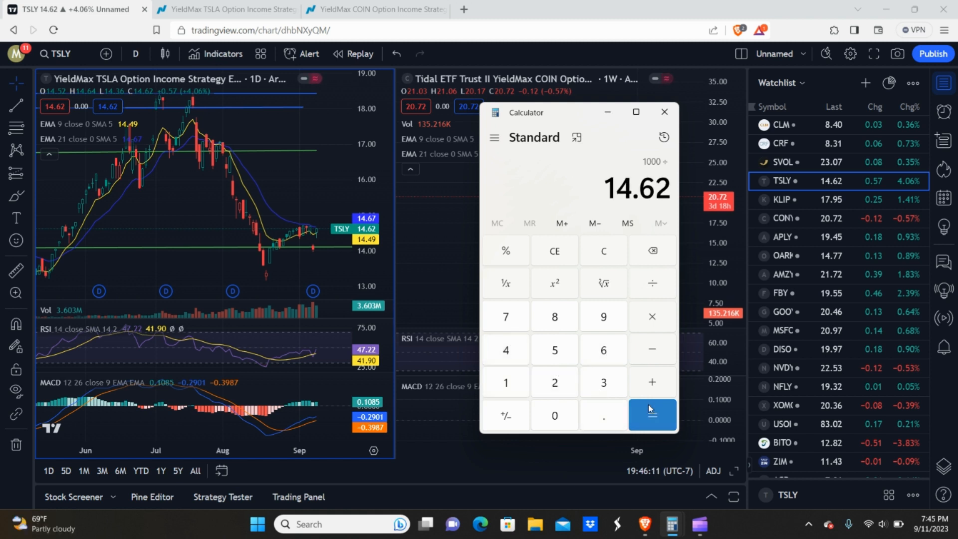
{"action": "left_click", "coordinate": [652, 414]}
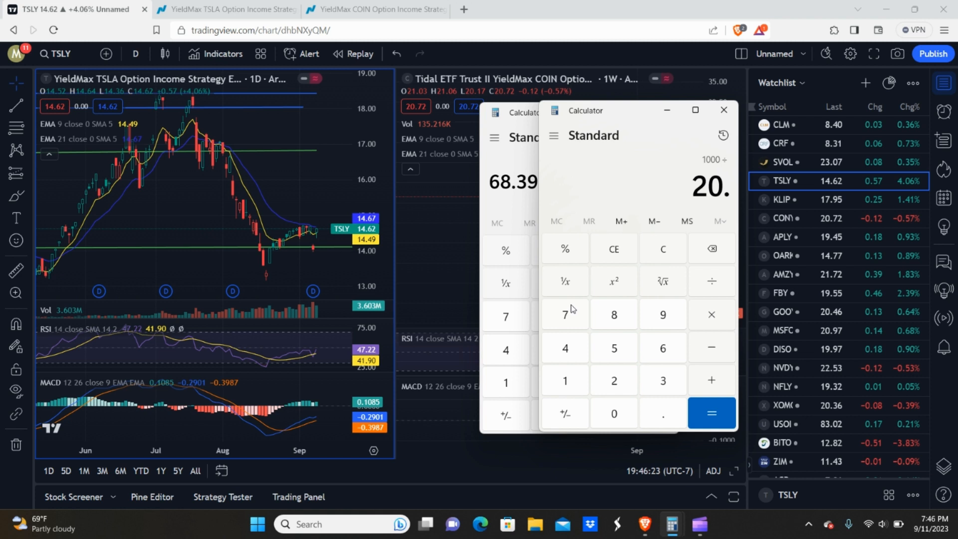
{"action": "left_click", "coordinate": [710, 413]}
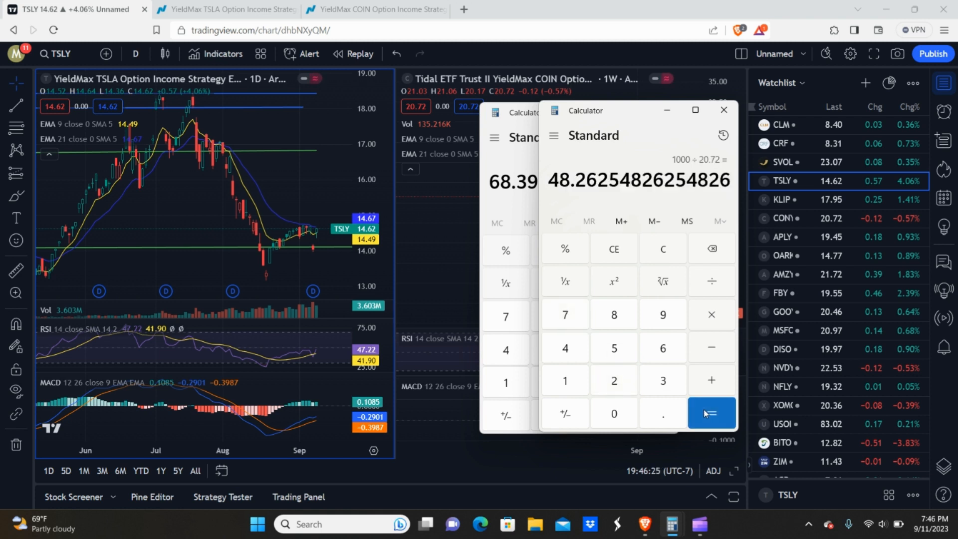
{"action": "left_click_drag", "start_coordinate": [587, 111], "coordinate": [642, 127]}
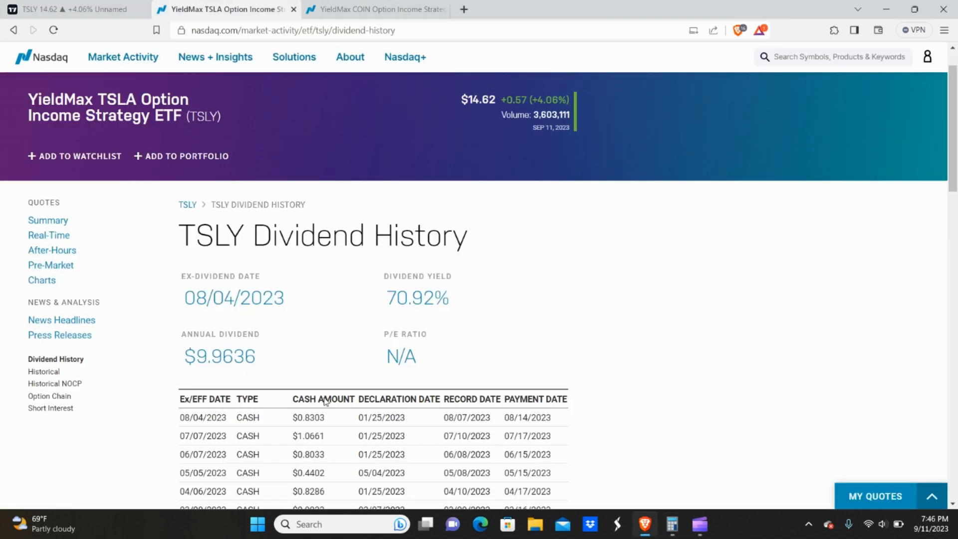
{"action": "mouse_move", "coordinate": [492, 311]}
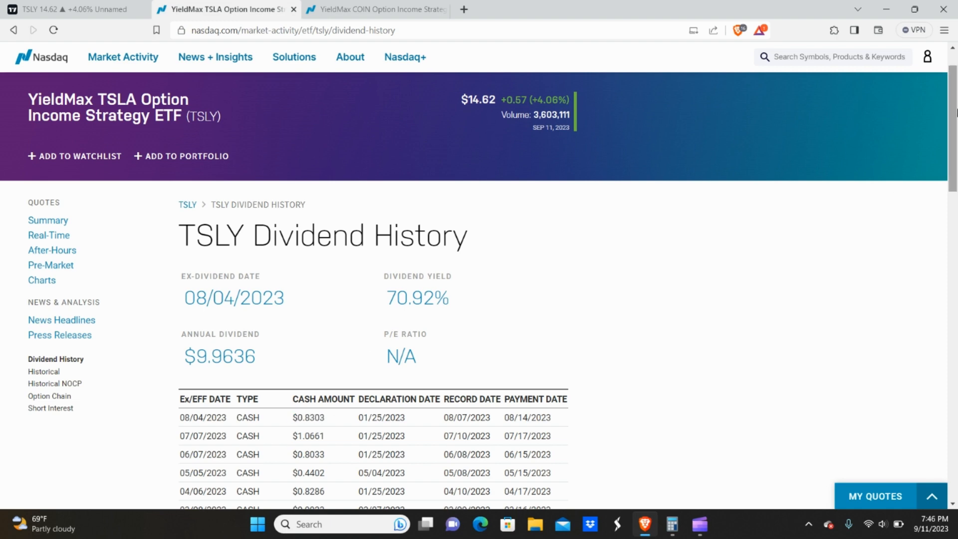
Step: Review Nasdaq's full TSLY payout table (January–August 2023), then return to TradingView
{"action": "scroll", "scroll_direction": "down", "scroll_amount": 3}
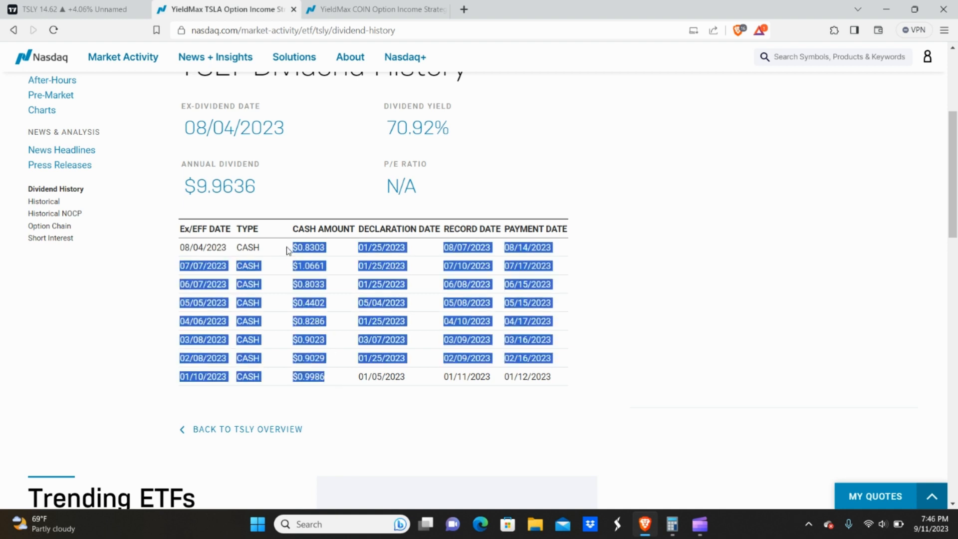
{"action": "left_click", "coordinate": [73, 9]}
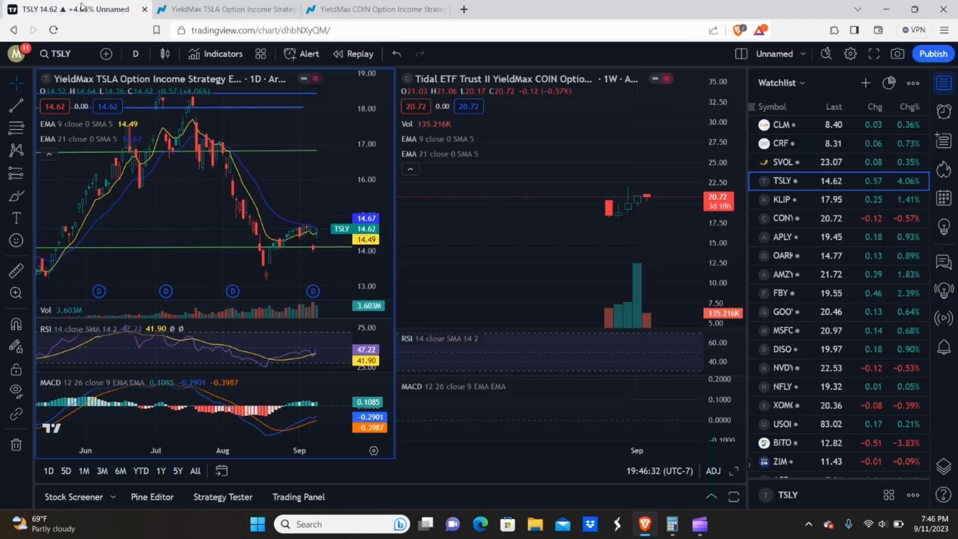
{"action": "mouse_move", "coordinate": [670, 523]}
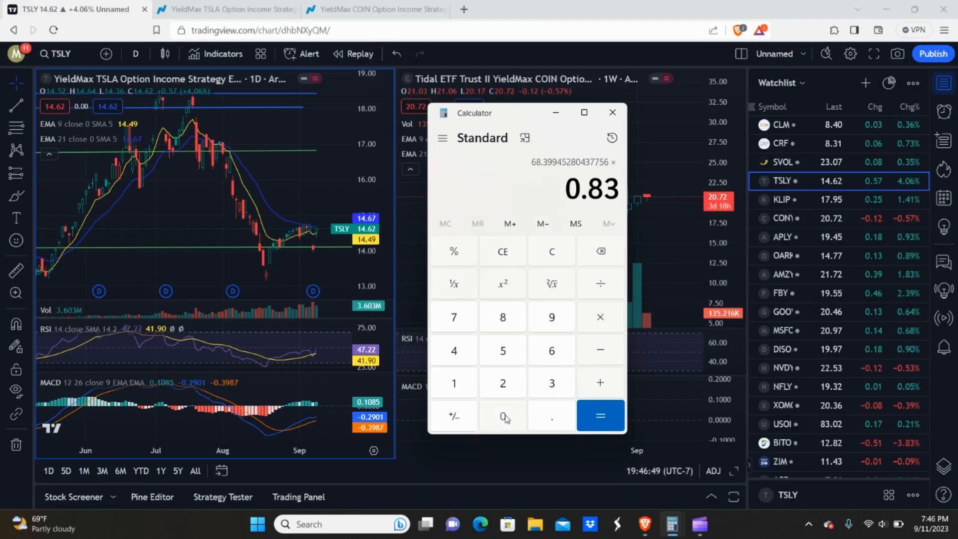
Step: Finish 68.40 × 0.8303 ≈ 56.79 and close the Calculator History pane
{"action": "left_click", "coordinate": [599, 416]}
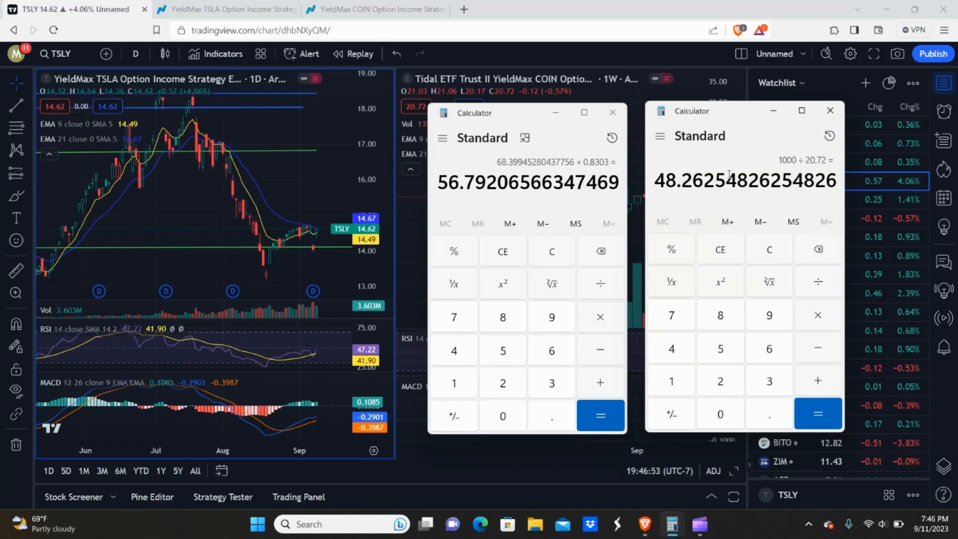
{"action": "left_click", "coordinate": [611, 138]}
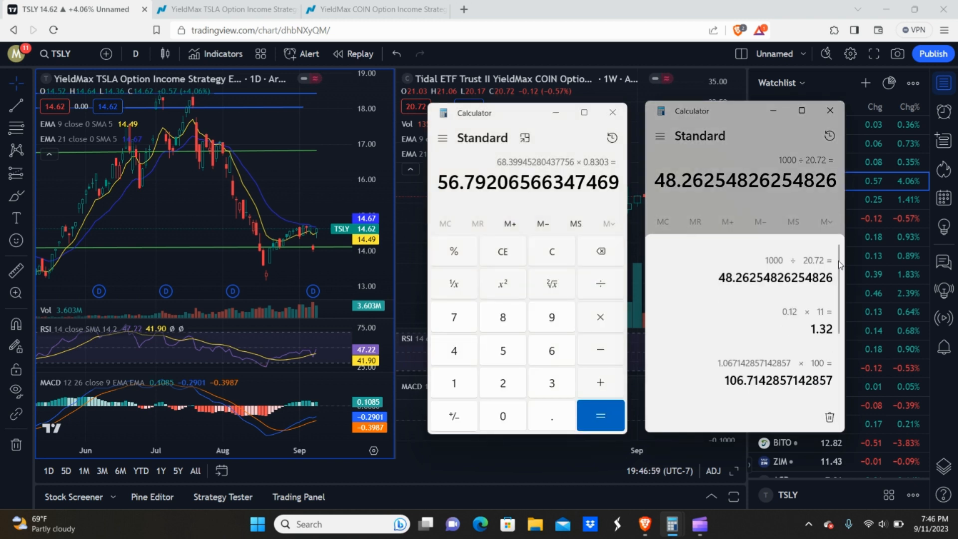
{"action": "scroll", "scroll_direction": "down", "scroll_amount": 3}
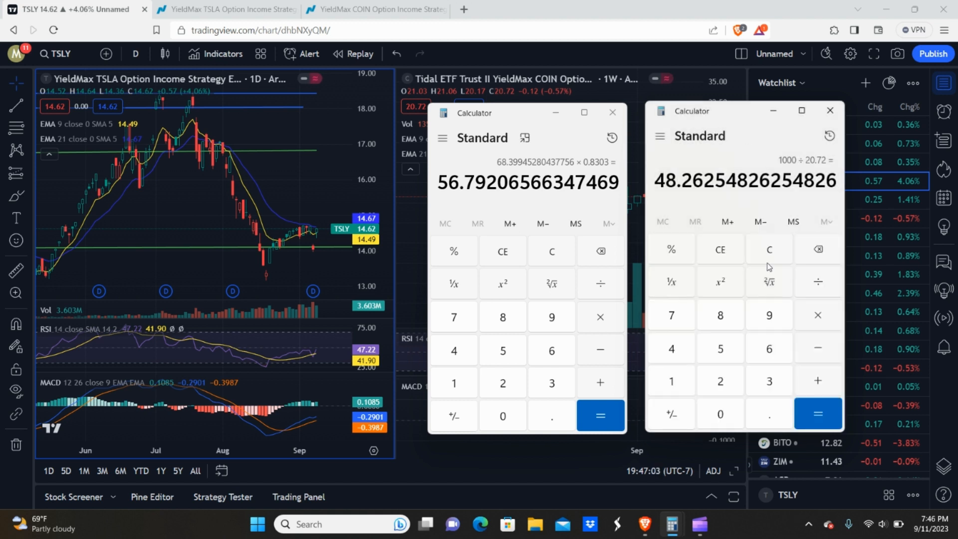
Step: Multiply 48.26 by 1.32 to get 63.7032, then start 48.26 × 0.9
{"action": "left_click", "coordinate": [817, 313]}
{"action": "type", "text": "1"}
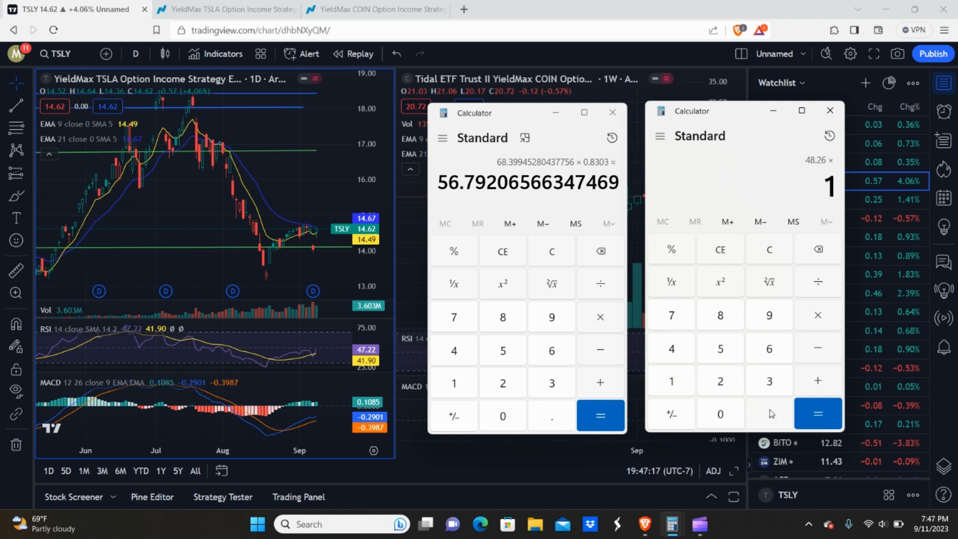
{"action": "left_click", "coordinate": [817, 414]}
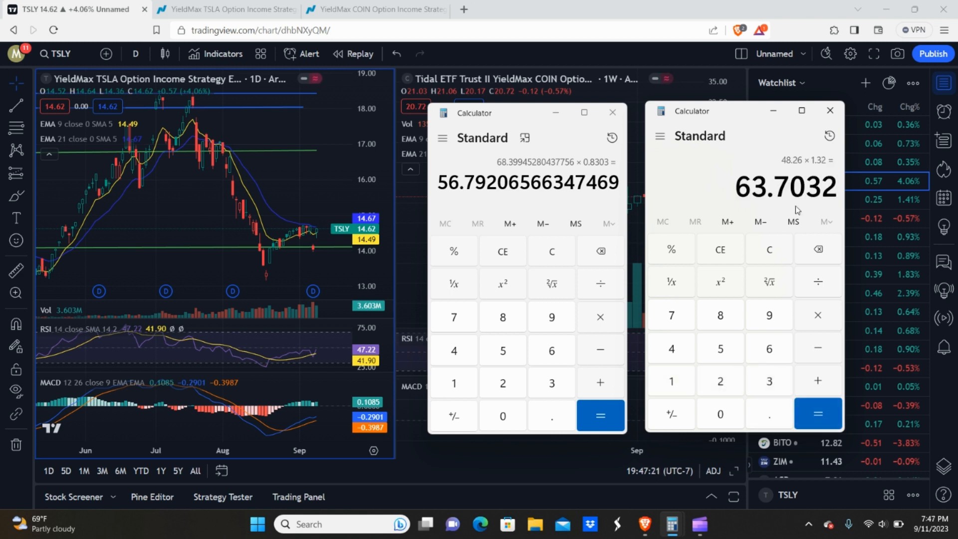
{"action": "mouse_move", "coordinate": [816, 202]}
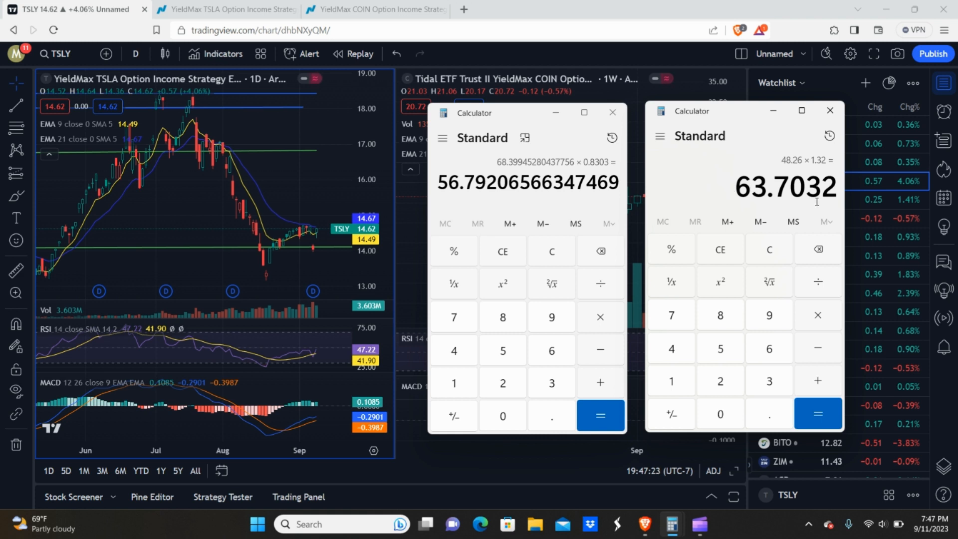
{"action": "mouse_move", "coordinate": [708, 121]}
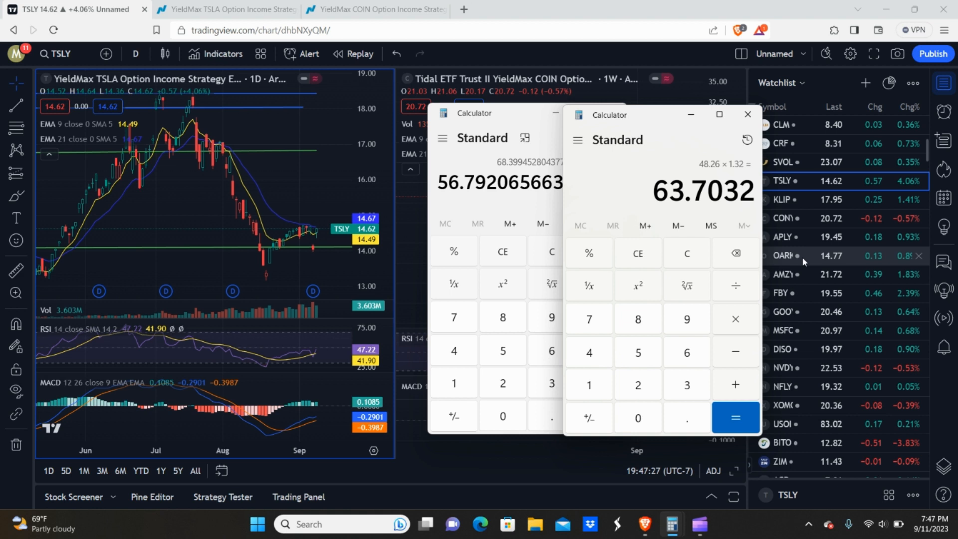
{"action": "mouse_move", "coordinate": [822, 395]}
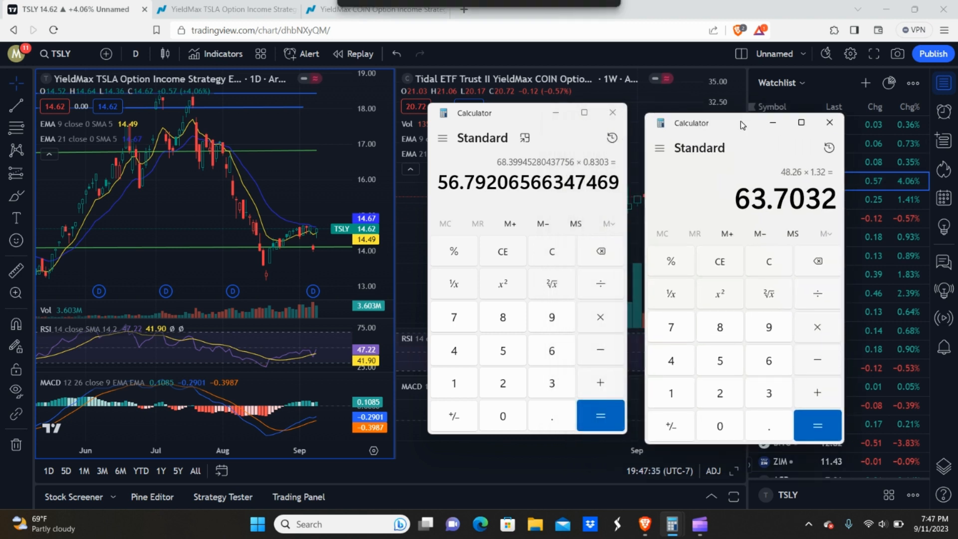
{"action": "left_click", "coordinate": [768, 260]}
{"action": "type", "text": "48.26"}
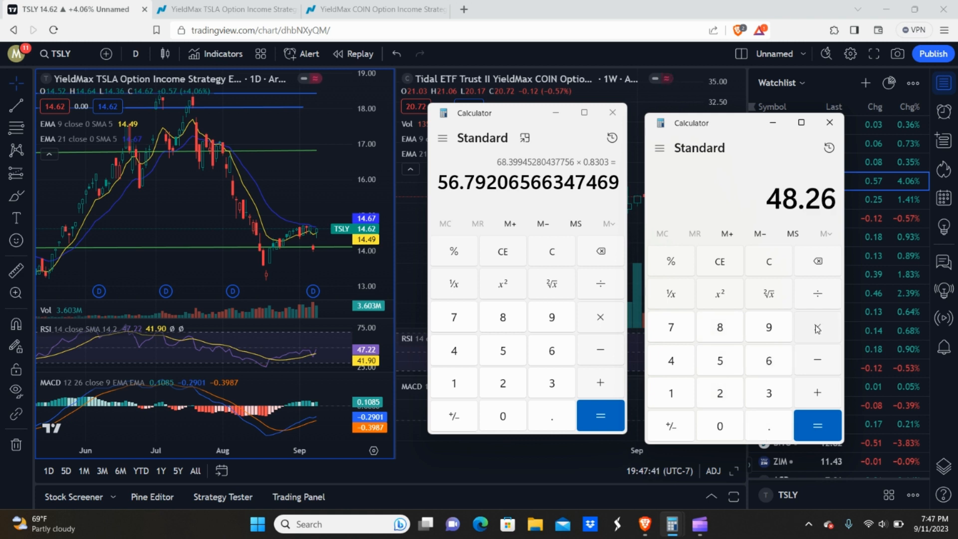
{"action": "left_click", "coordinate": [816, 327]}
{"action": "type", "text": "0.9"}
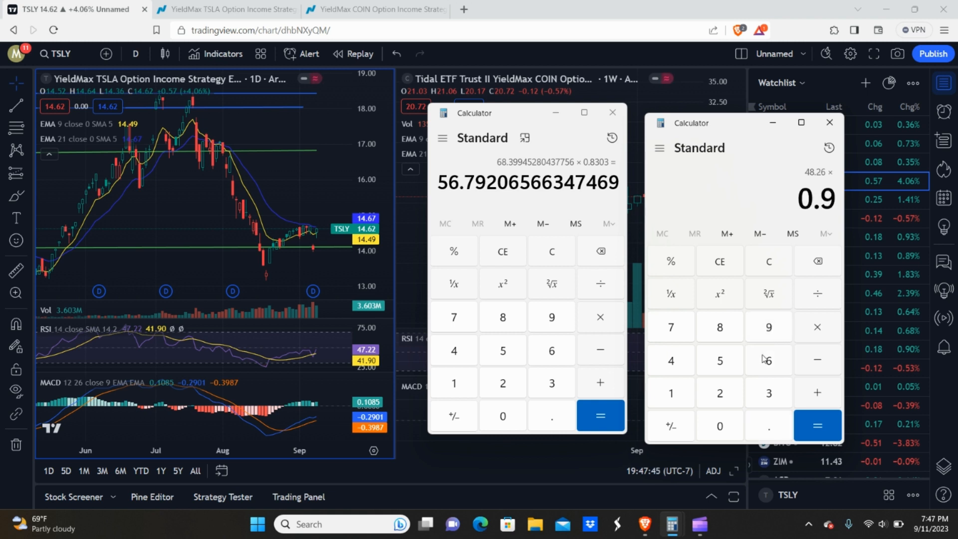
Step: Calculate 48.26 × 0.96 and 48.26 × 1.06 (51.1556), then clear and close both calculators
{"action": "left_click", "coordinate": [817, 425]}
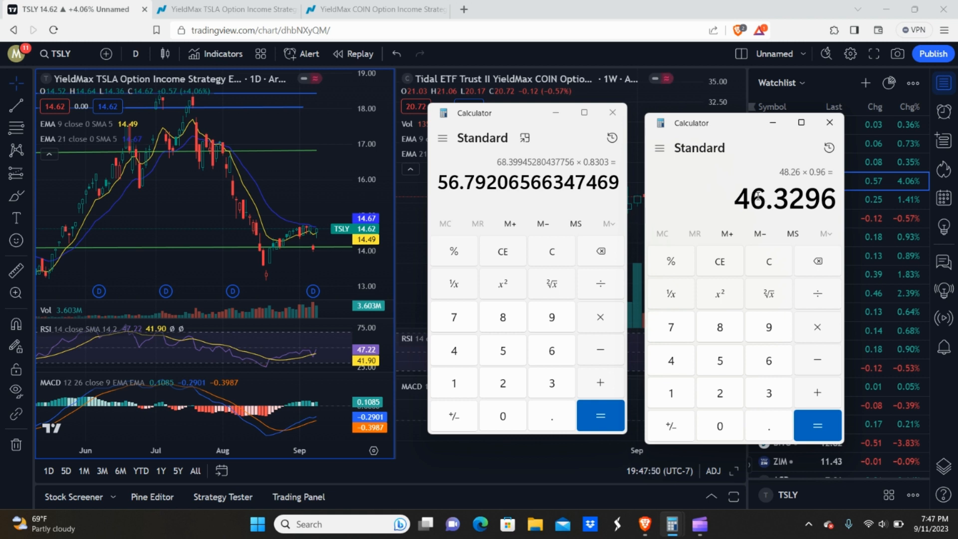
{"action": "left_click", "coordinate": [829, 147]}
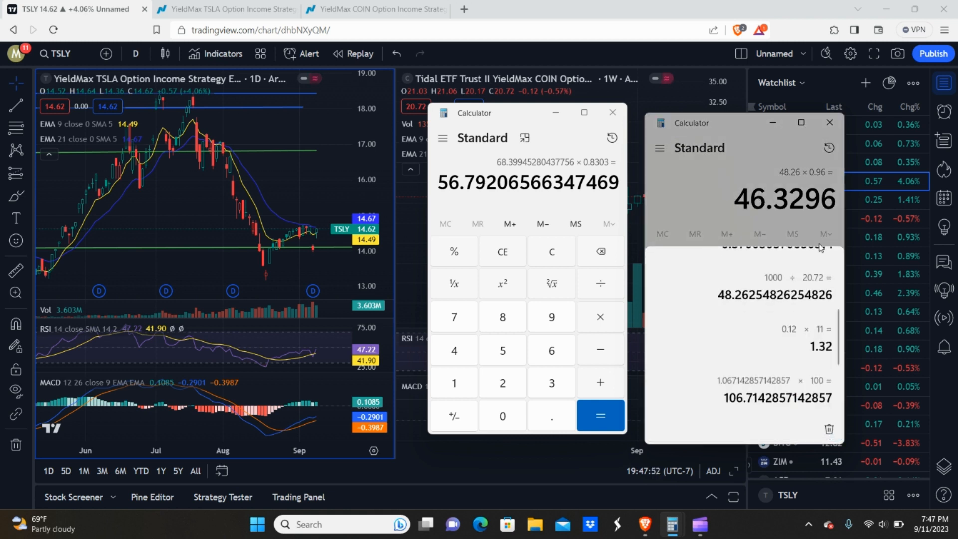
{"action": "mouse_move", "coordinate": [666, 163]}
{"action": "type", "text": "48"}
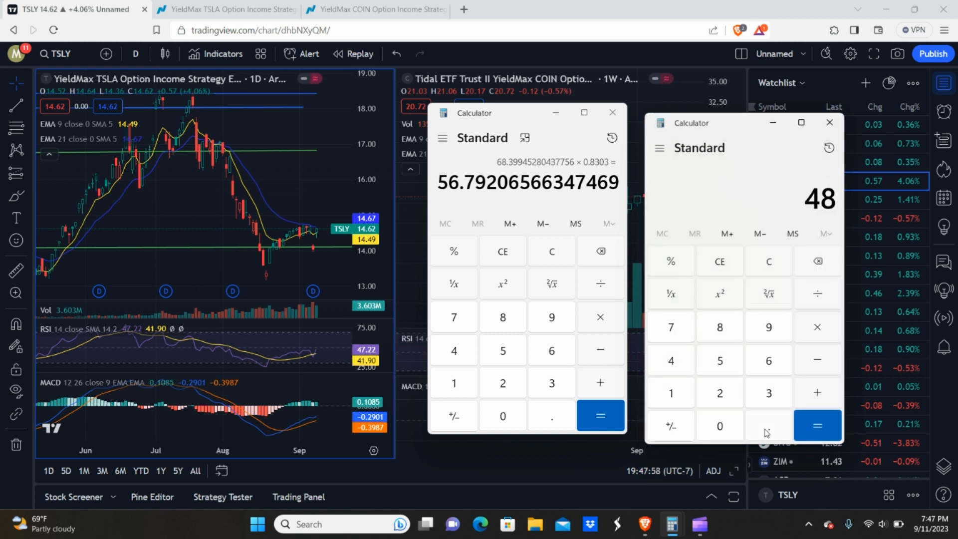
{"action": "left_click", "coordinate": [768, 425]}
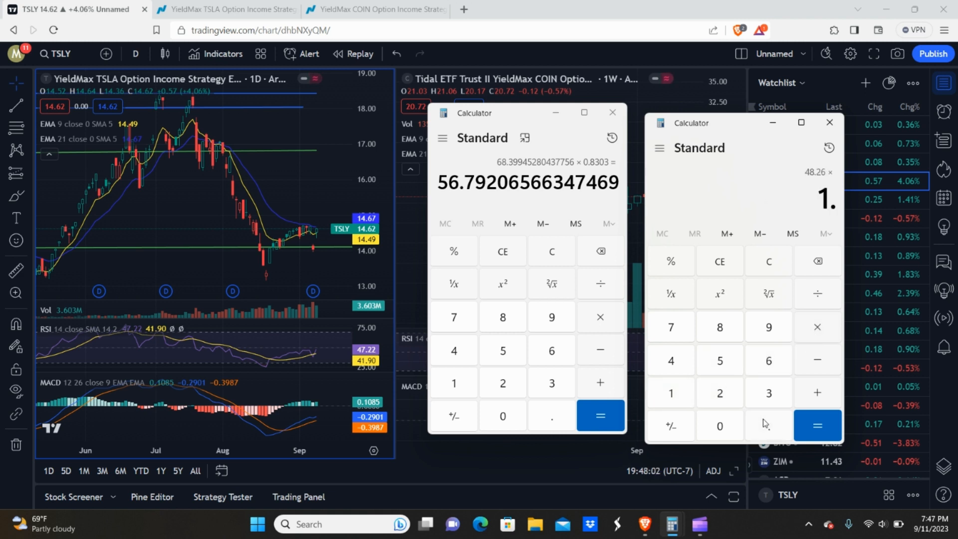
{"action": "left_click", "coordinate": [817, 425]}
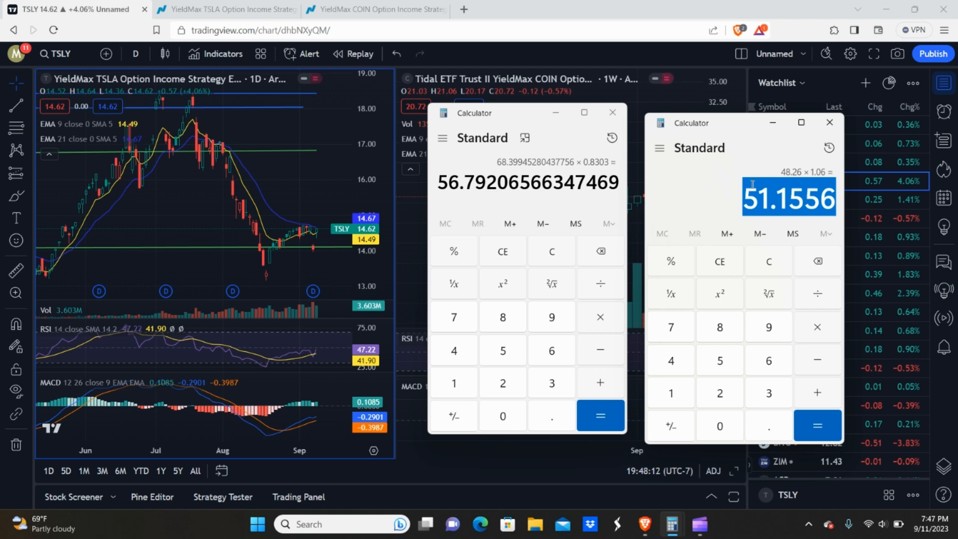
{"action": "mouse_move", "coordinate": [712, 196]}
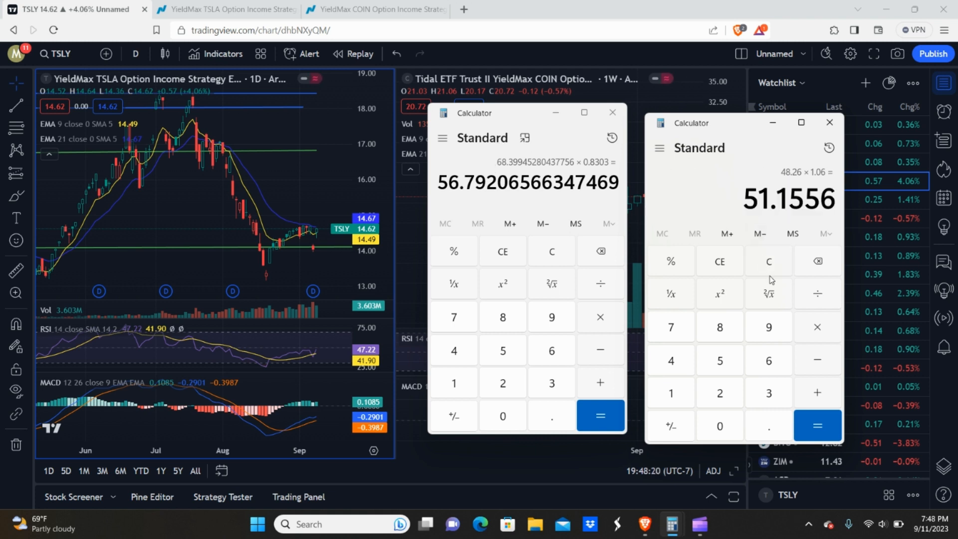
{"action": "left_click", "coordinate": [769, 261]}
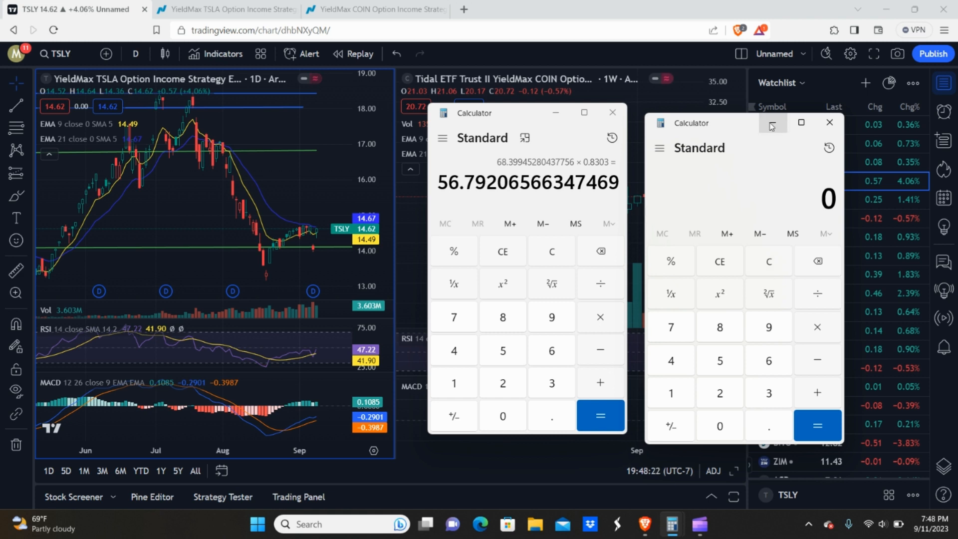
{"action": "mouse_move", "coordinate": [735, 128]}
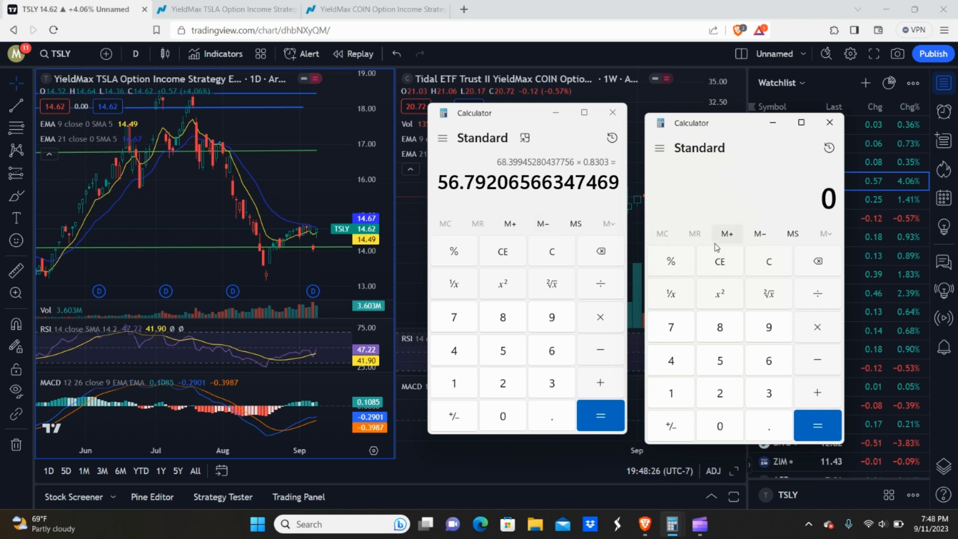
{"action": "mouse_move", "coordinate": [722, 179]}
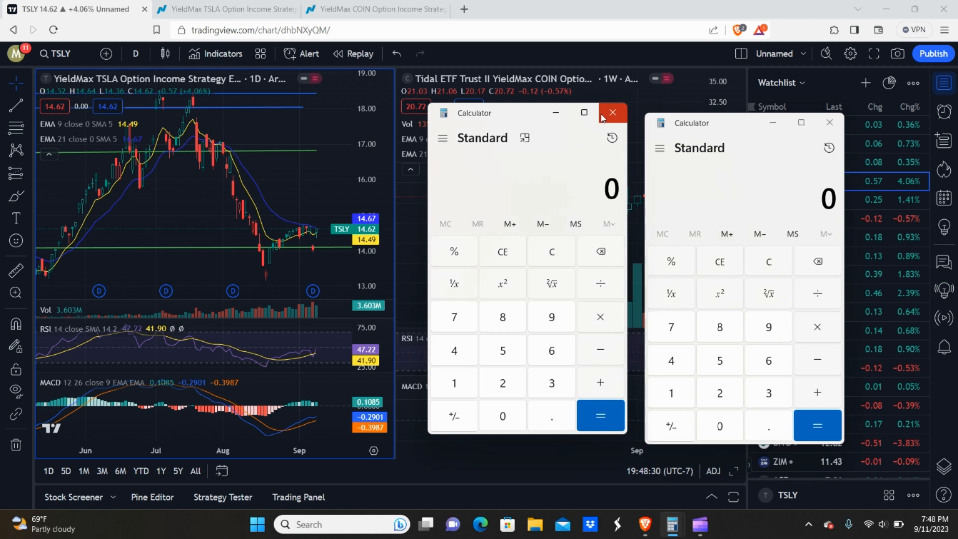
{"action": "left_click", "coordinate": [612, 112]}
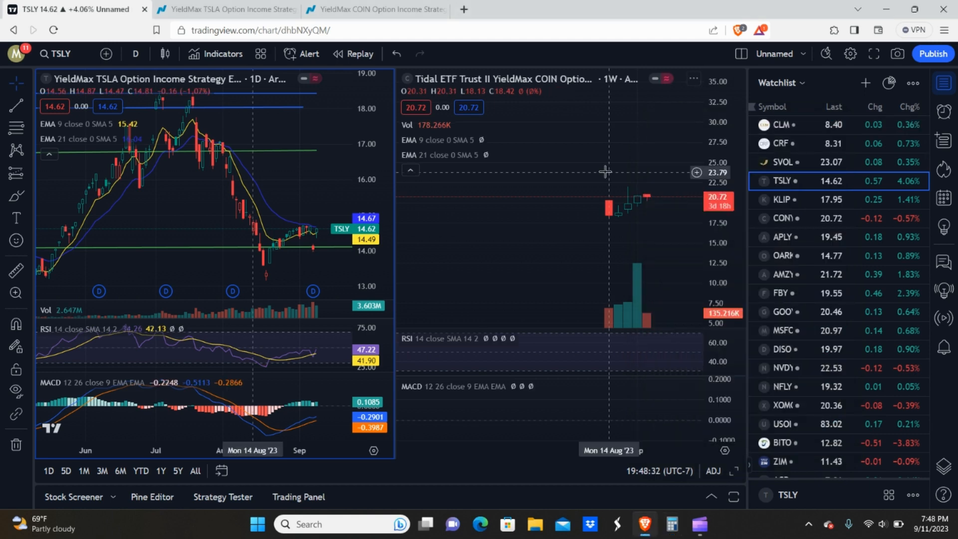
{"action": "mouse_move", "coordinate": [289, 158]}
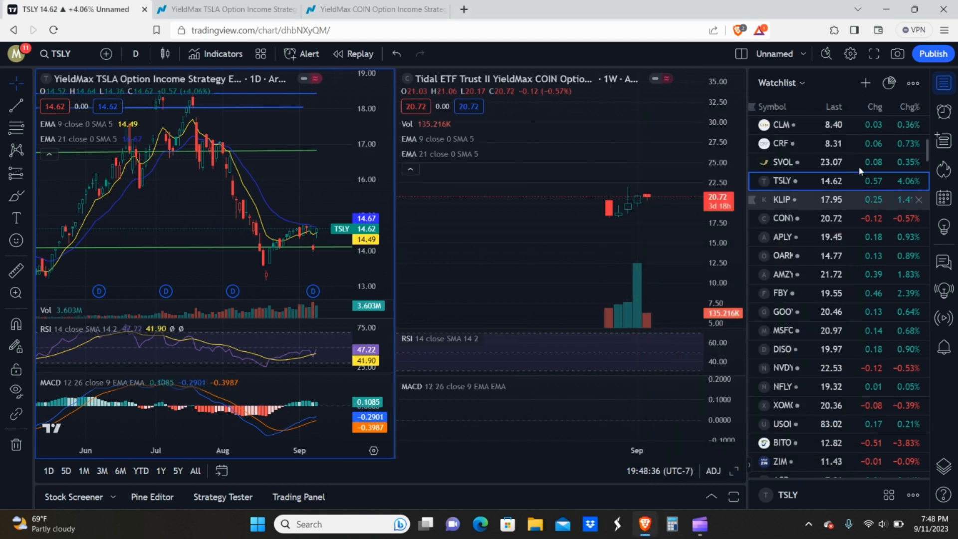
Step: Make CONY the active chart and browse the watchlist down to the Forex and Crypto sections
{"action": "scroll", "scroll_direction": "down", "scroll_amount": 3}
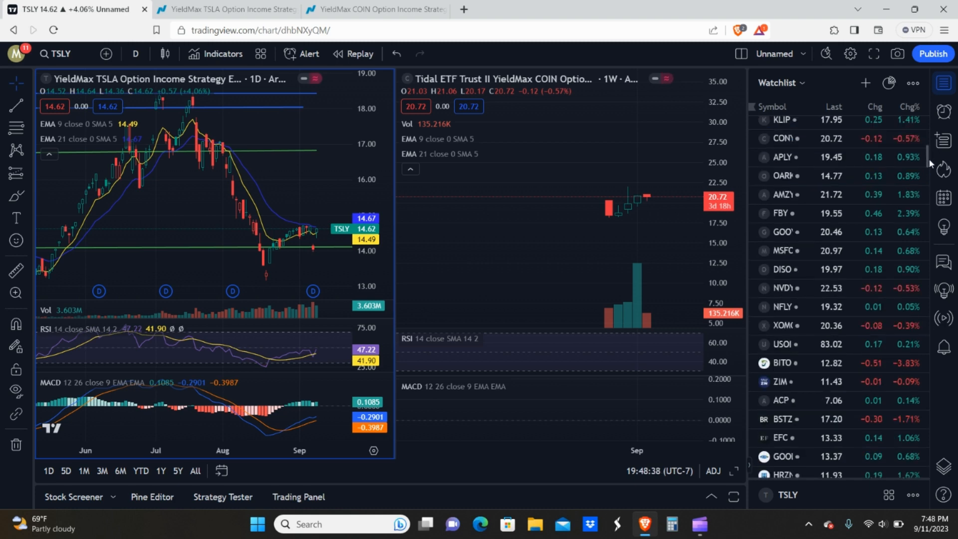
{"action": "left_click", "coordinate": [788, 124]}
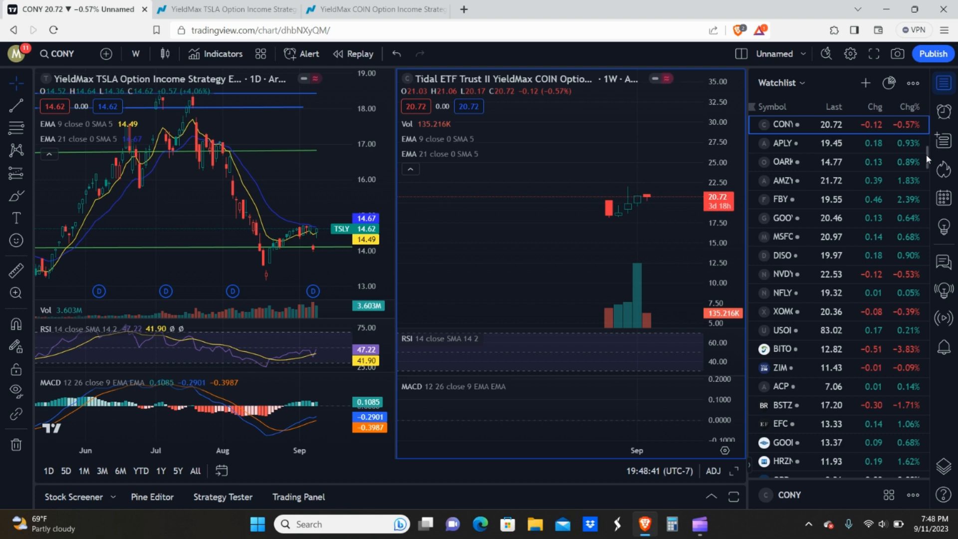
{"action": "scroll", "scroll_direction": "down", "scroll_amount": 3}
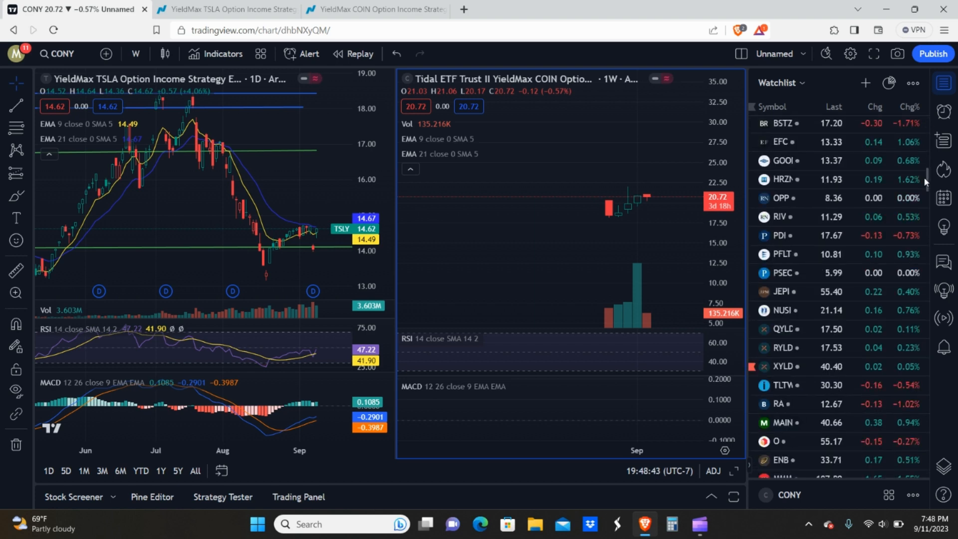
{"action": "scroll", "scroll_direction": "up", "scroll_amount": 3}
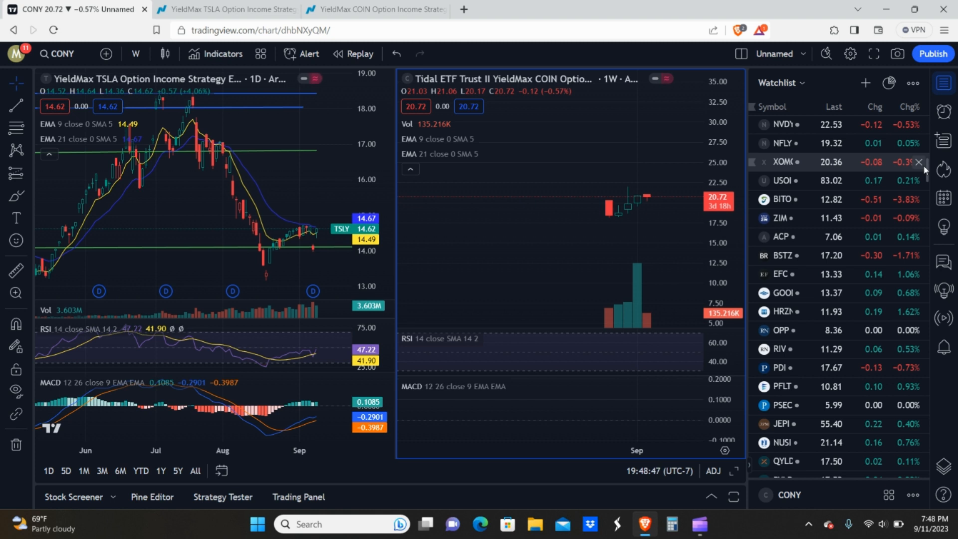
{"action": "scroll", "scroll_direction": "up", "scroll_amount": 3}
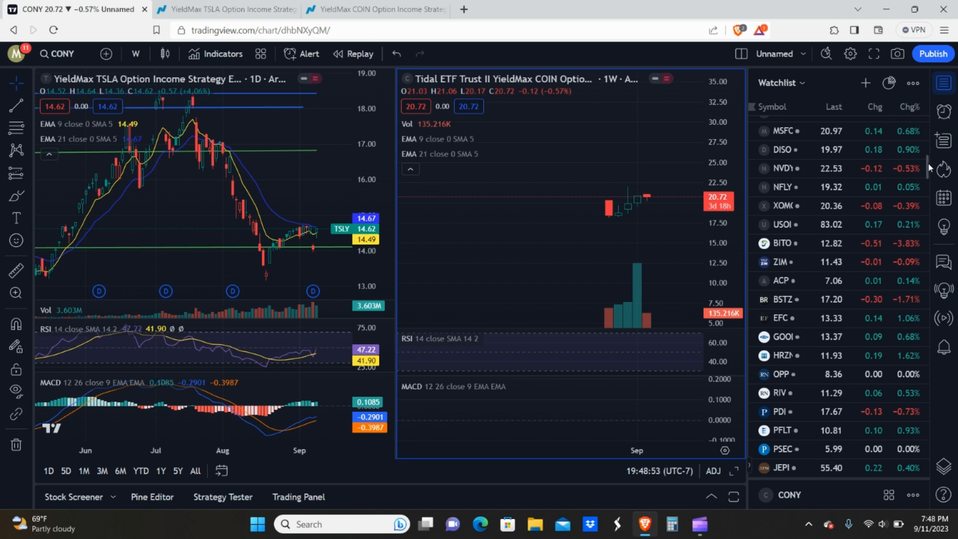
{"action": "scroll", "scroll_direction": "down", "scroll_amount": 3}
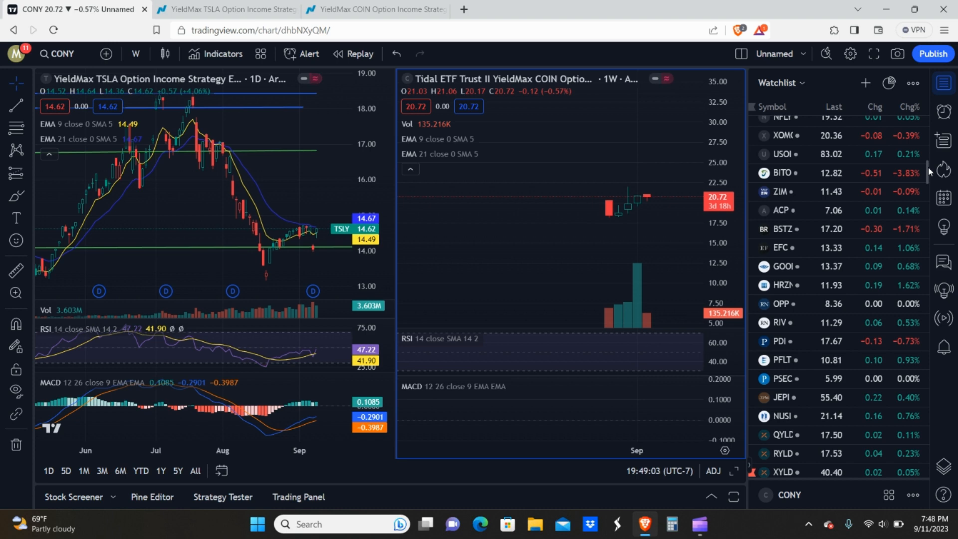
{"action": "scroll", "scroll_direction": "up", "scroll_amount": 3}
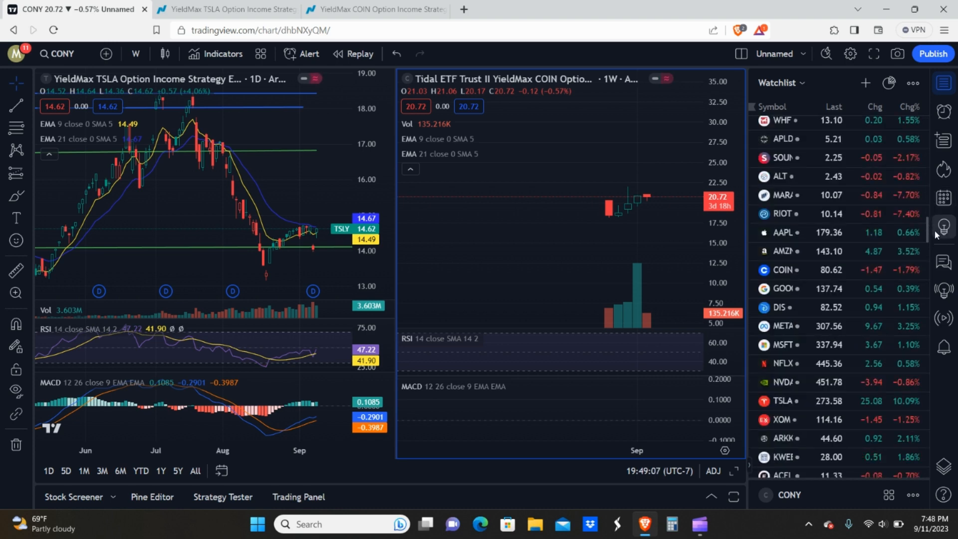
{"action": "scroll", "scroll_direction": "down", "scroll_amount": 3}
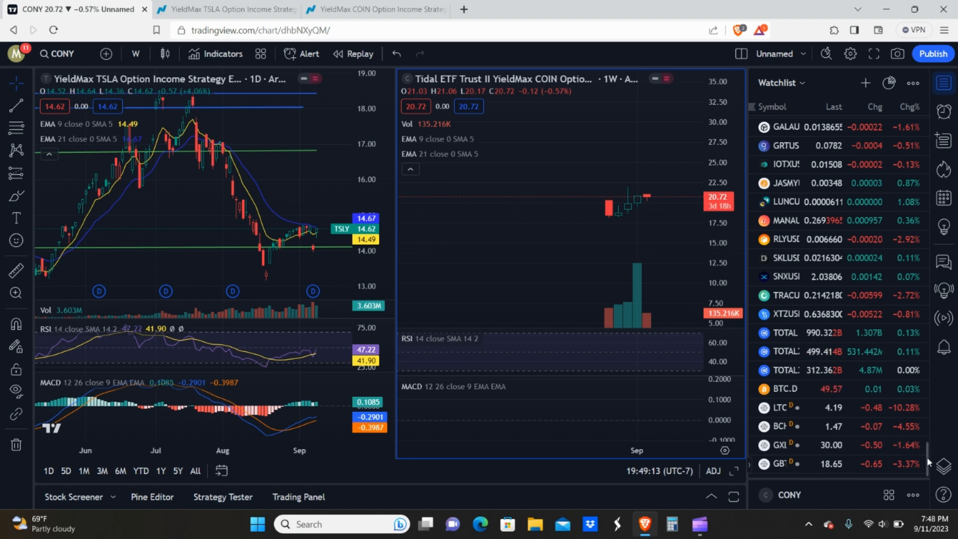
{"action": "scroll", "scroll_direction": "up", "scroll_amount": 3}
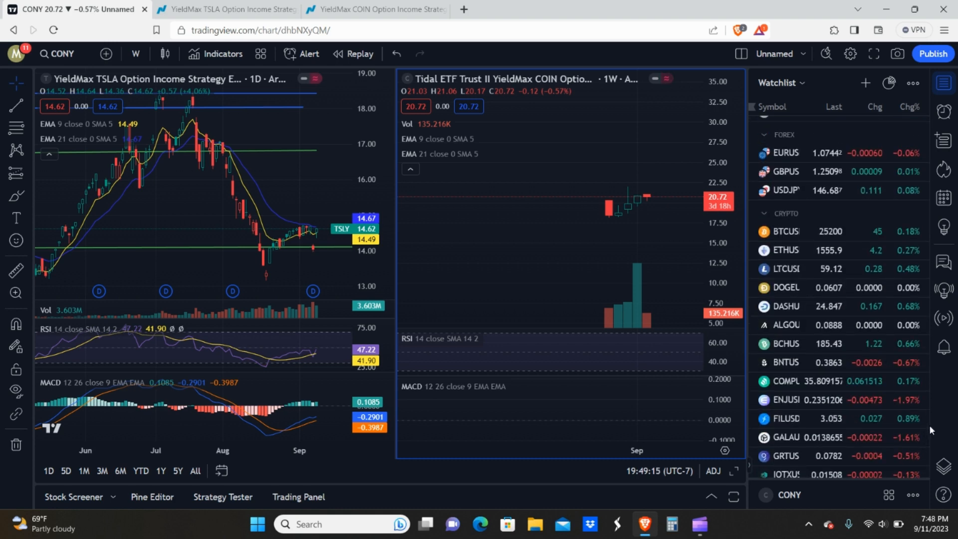
Step: Keep BTCUSD on 1-week candles and zoom out to show 2020–2023 with trendlines
{"action": "left_click", "coordinate": [785, 231]}
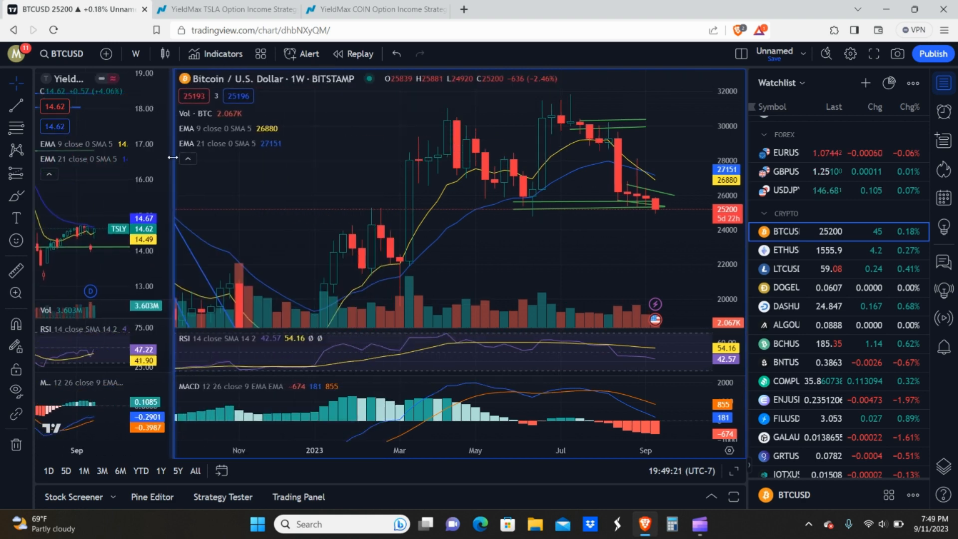
{"action": "left_click", "coordinate": [135, 54]}
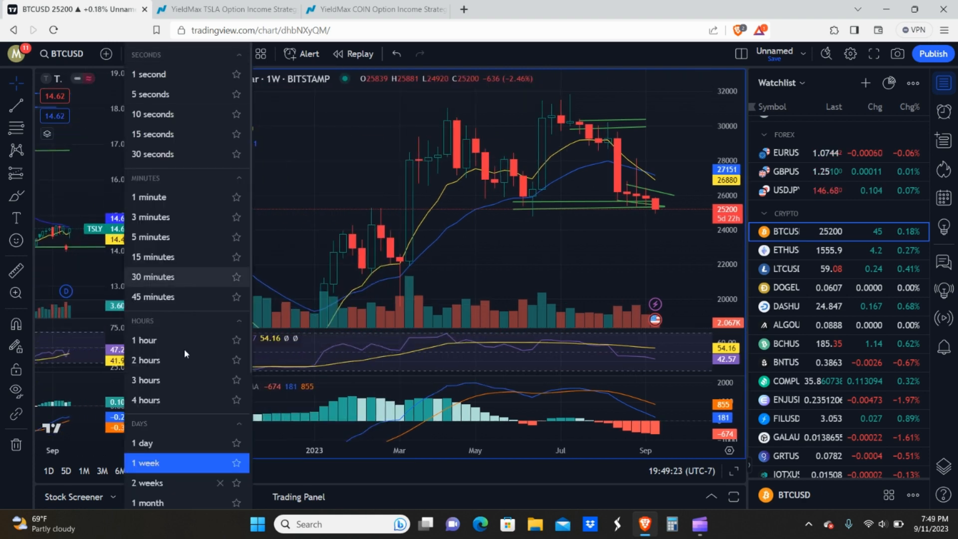
{"action": "mouse_move", "coordinate": [322, 221]}
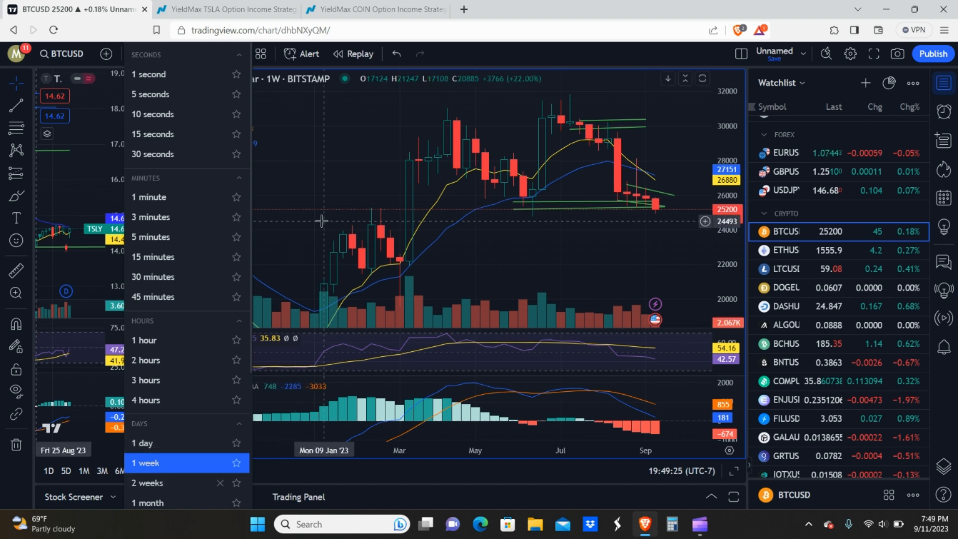
{"action": "left_click", "coordinate": [145, 462]}
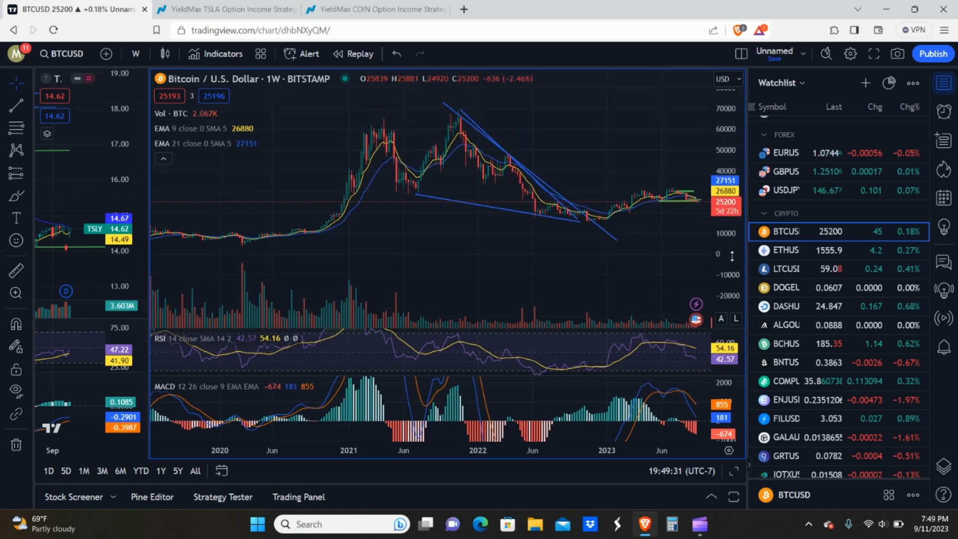
{"action": "mouse_move", "coordinate": [444, 180]}
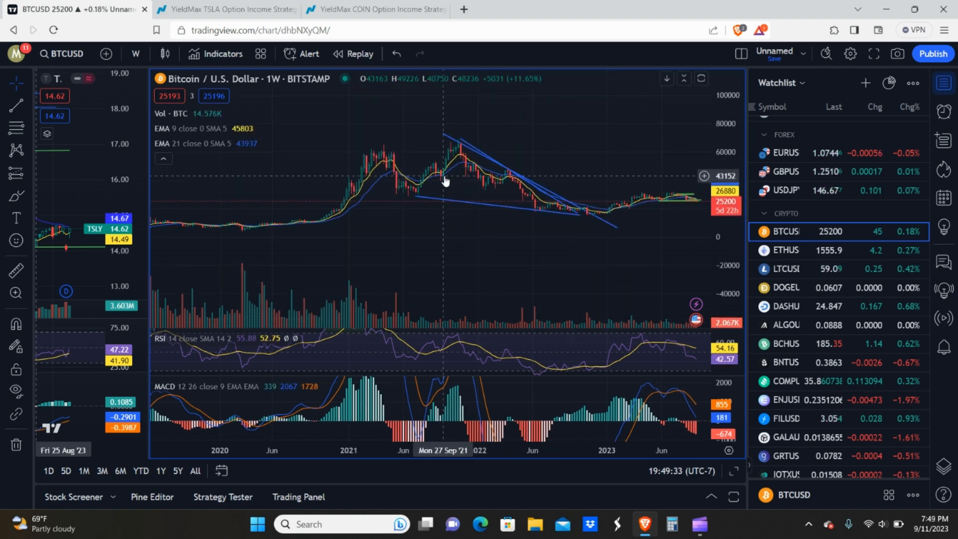
{"action": "mouse_move", "coordinate": [316, 218]}
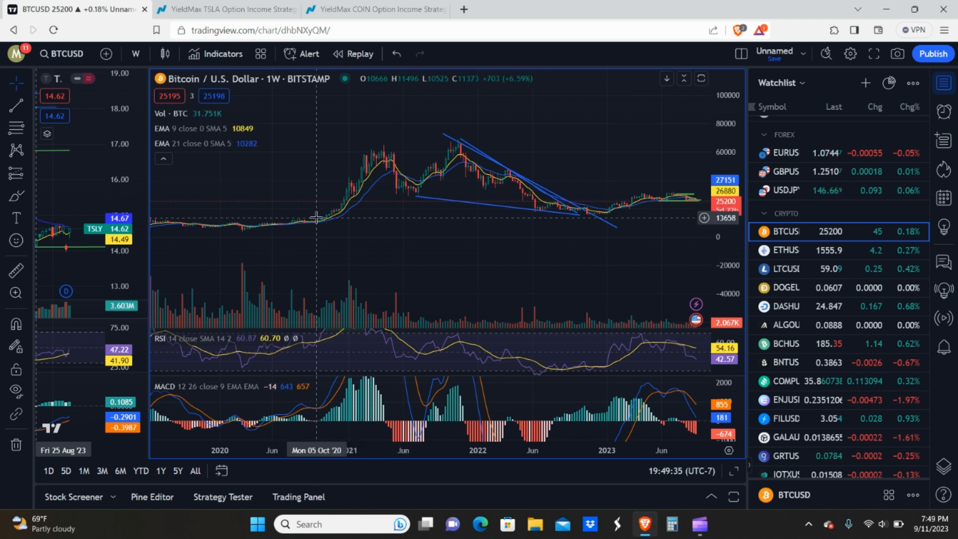
{"action": "mouse_move", "coordinate": [290, 226]}
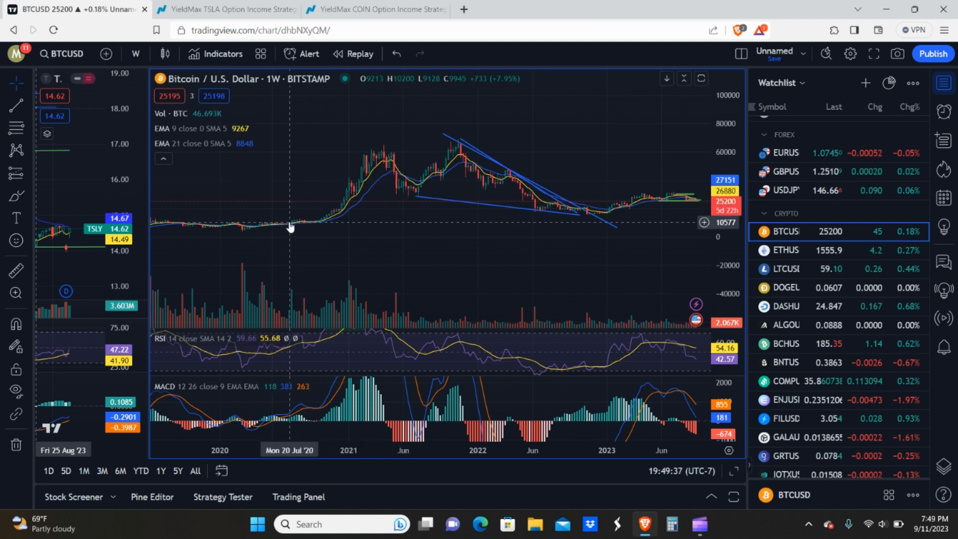
{"action": "mouse_move", "coordinate": [267, 228]}
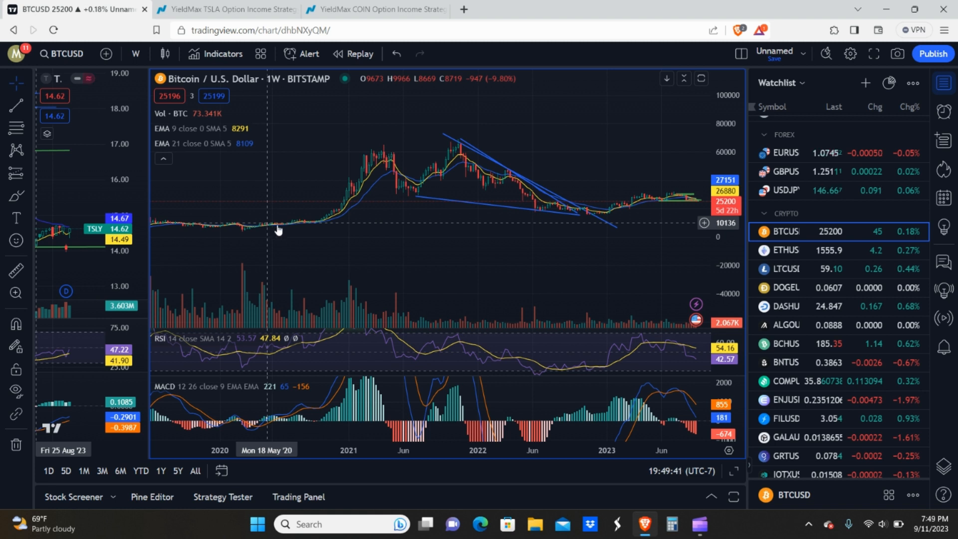
{"action": "mouse_move", "coordinate": [328, 217]}
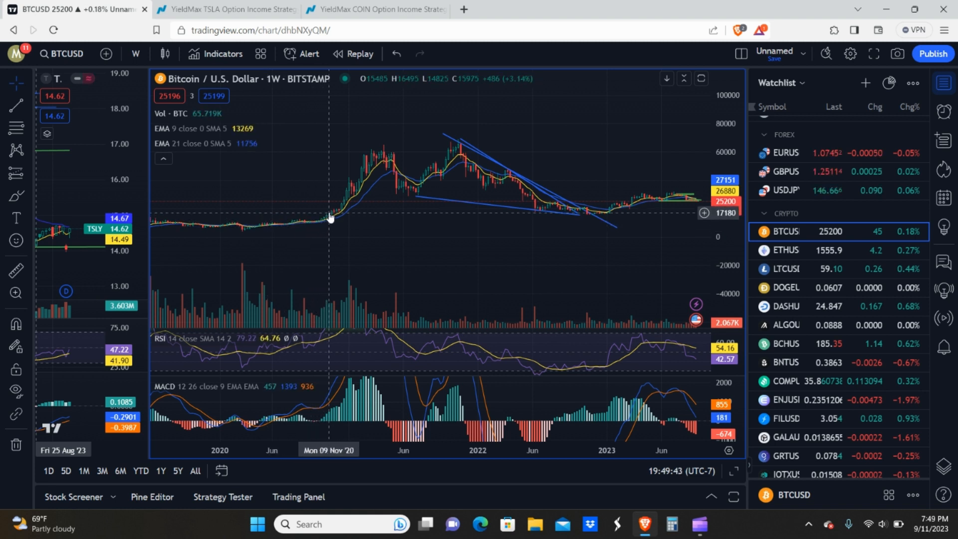
{"action": "mouse_move", "coordinate": [334, 204]}
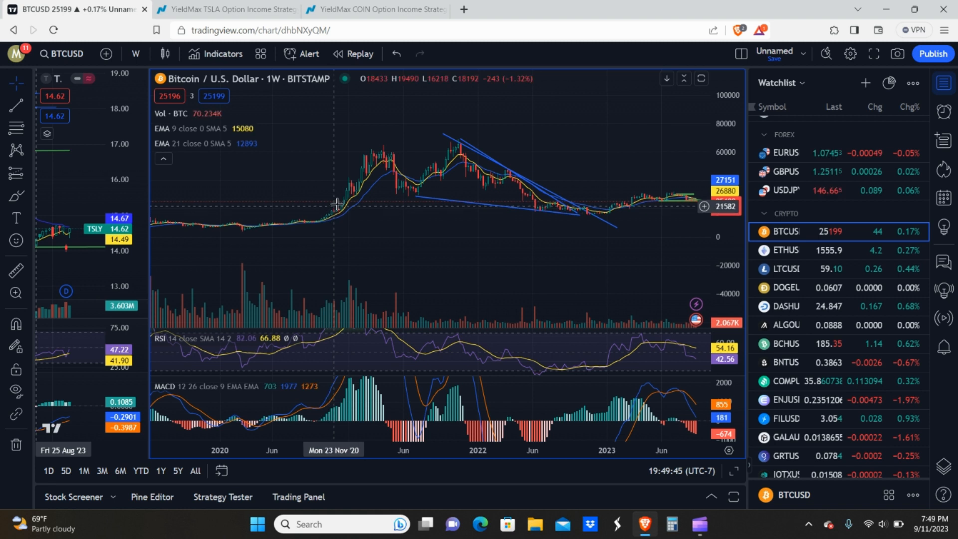
{"action": "mouse_move", "coordinate": [346, 211]}
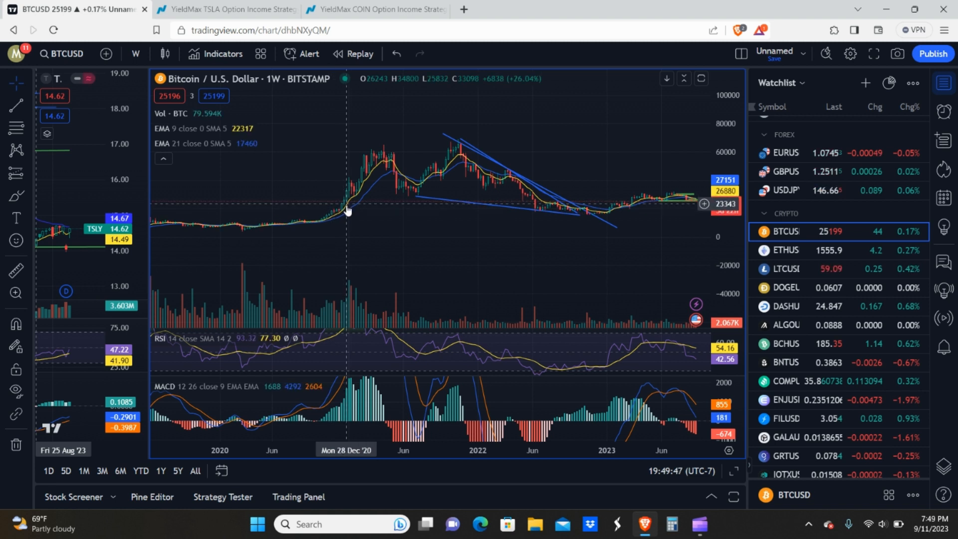
{"action": "mouse_move", "coordinate": [342, 213]}
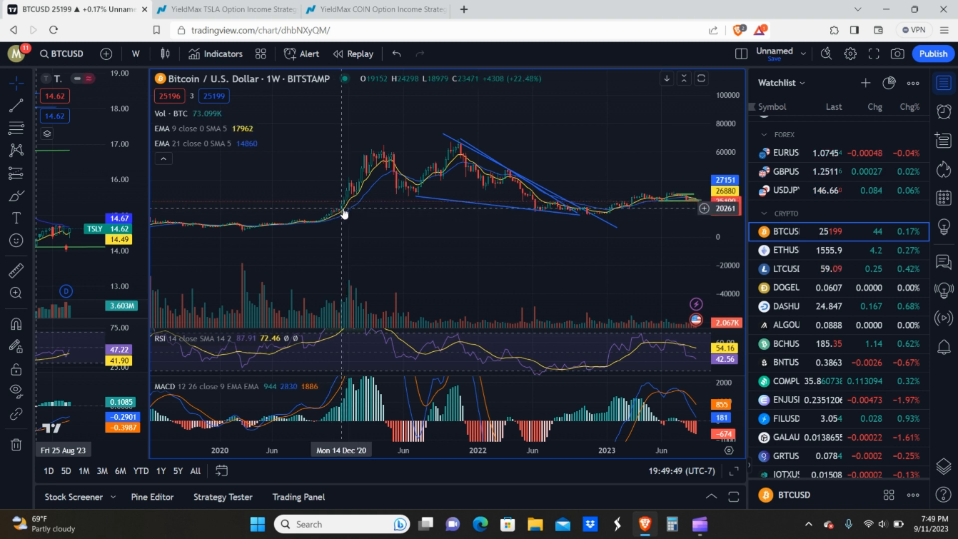
{"action": "mouse_move", "coordinate": [375, 147]}
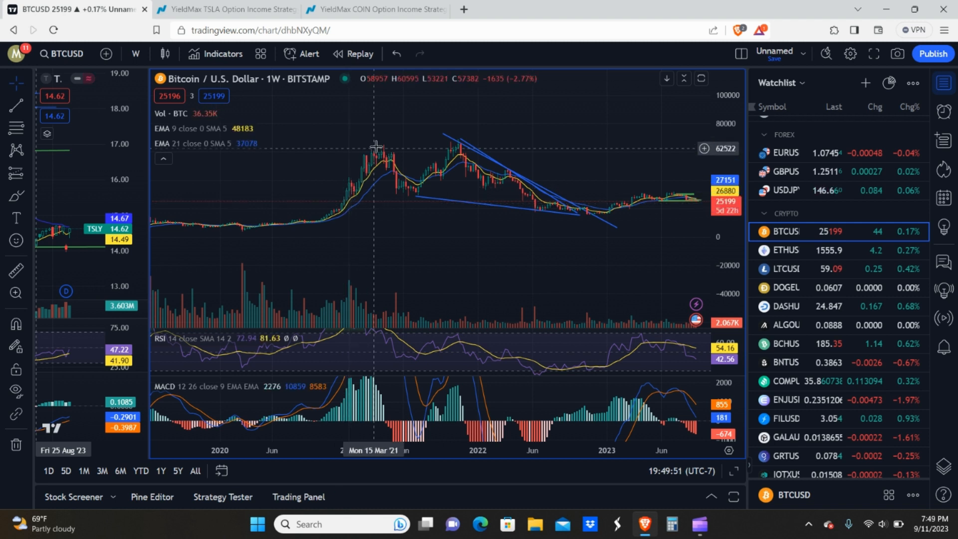
{"action": "mouse_move", "coordinate": [336, 215]}
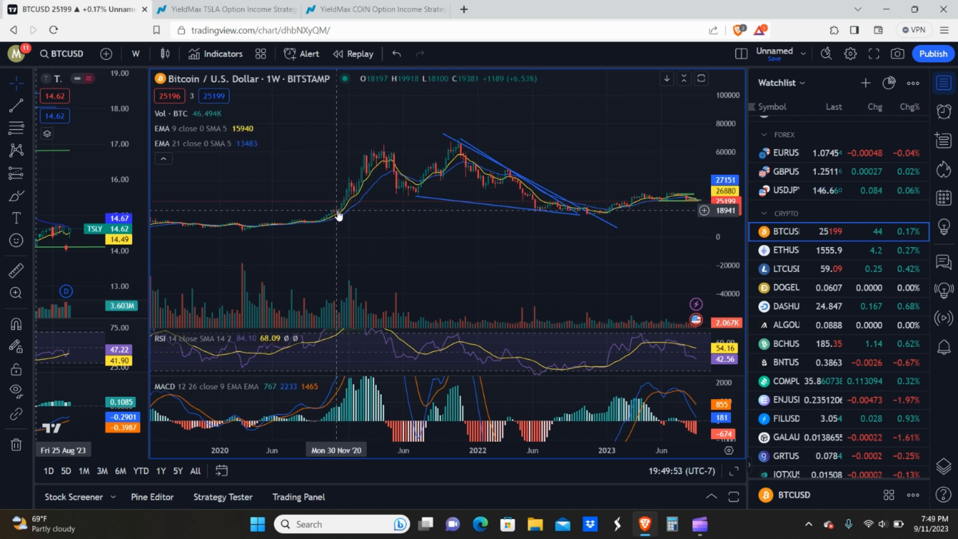
{"action": "mouse_move", "coordinate": [338, 215]}
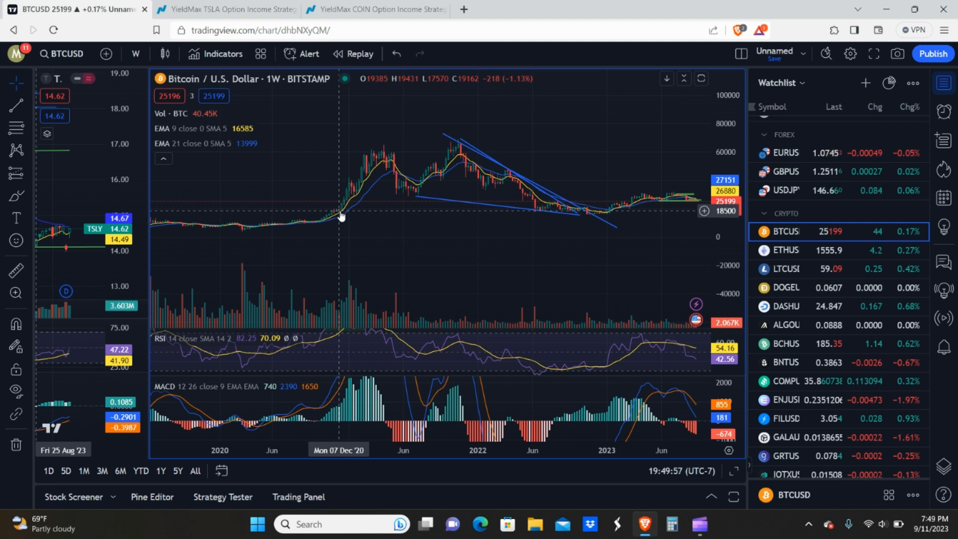
{"action": "mouse_move", "coordinate": [391, 169]}
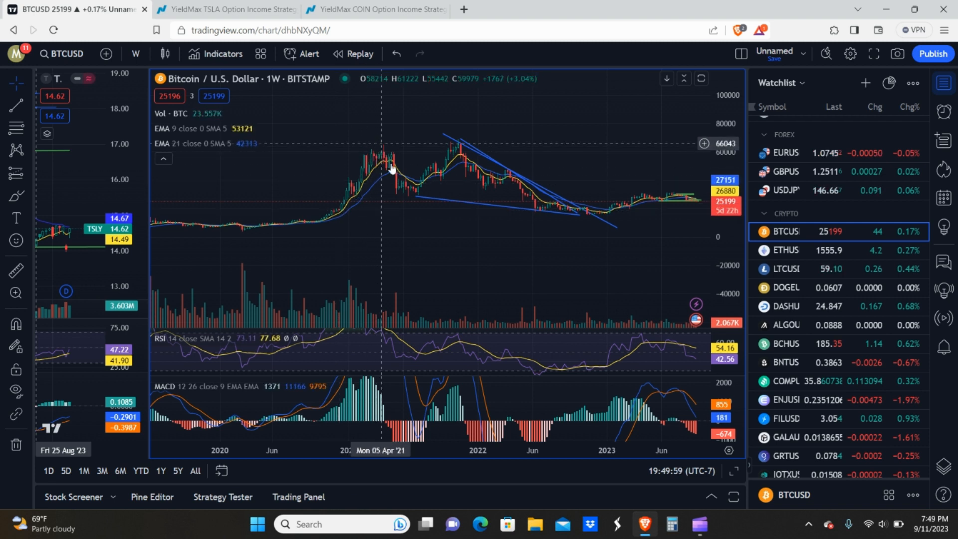
{"action": "mouse_move", "coordinate": [458, 146]}
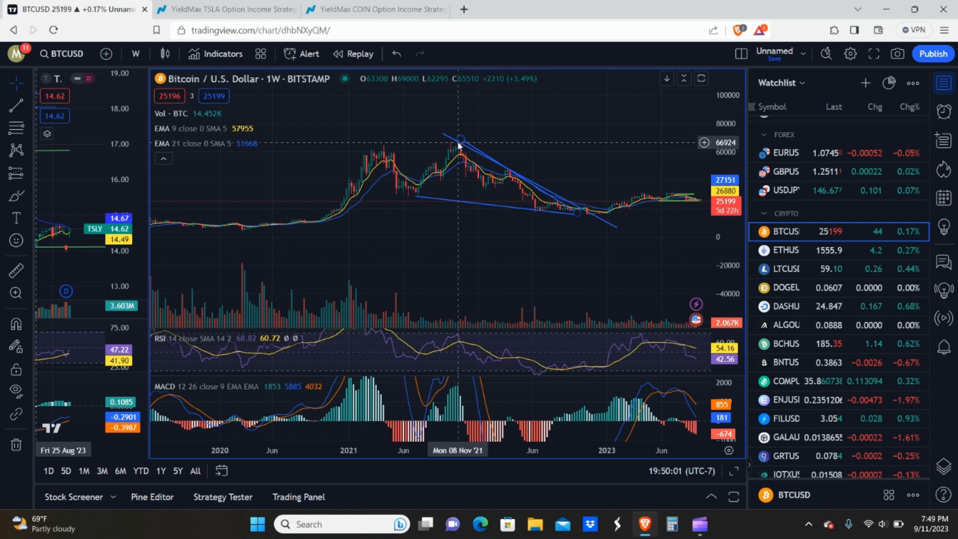
{"action": "mouse_move", "coordinate": [460, 150]}
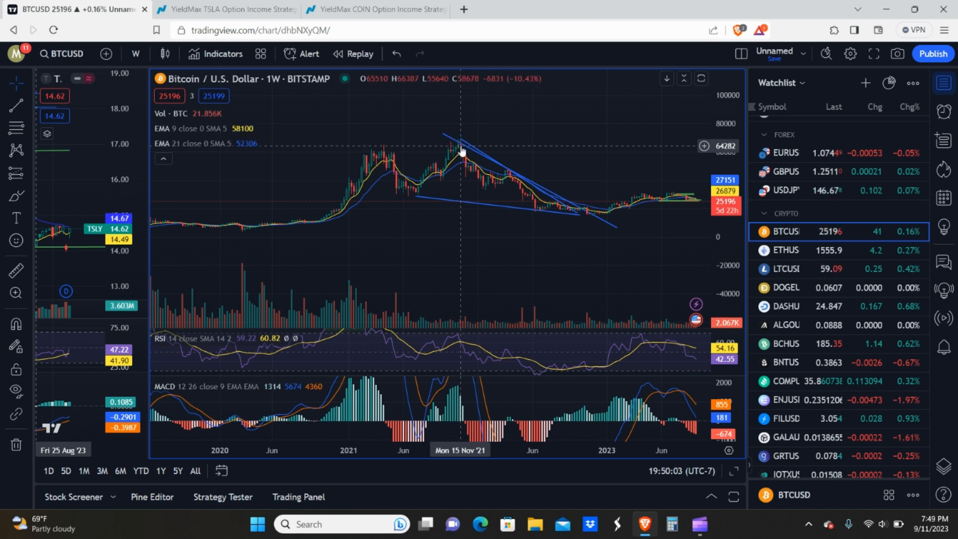
{"action": "mouse_move", "coordinate": [334, 217]}
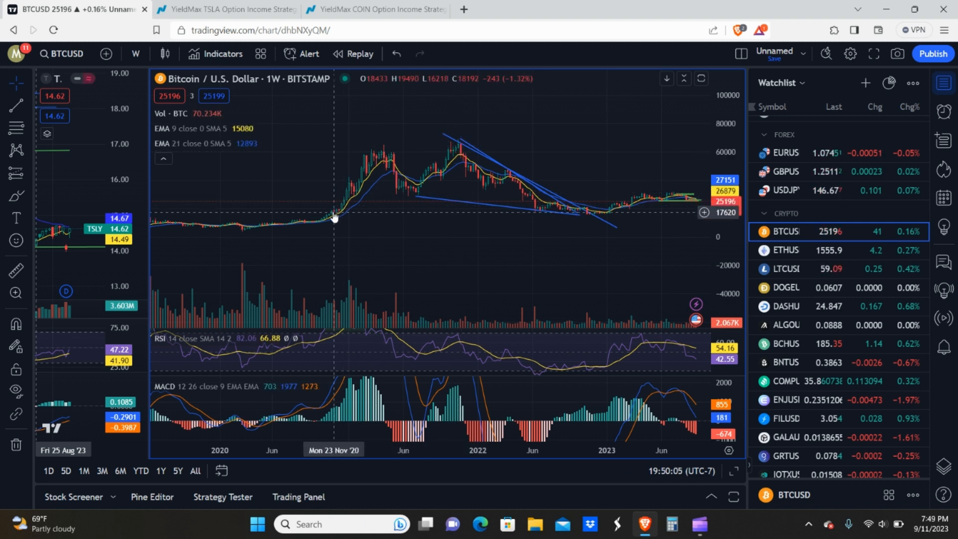
{"action": "mouse_move", "coordinate": [329, 218]}
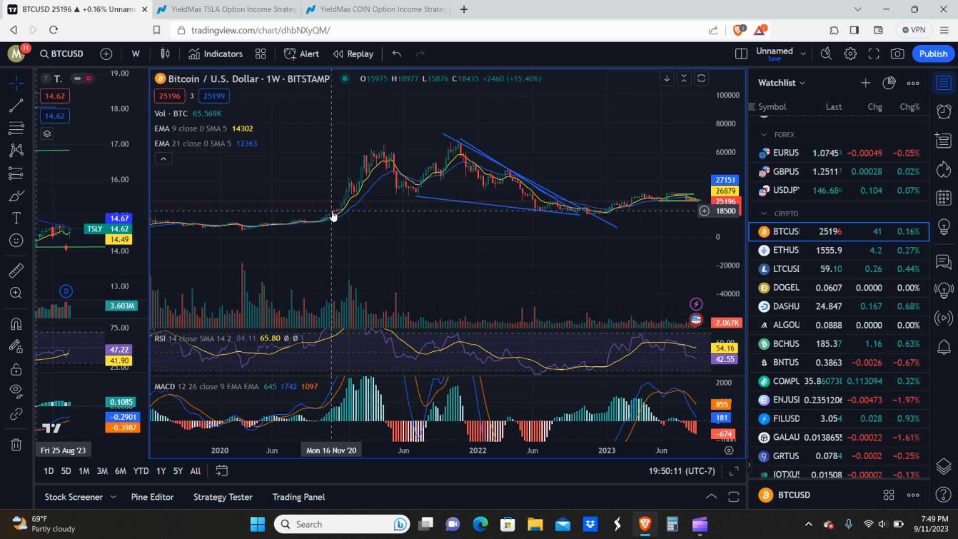
{"action": "mouse_move", "coordinate": [262, 214]}
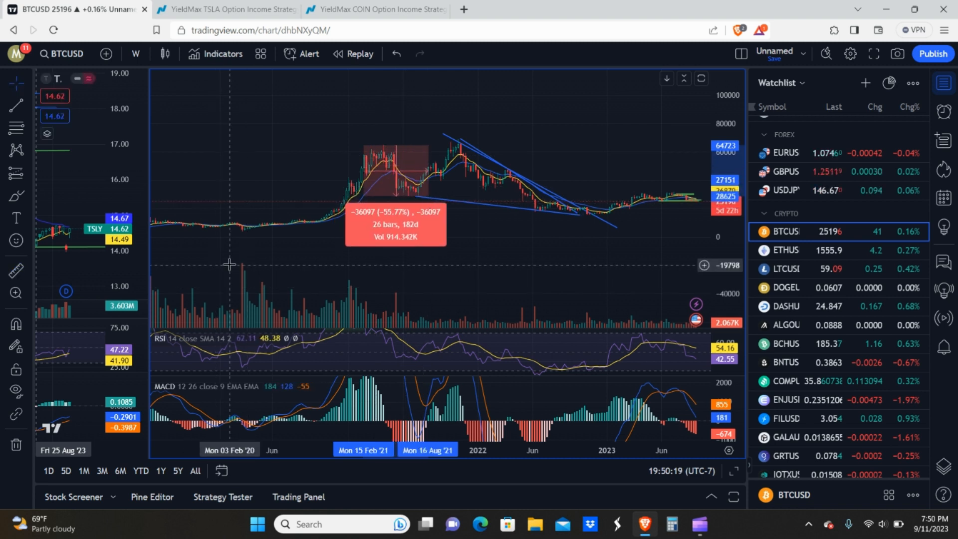
{"action": "mouse_move", "coordinate": [376, 133]}
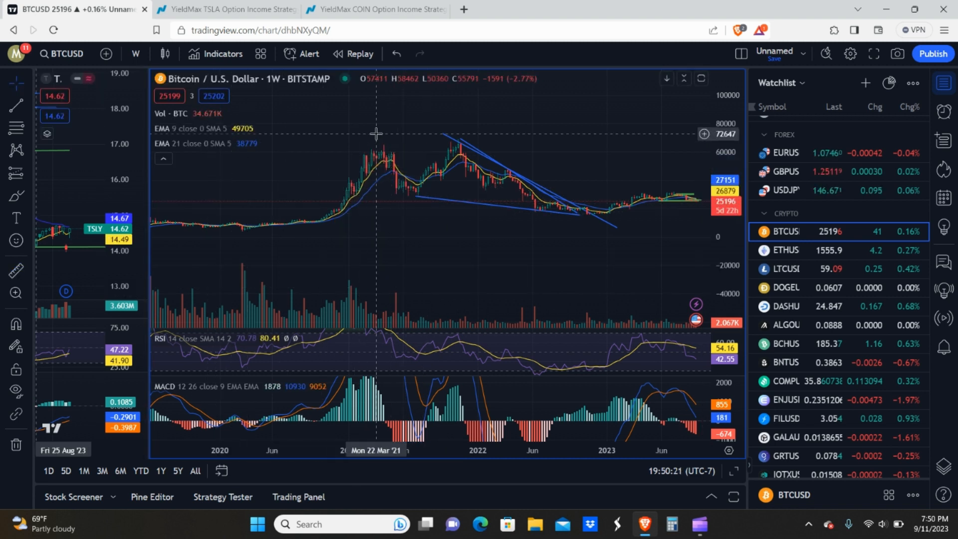
{"action": "mouse_move", "coordinate": [458, 143]}
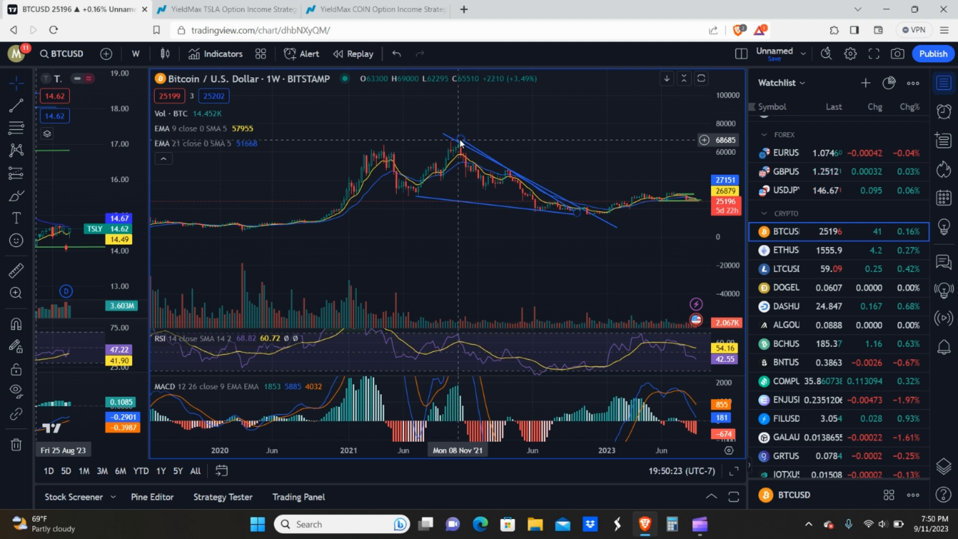
{"action": "mouse_move", "coordinate": [583, 216]}
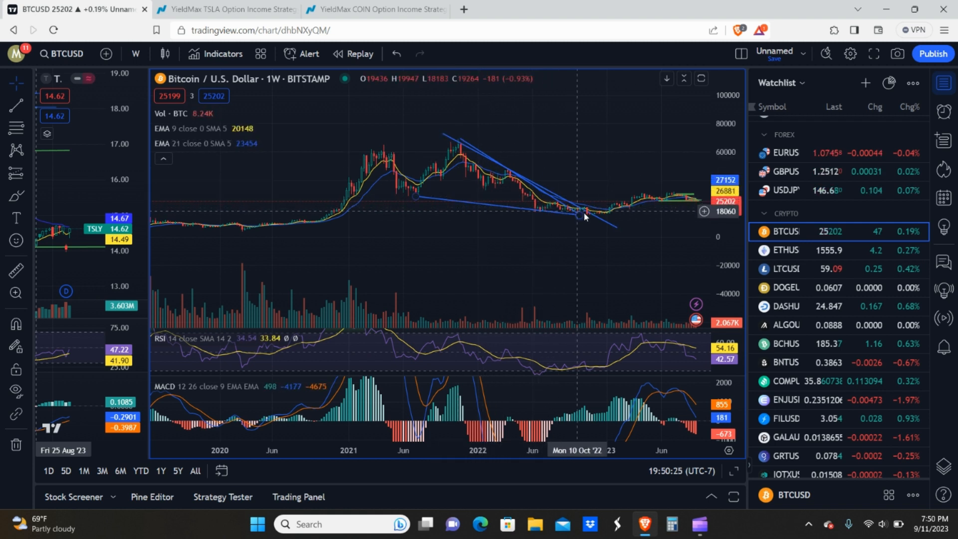
{"action": "mouse_move", "coordinate": [532, 213]}
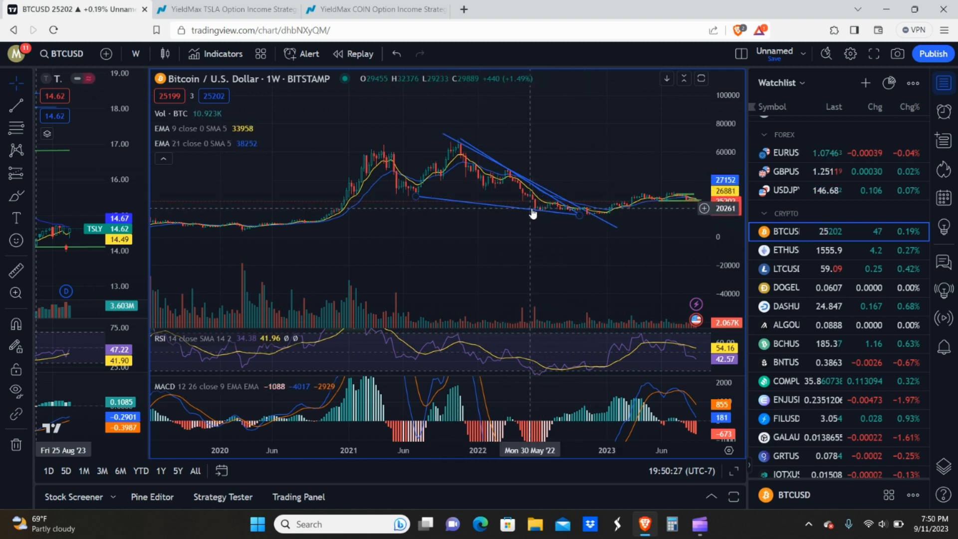
{"action": "mouse_move", "coordinate": [495, 182]}
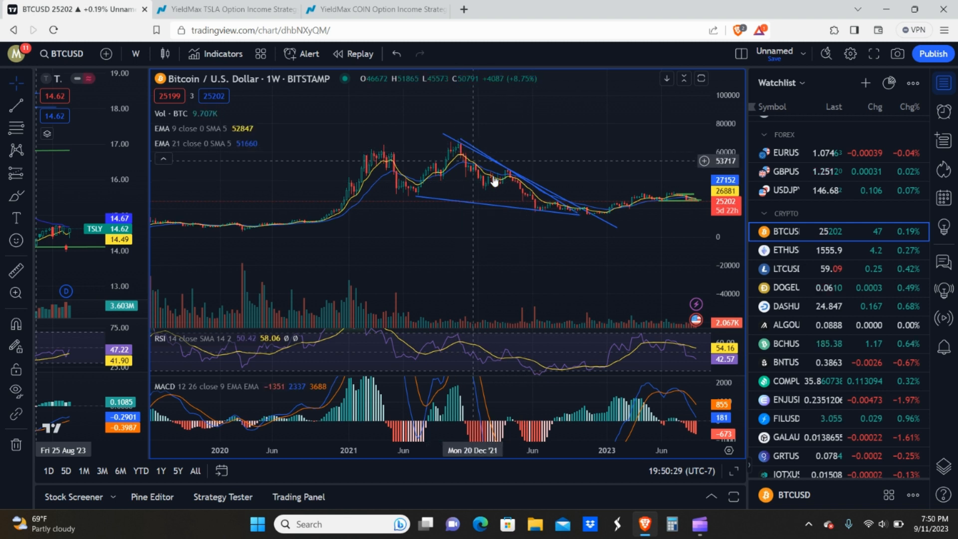
{"action": "mouse_move", "coordinate": [596, 220]}
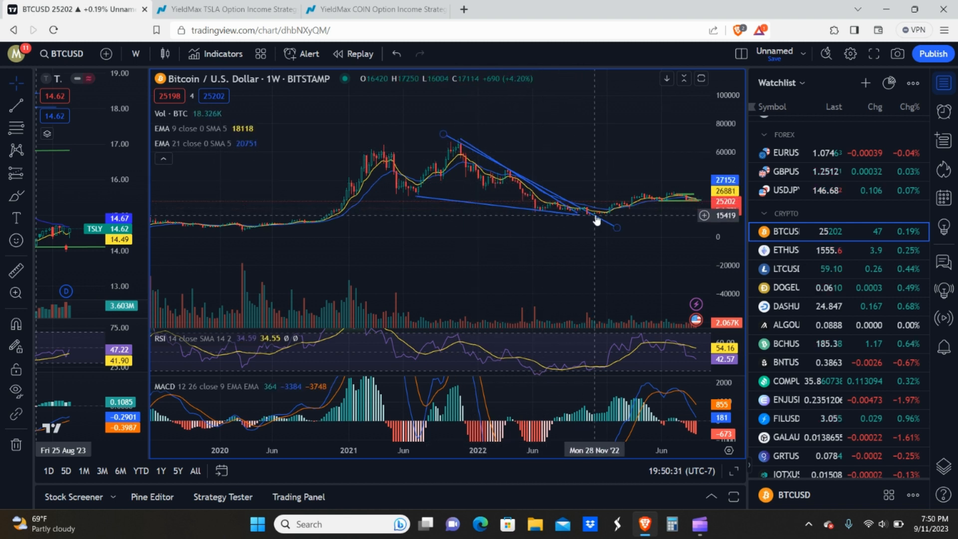
{"action": "mouse_move", "coordinate": [518, 188]}
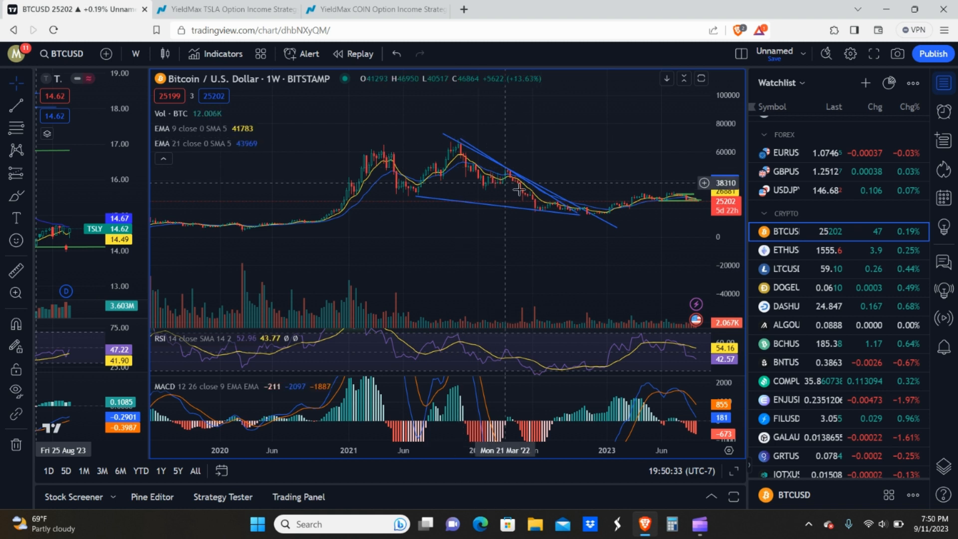
{"action": "mouse_move", "coordinate": [588, 218]}
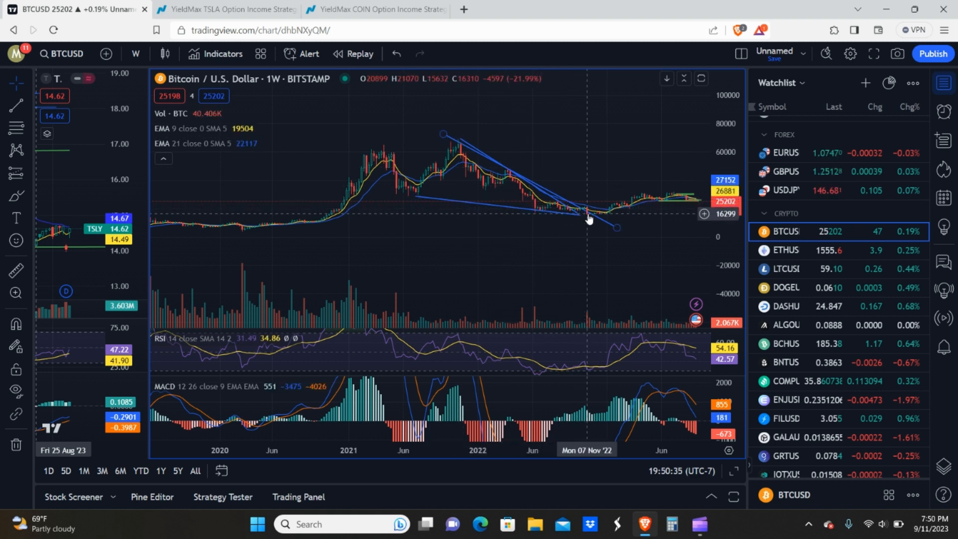
{"action": "mouse_move", "coordinate": [681, 201]}
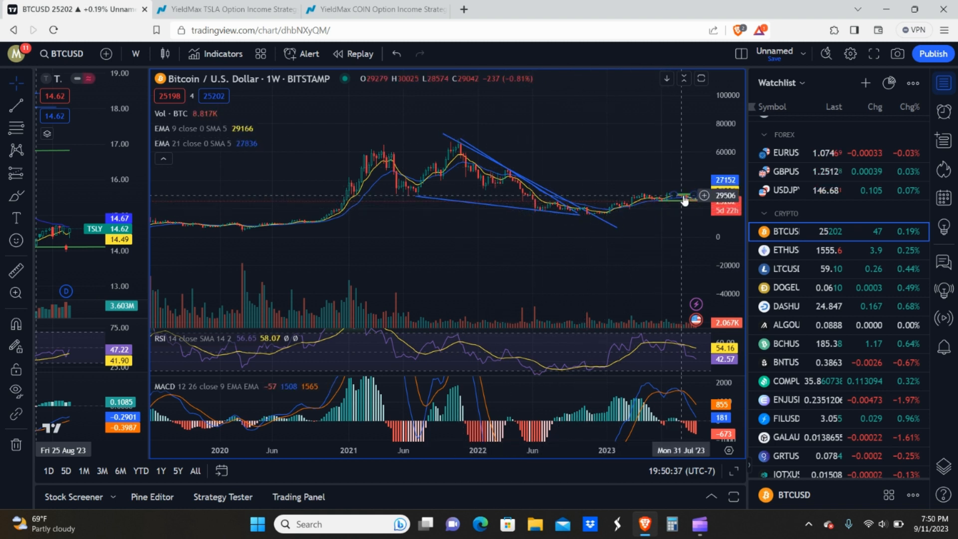
{"action": "mouse_move", "coordinate": [493, 233]}
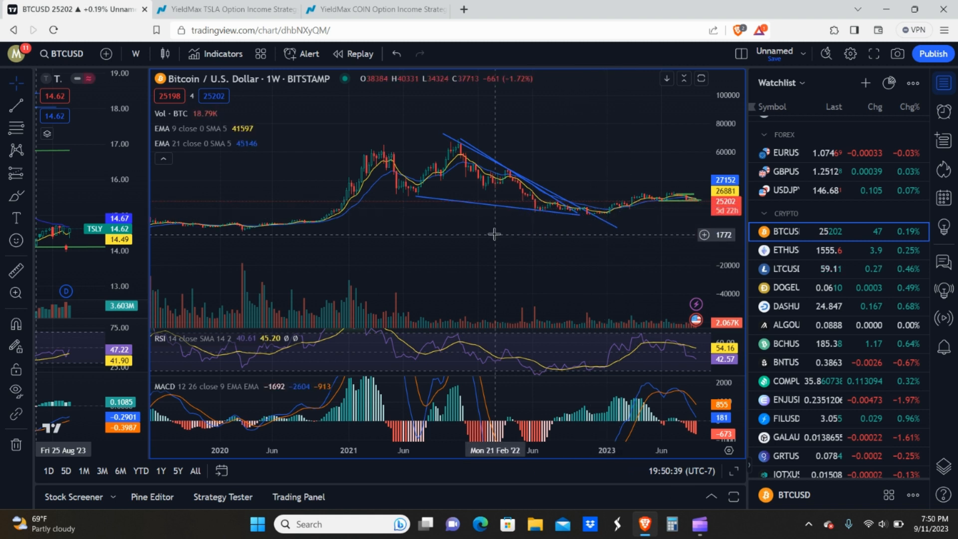
{"action": "mouse_move", "coordinate": [352, 201]}
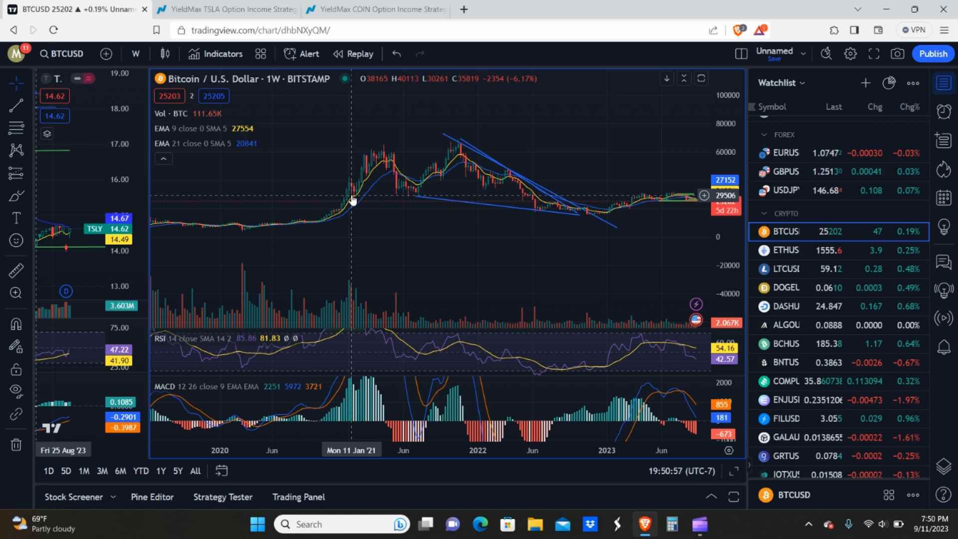
{"action": "mouse_move", "coordinate": [327, 223]}
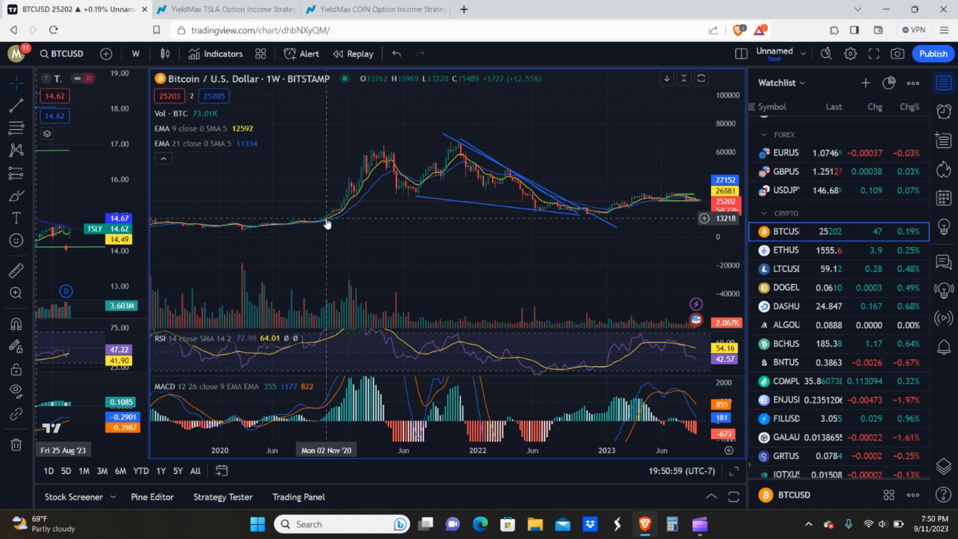
{"action": "mouse_move", "coordinate": [381, 152]}
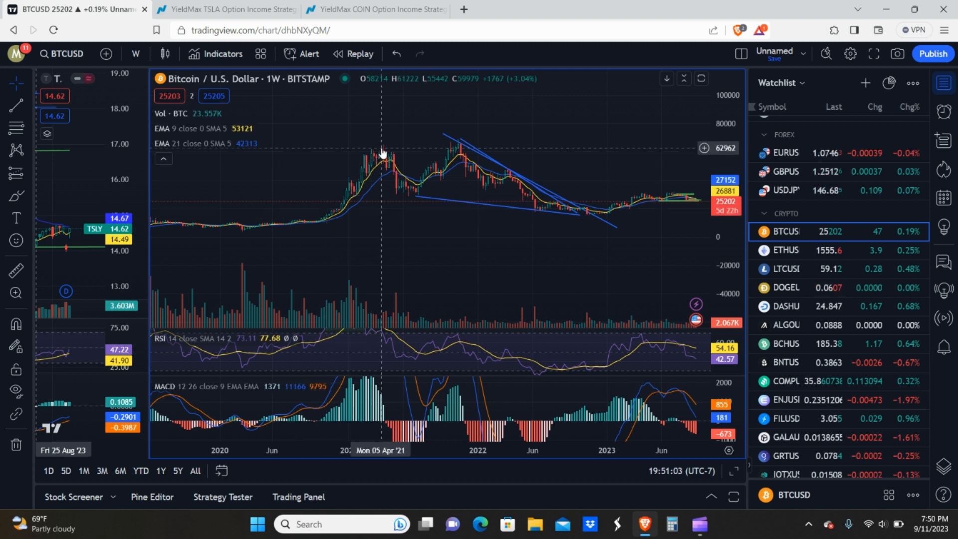
{"action": "mouse_move", "coordinate": [455, 147]}
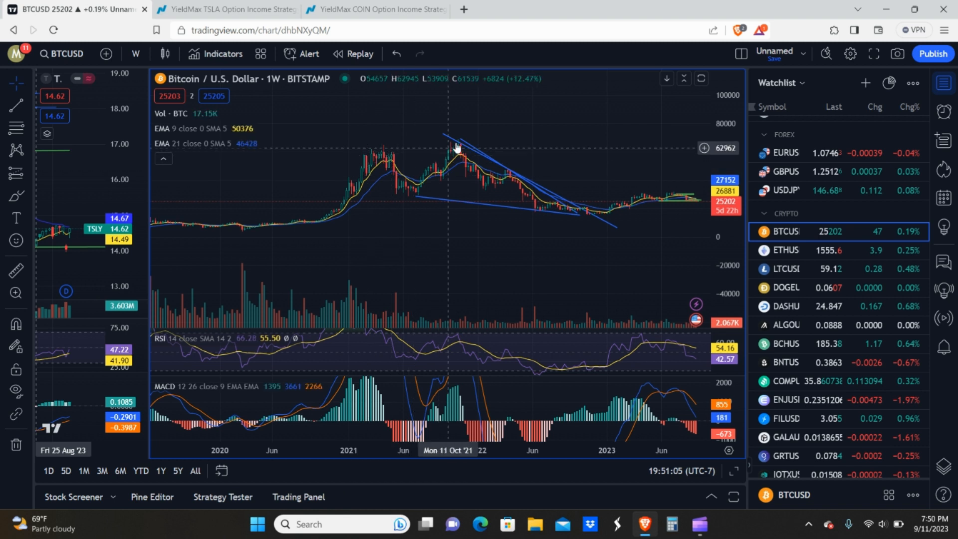
{"action": "mouse_move", "coordinate": [556, 218]}
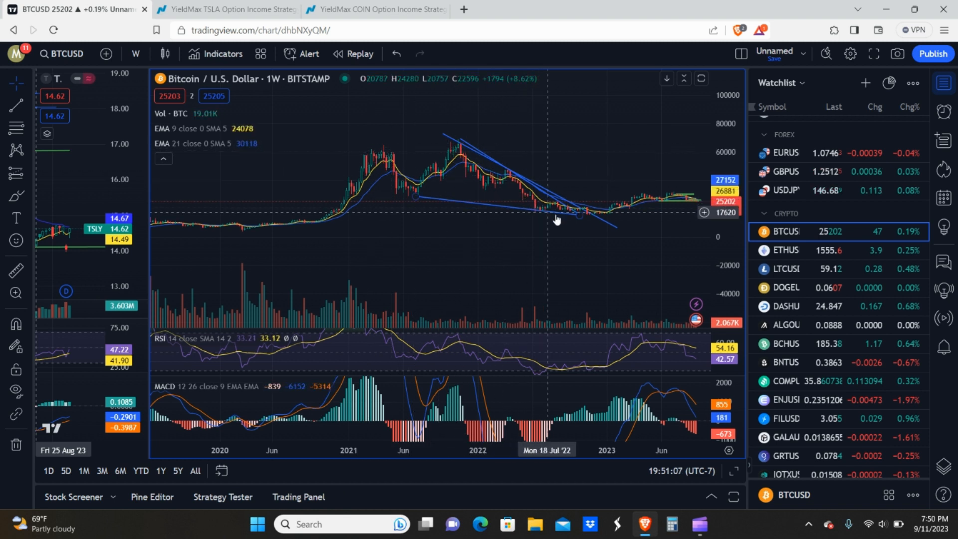
{"action": "mouse_move", "coordinate": [573, 217]}
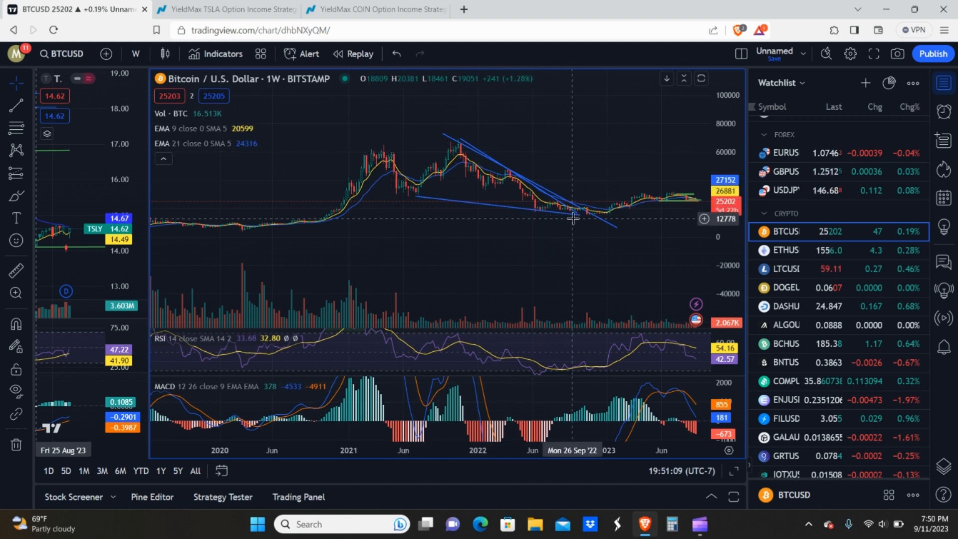
{"action": "mouse_move", "coordinate": [564, 207]}
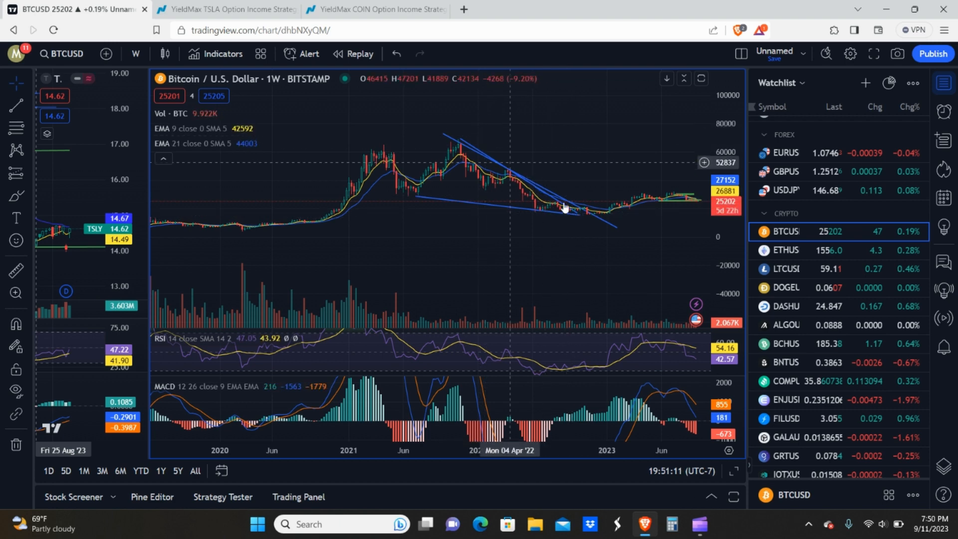
{"action": "mouse_move", "coordinate": [693, 226]}
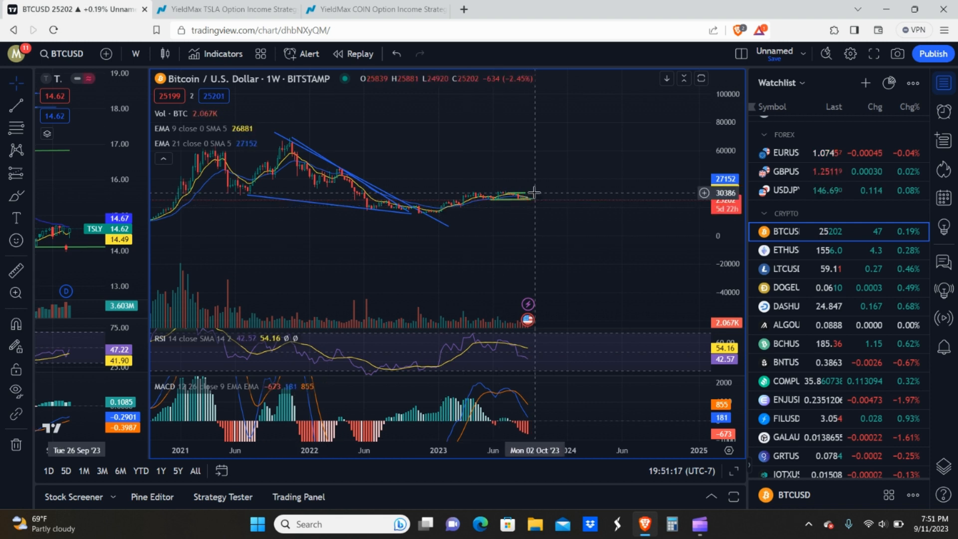
{"action": "mouse_move", "coordinate": [569, 171]}
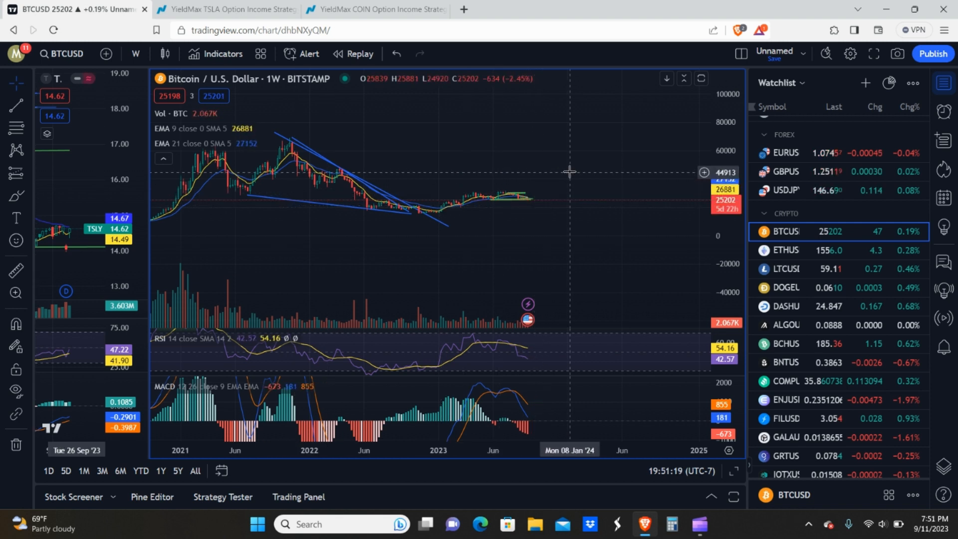
{"action": "mouse_move", "coordinate": [625, 155]}
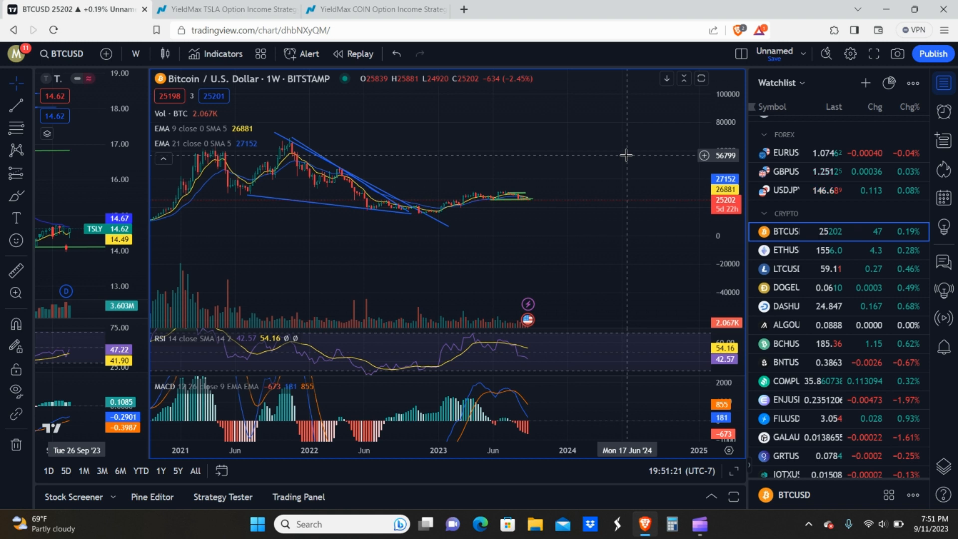
{"action": "mouse_move", "coordinate": [529, 184]}
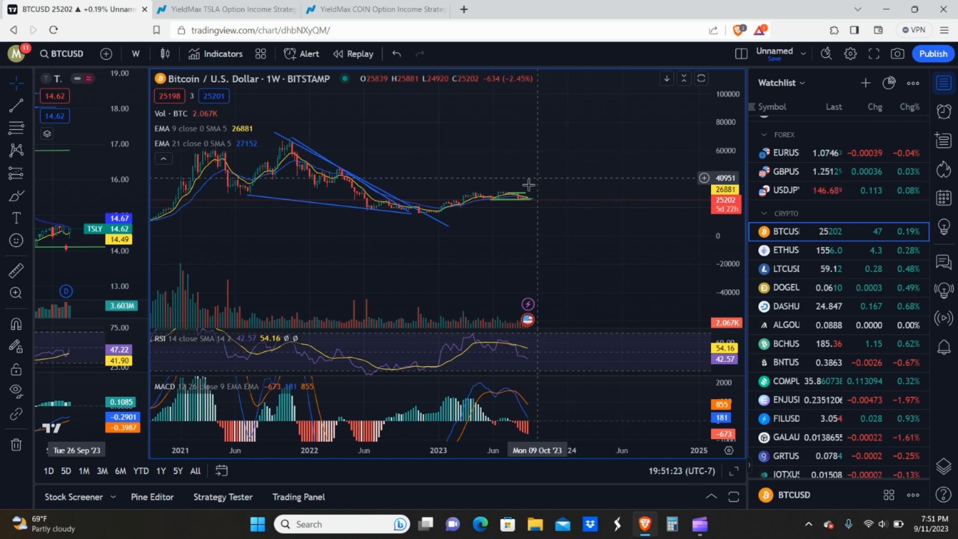
{"action": "mouse_move", "coordinate": [614, 160]}
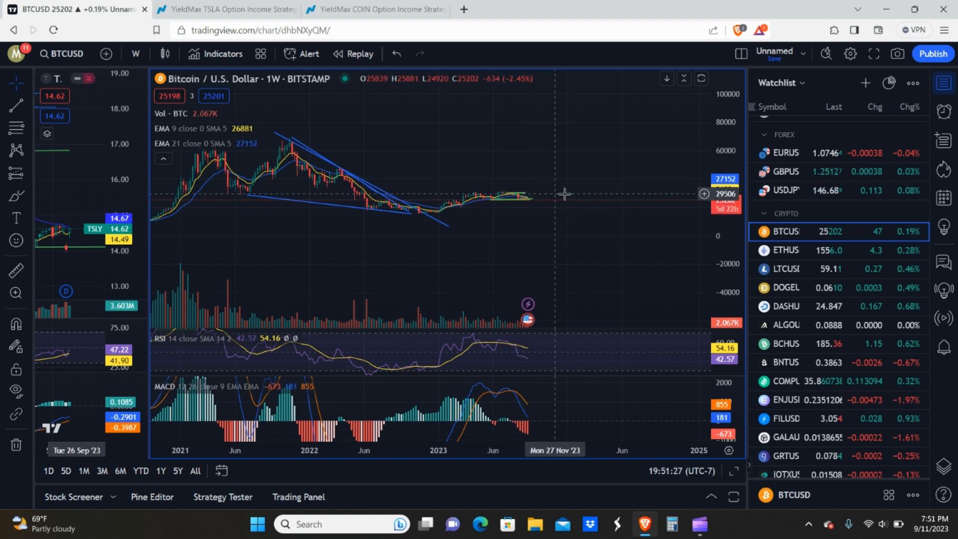
{"action": "mouse_move", "coordinate": [613, 196]}
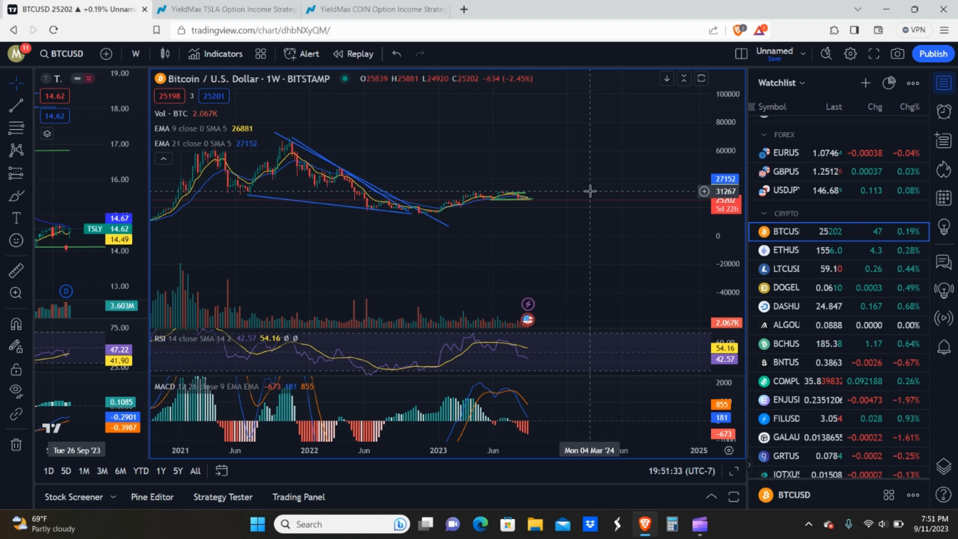
{"action": "mouse_move", "coordinate": [562, 207]}
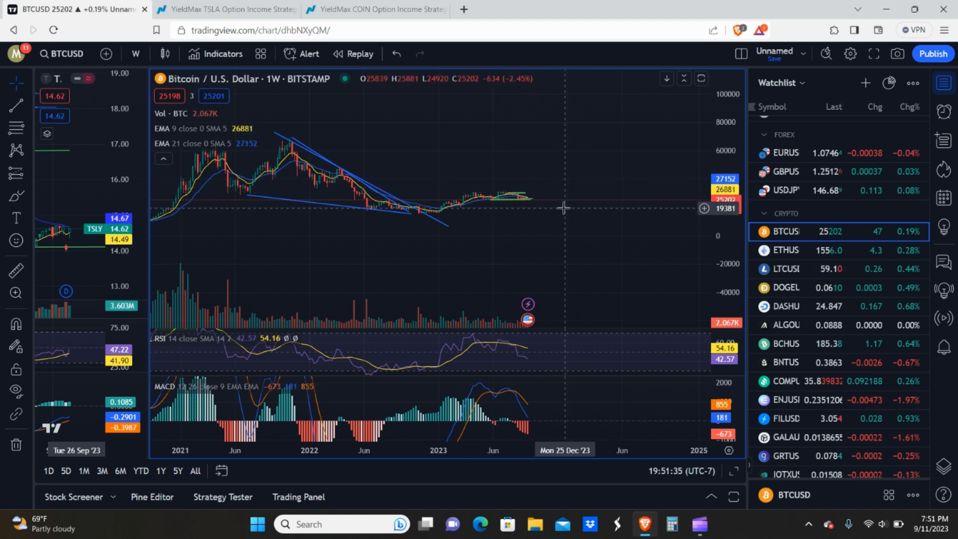
{"action": "mouse_move", "coordinate": [526, 196]}
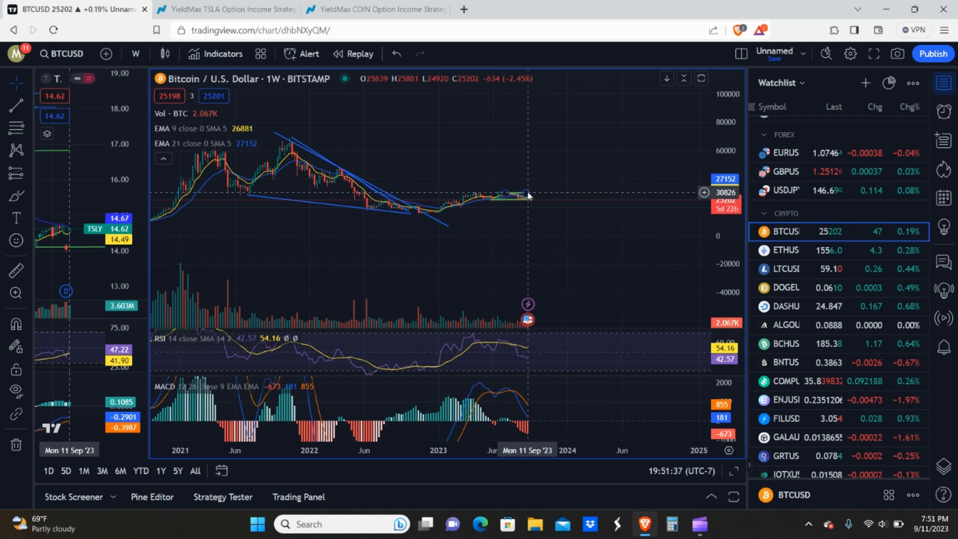
{"action": "mouse_move", "coordinate": [664, 147]}
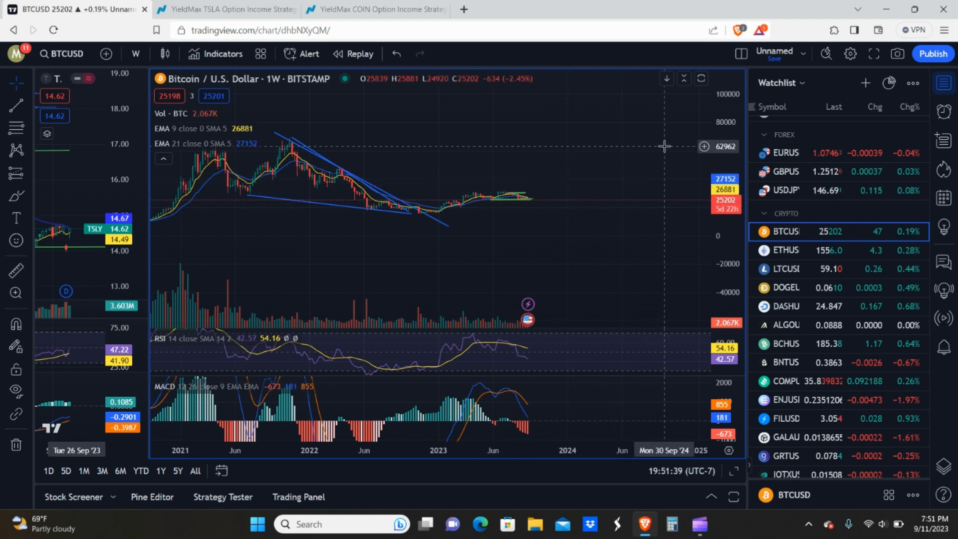
{"action": "mouse_move", "coordinate": [405, 281]}
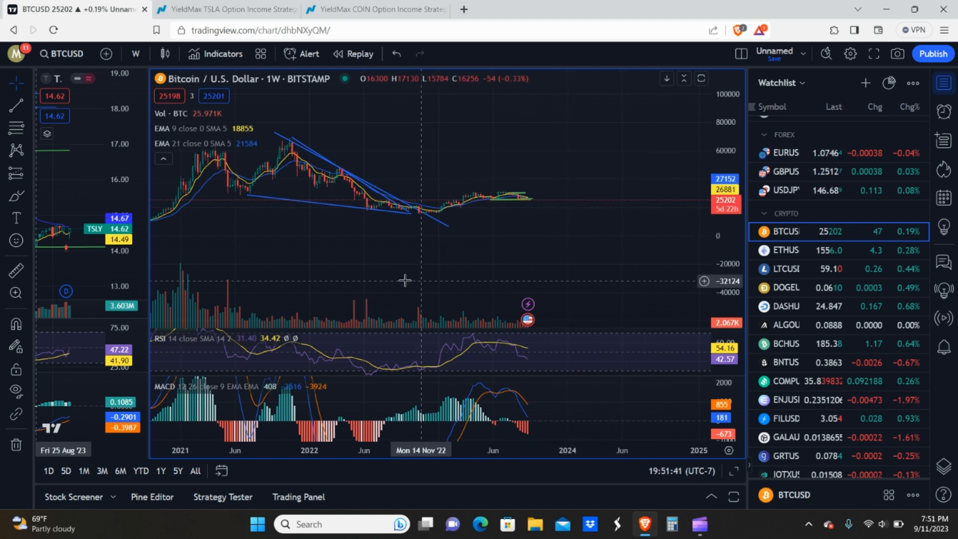
{"action": "mouse_move", "coordinate": [374, 252]}
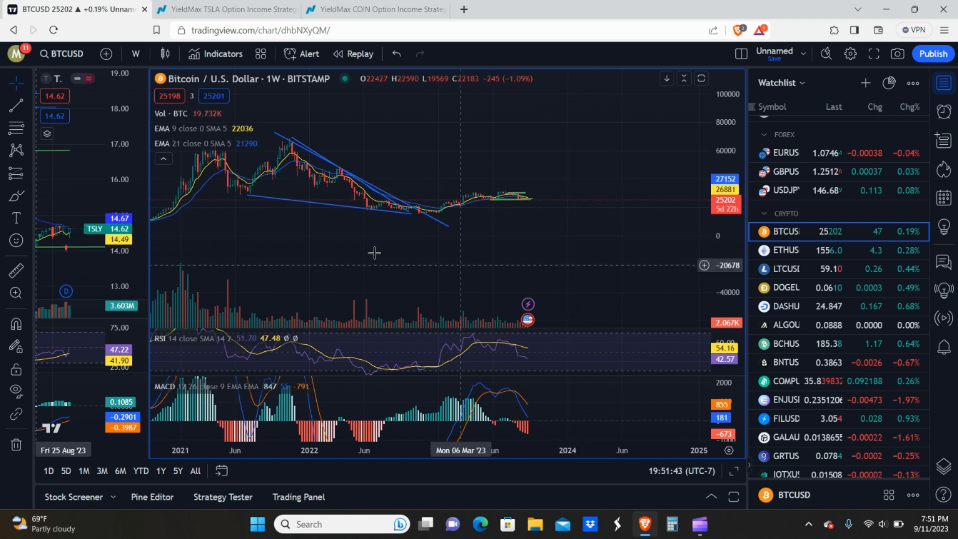
{"action": "mouse_move", "coordinate": [327, 259]}
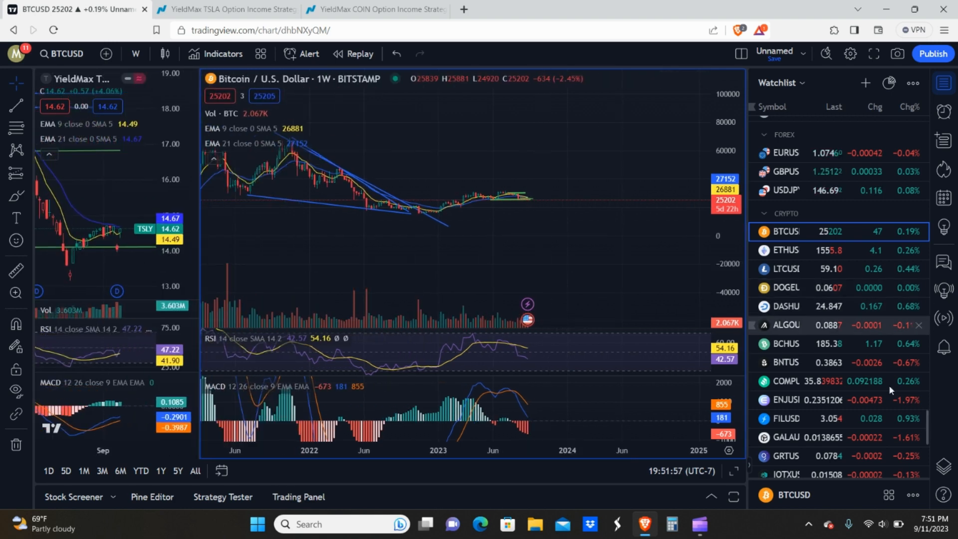
Step: Pick SPX from the watchlist's Indices section to chart the S&P 500 weekly
{"action": "scroll", "scroll_direction": "down", "scroll_amount": 3}
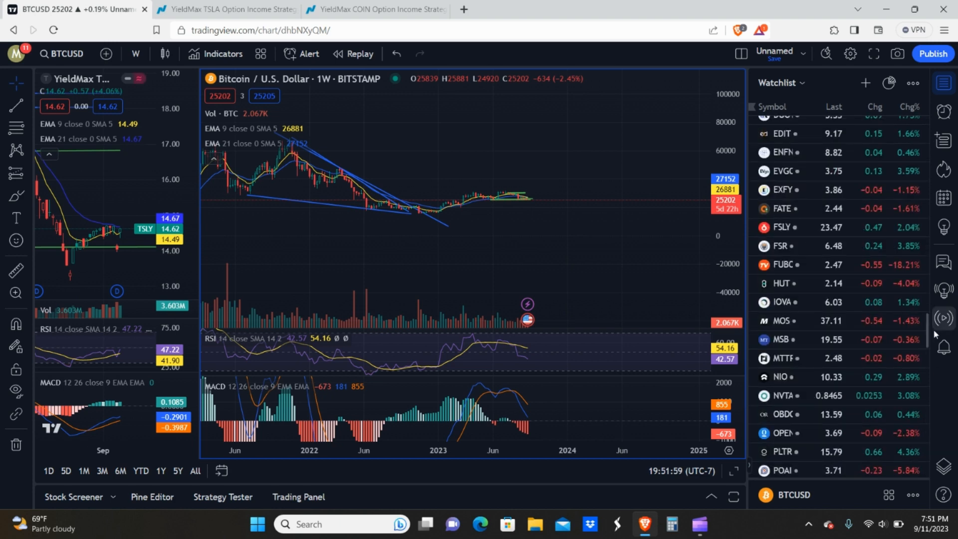
{"action": "scroll", "scroll_direction": "down", "scroll_amount": 3}
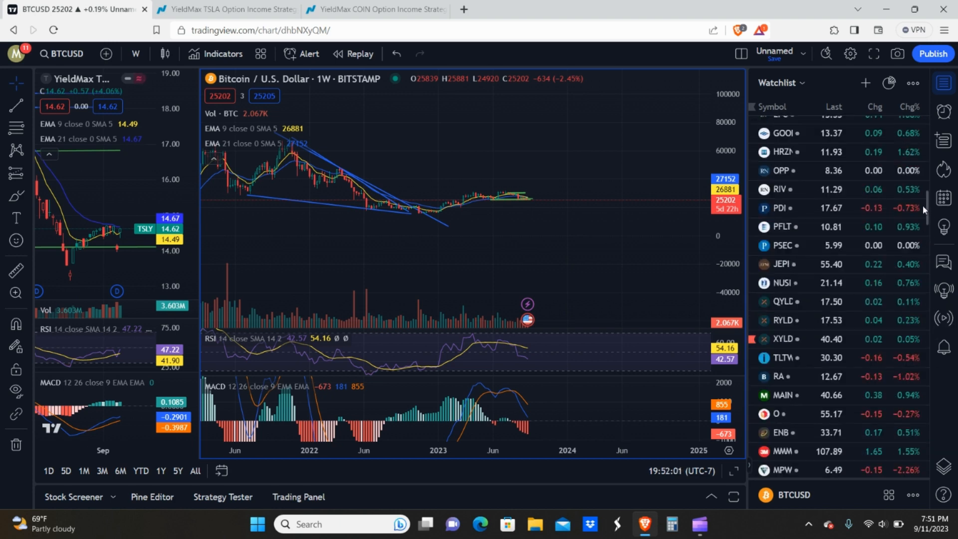
{"action": "scroll", "scroll_direction": "up", "scroll_amount": 3}
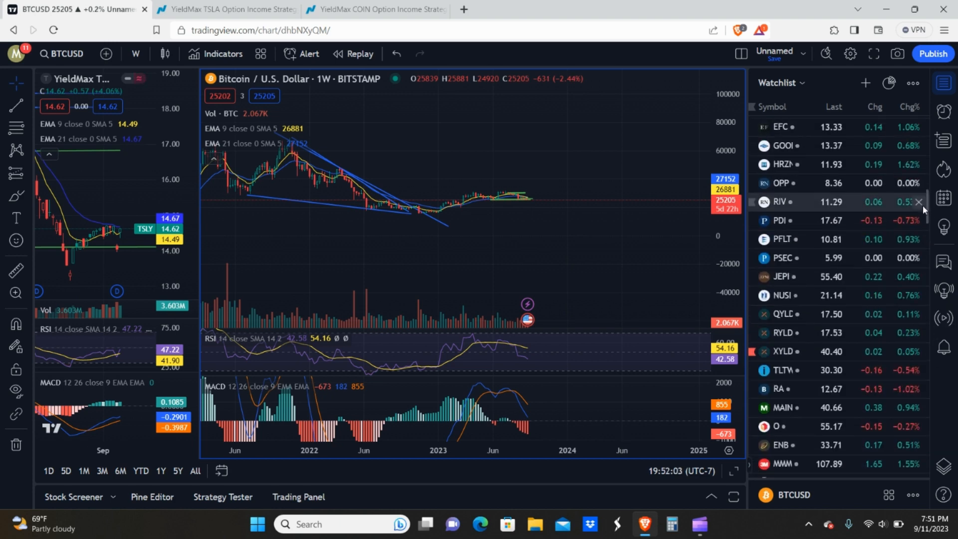
{"action": "scroll", "scroll_direction": "down", "scroll_amount": 3}
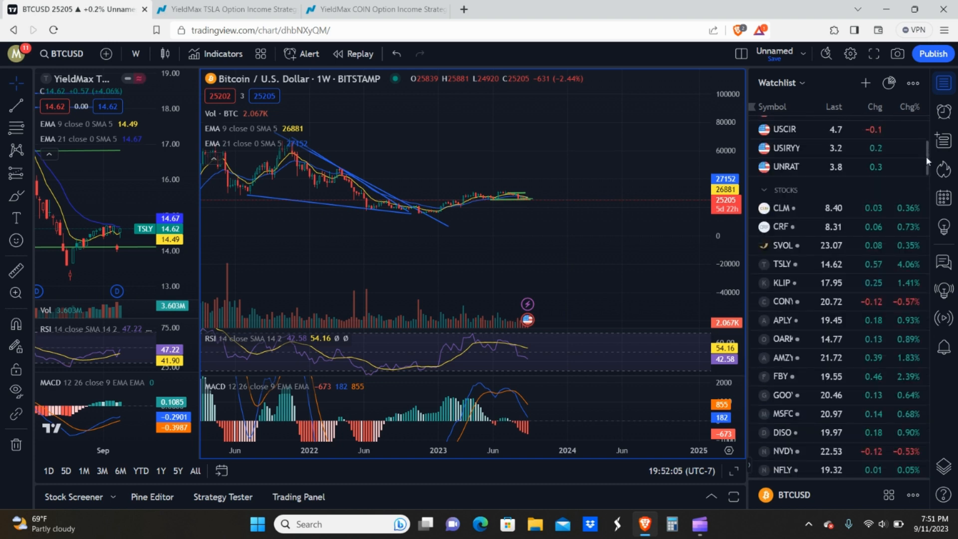
{"action": "scroll", "scroll_direction": "up", "scroll_amount": 3}
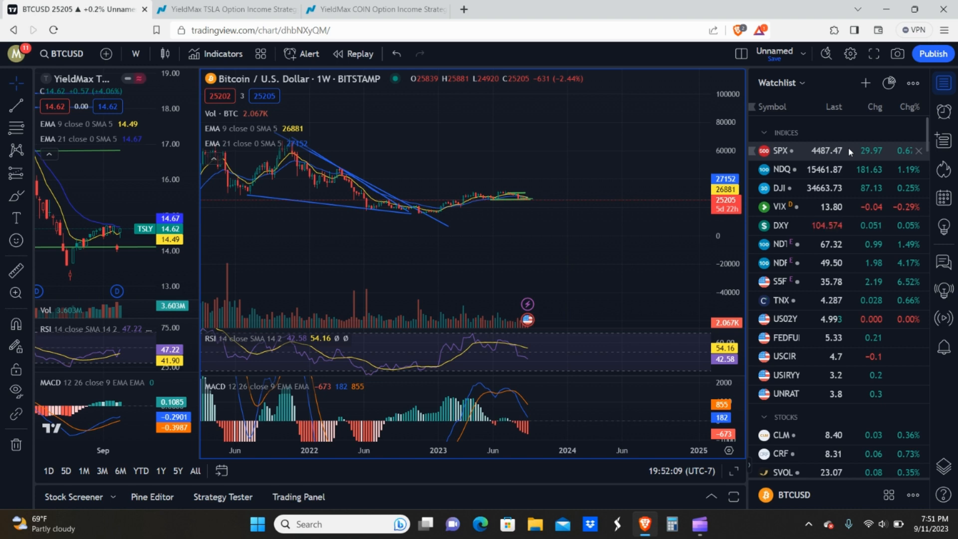
{"action": "left_click", "coordinate": [780, 150]}
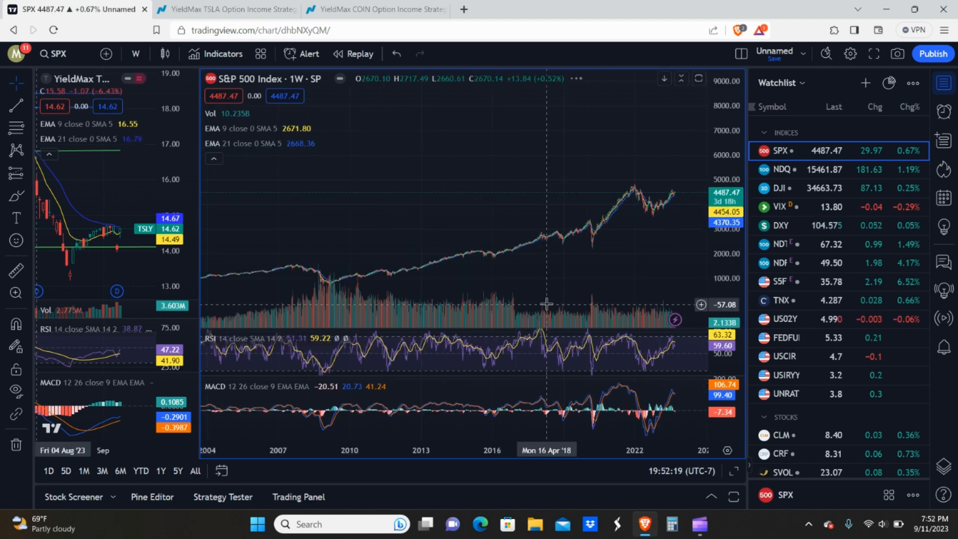
{"action": "mouse_move", "coordinate": [328, 290]}
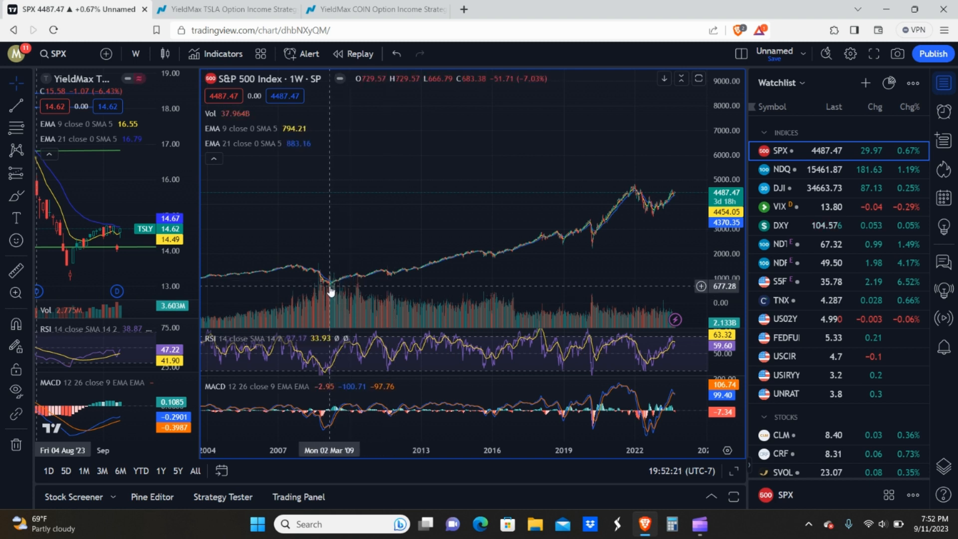
{"action": "mouse_move", "coordinate": [334, 286]}
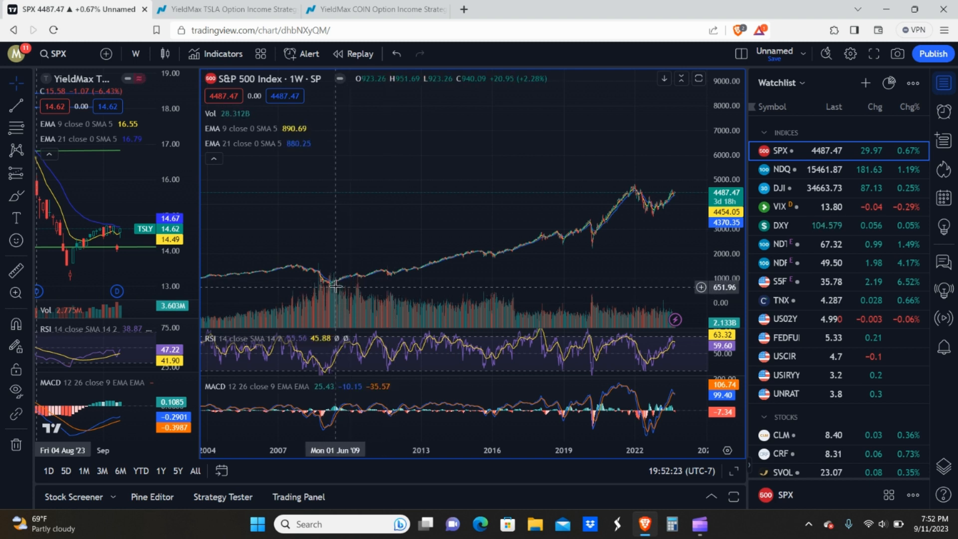
{"action": "mouse_move", "coordinate": [629, 182]}
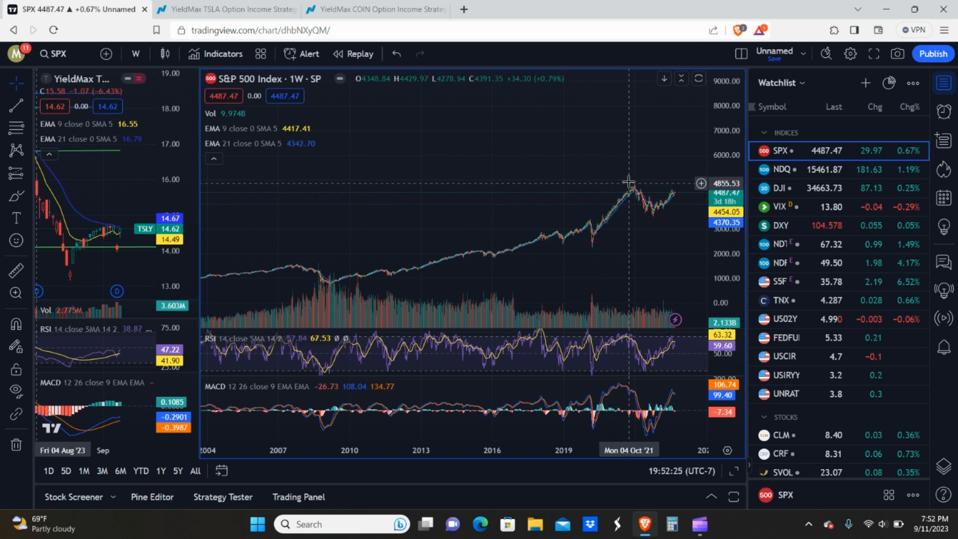
{"action": "mouse_move", "coordinate": [632, 182]}
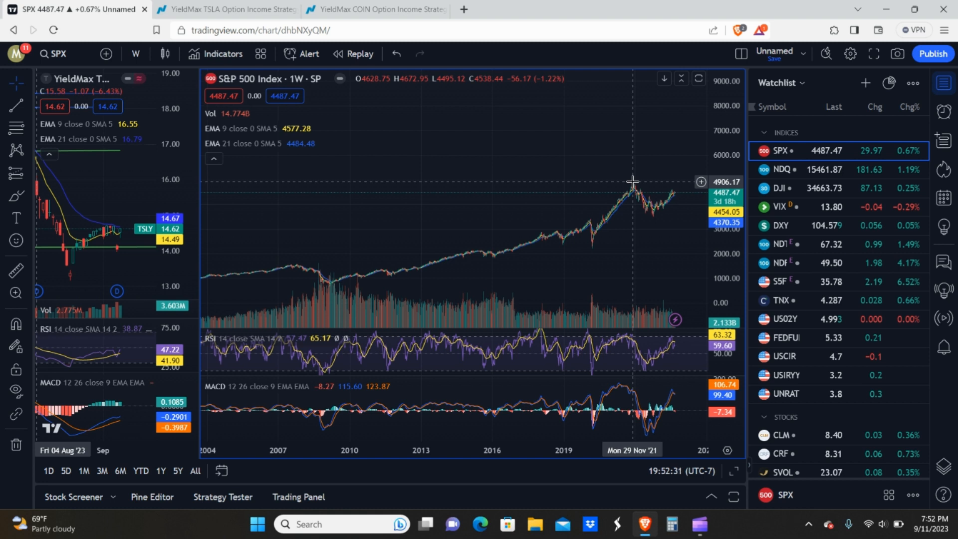
{"action": "mouse_move", "coordinate": [592, 237]}
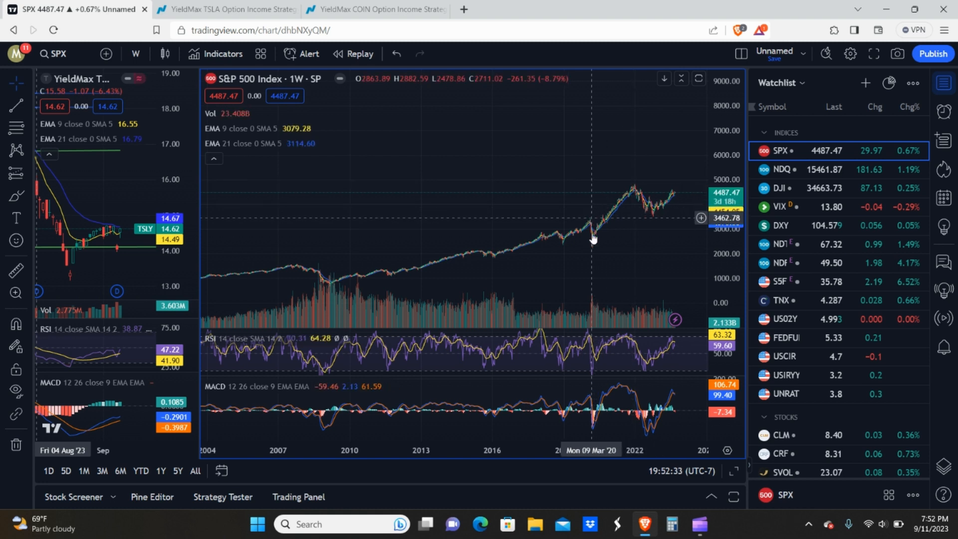
{"action": "mouse_move", "coordinate": [592, 245]}
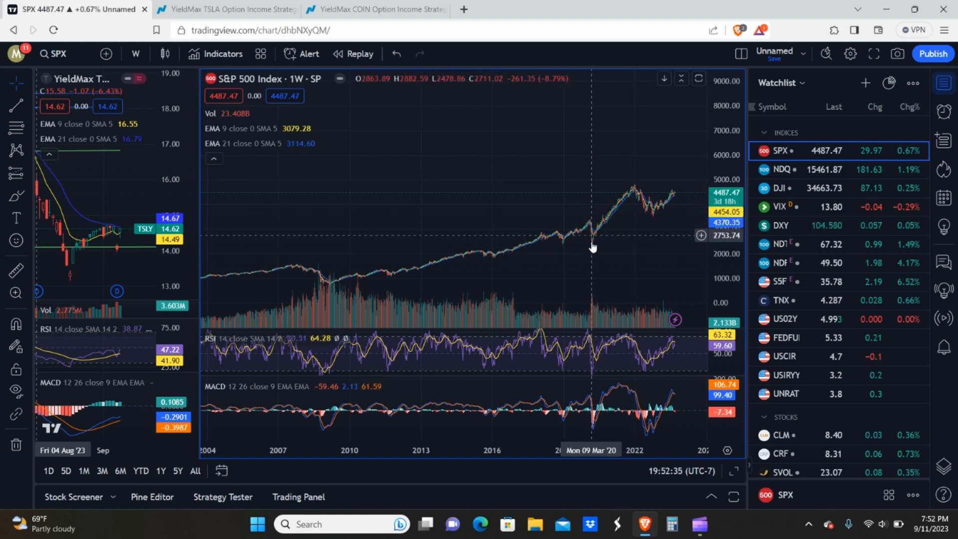
{"action": "mouse_move", "coordinate": [589, 228]}
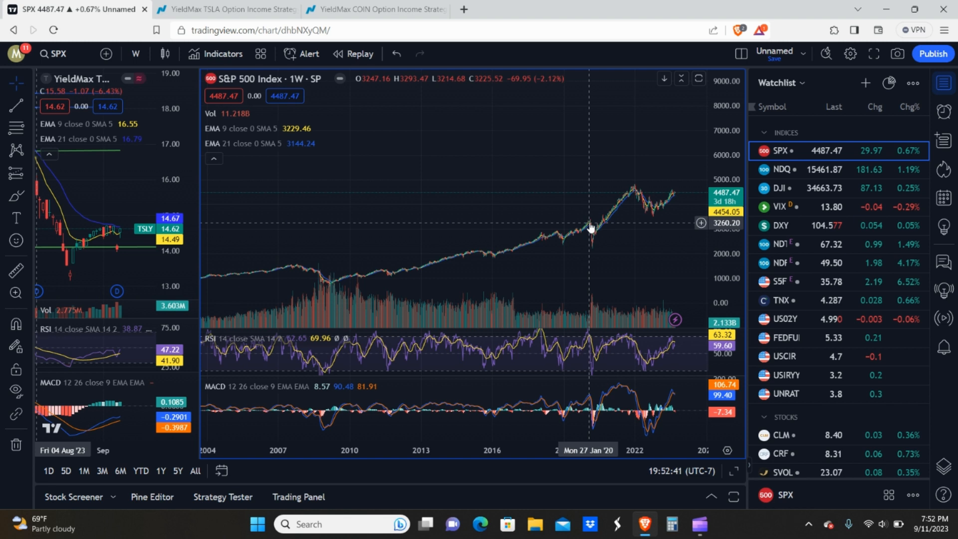
{"action": "mouse_move", "coordinate": [635, 233]}
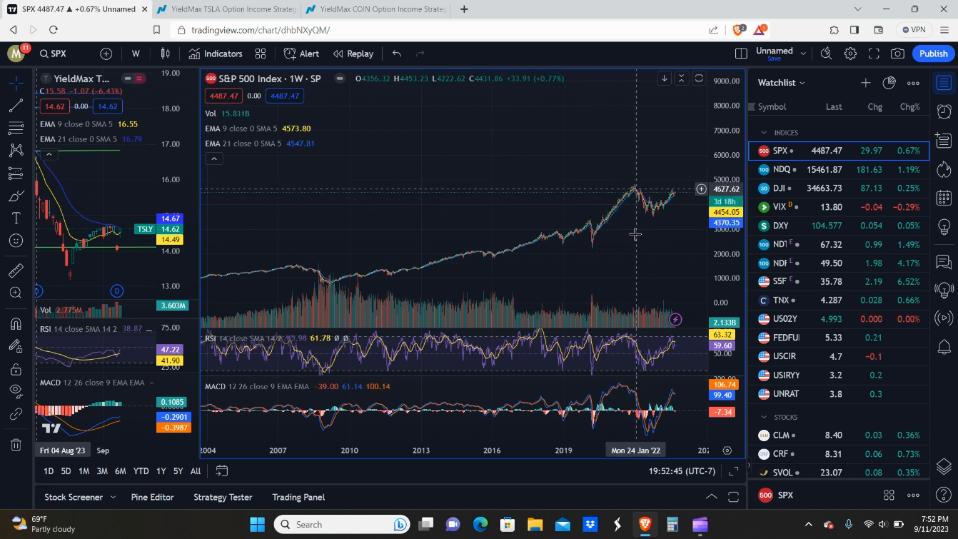
{"action": "mouse_move", "coordinate": [609, 239]}
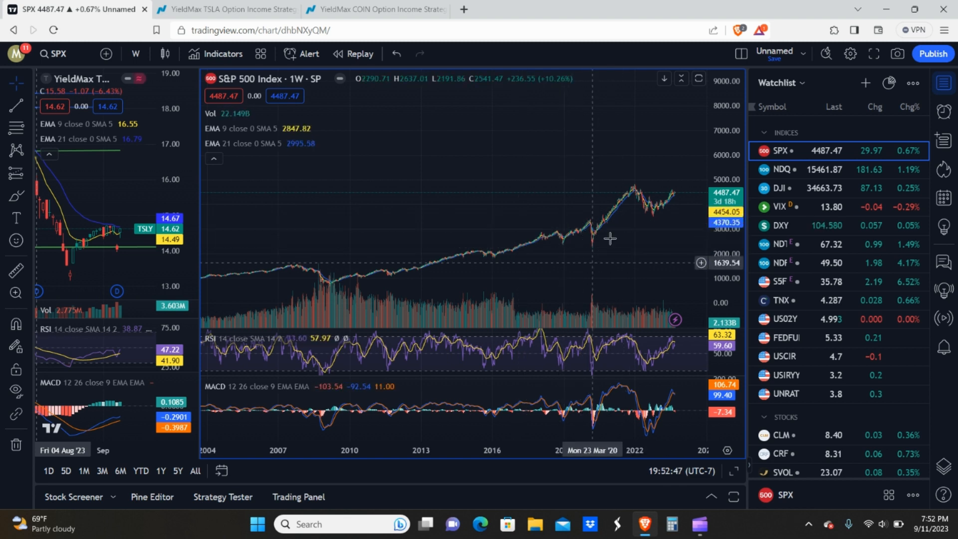
{"action": "mouse_move", "coordinate": [598, 231]}
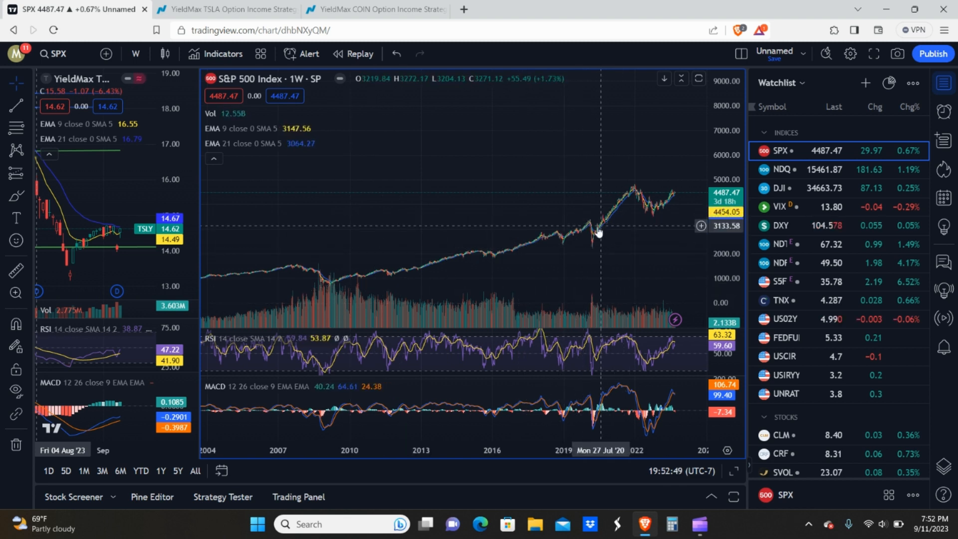
{"action": "mouse_move", "coordinate": [592, 228]}
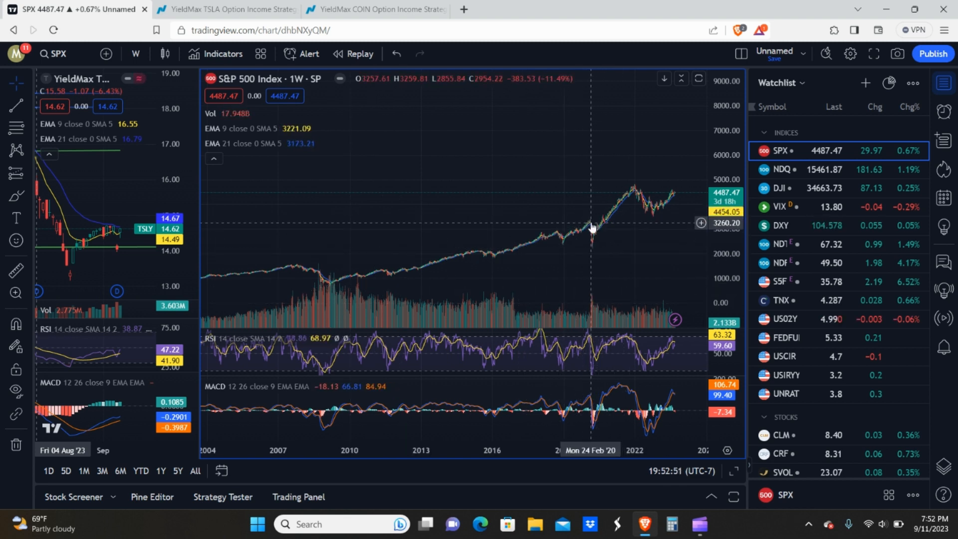
{"action": "mouse_move", "coordinate": [633, 188]}
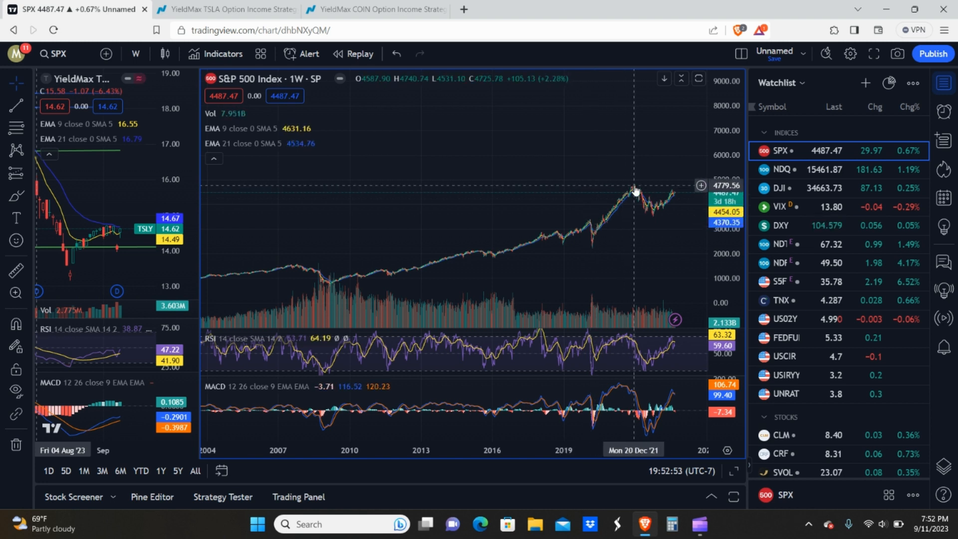
{"action": "mouse_move", "coordinate": [591, 222]}
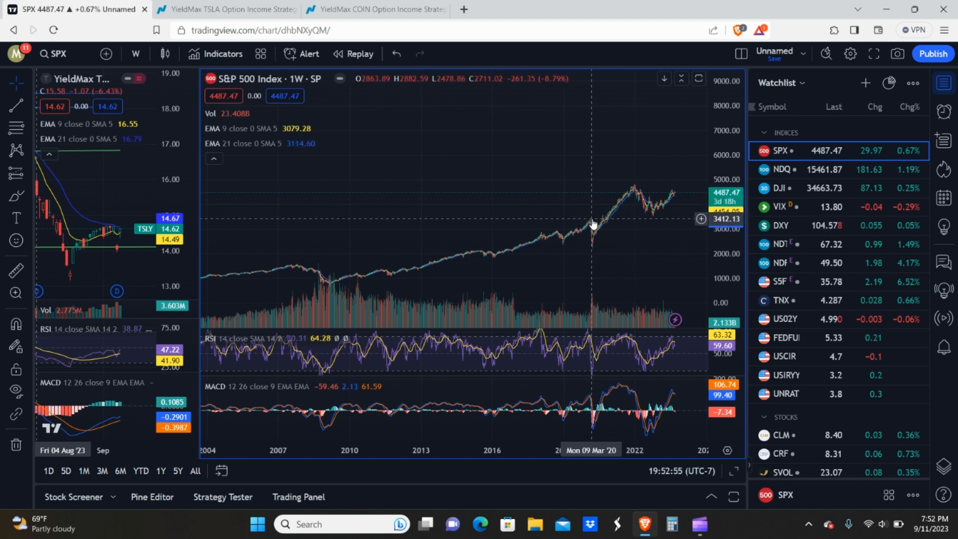
{"action": "mouse_move", "coordinate": [577, 238]}
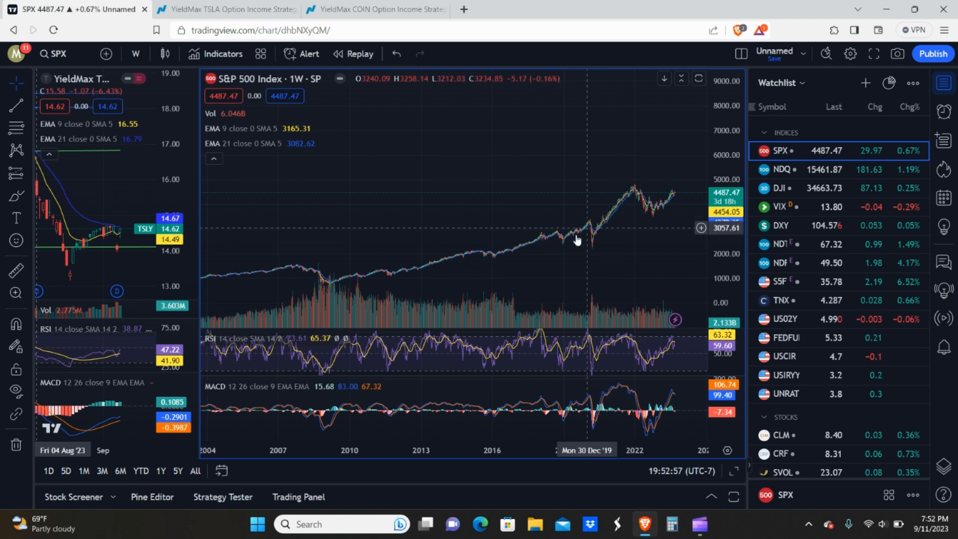
{"action": "mouse_move", "coordinate": [618, 244]}
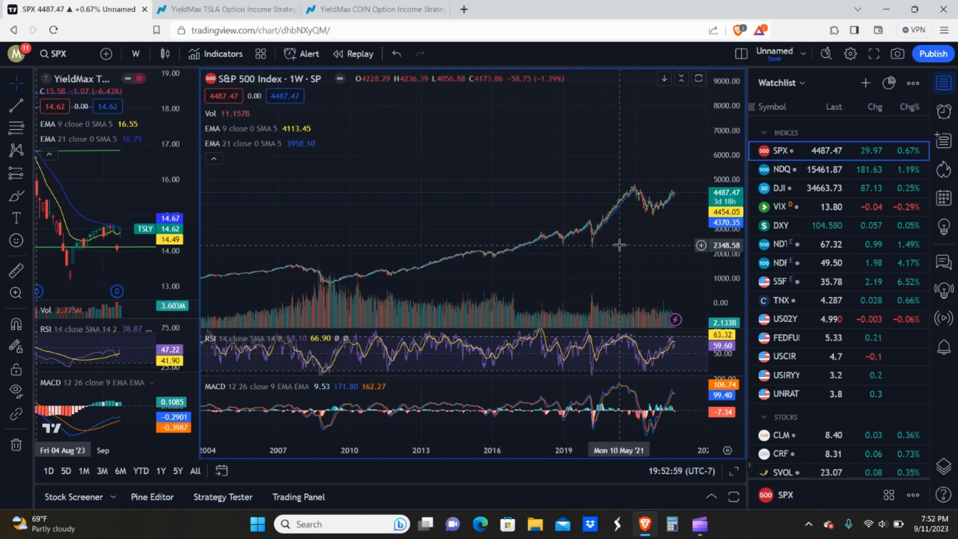
{"action": "mouse_move", "coordinate": [237, 299]}
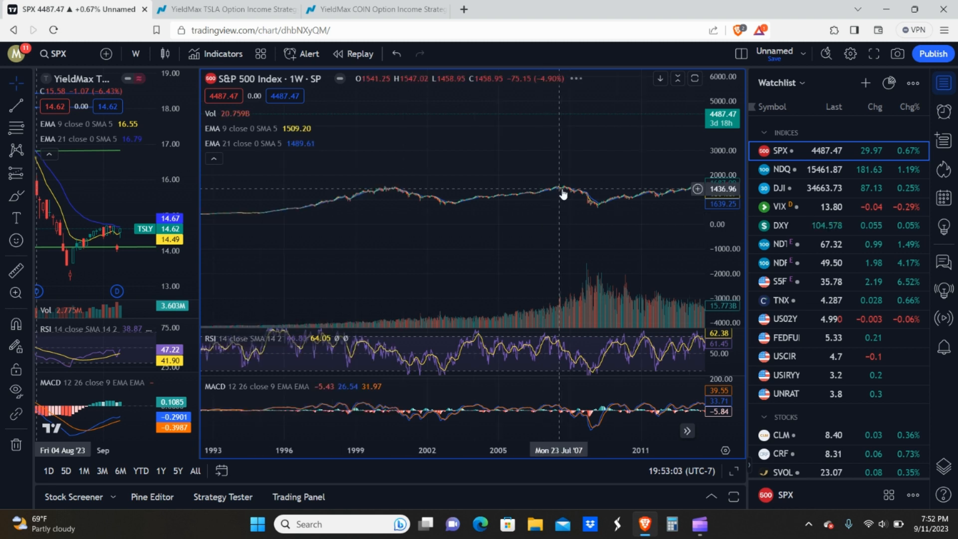
{"action": "mouse_move", "coordinate": [454, 207]}
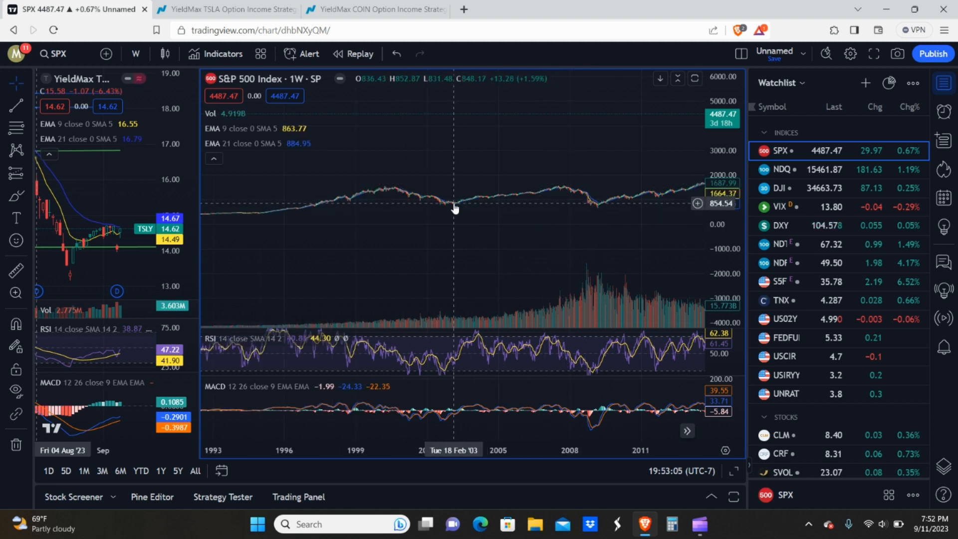
{"action": "mouse_move", "coordinate": [560, 188]}
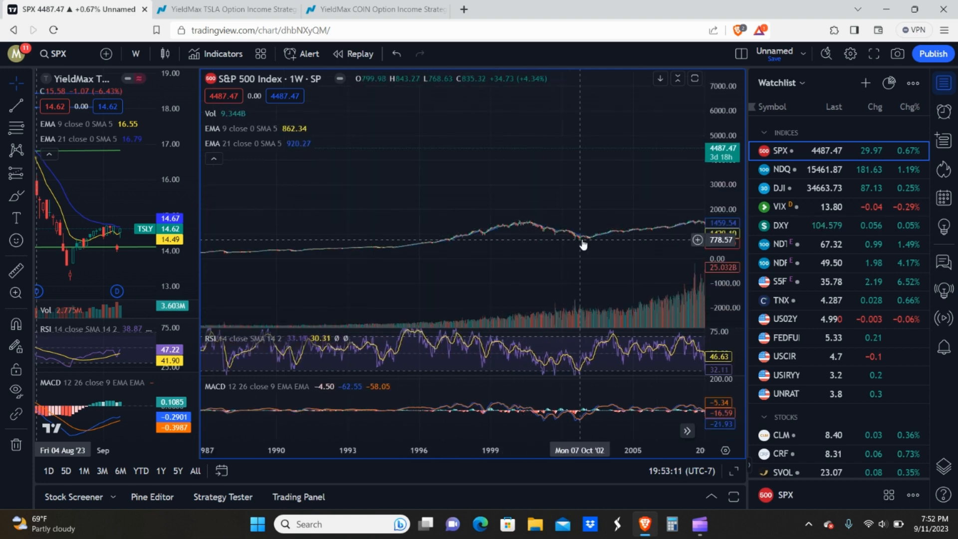
{"action": "mouse_move", "coordinate": [297, 255]}
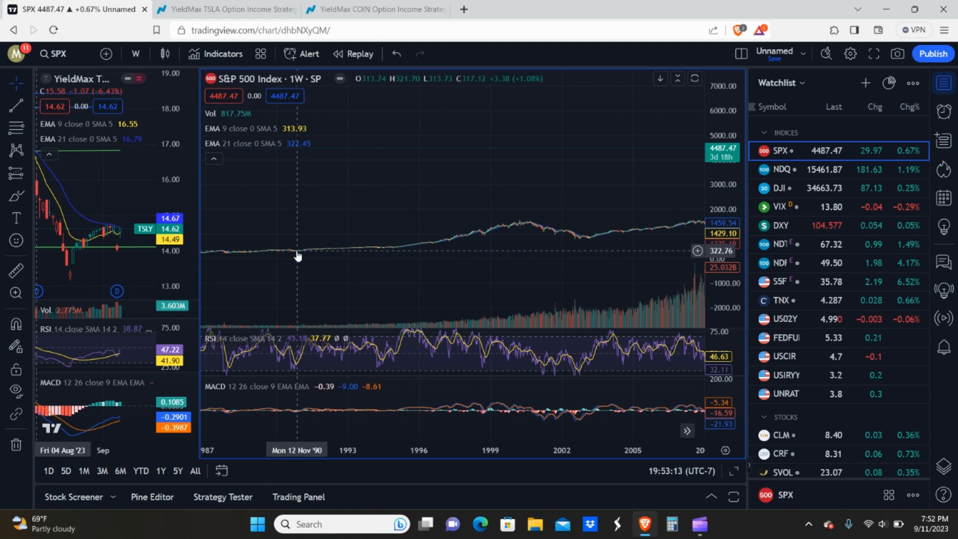
{"action": "mouse_move", "coordinate": [392, 251]}
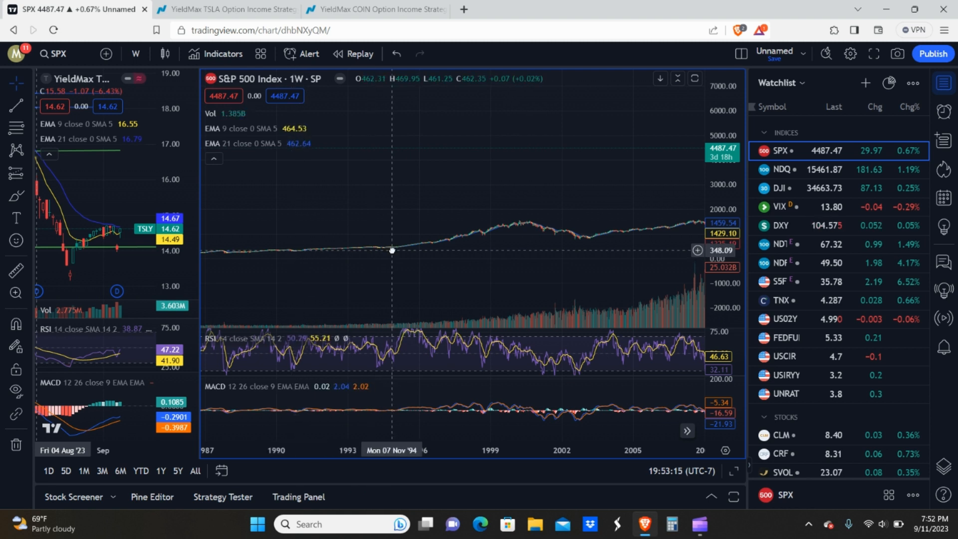
{"action": "mouse_move", "coordinate": [519, 217]}
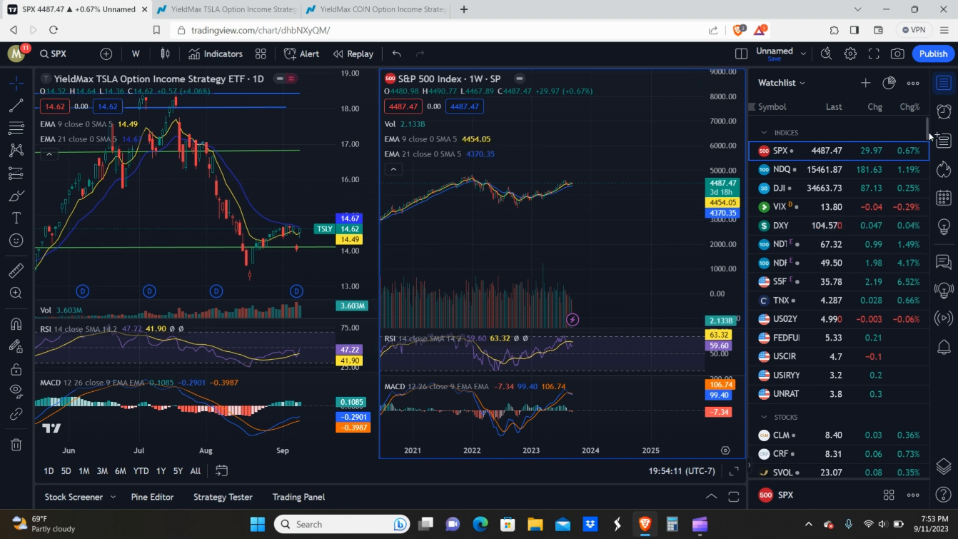
Step: Scroll the watchlist past the indices into the stocks section listing TSLY and CONY
{"action": "scroll", "scroll_direction": "down", "scroll_amount": 3}
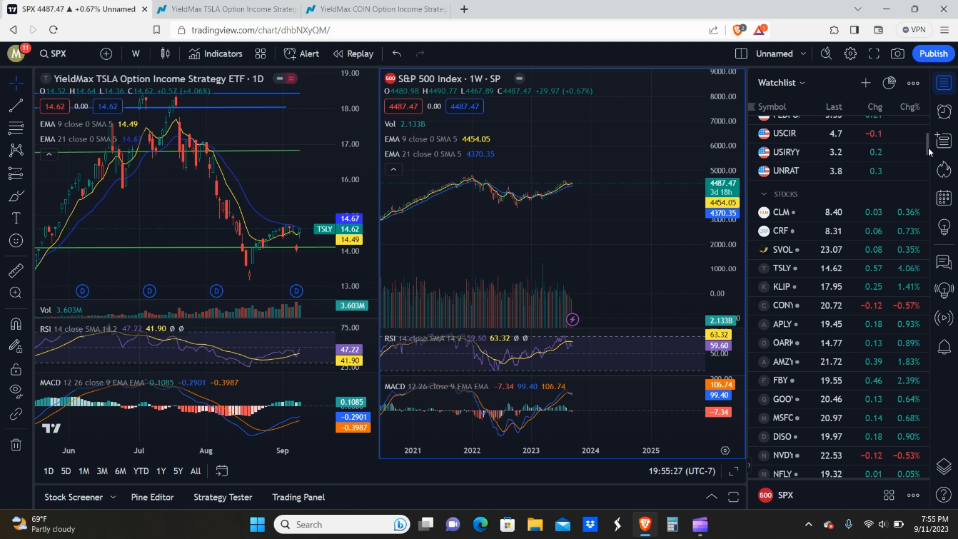
{"action": "mouse_move", "coordinate": [608, 128]}
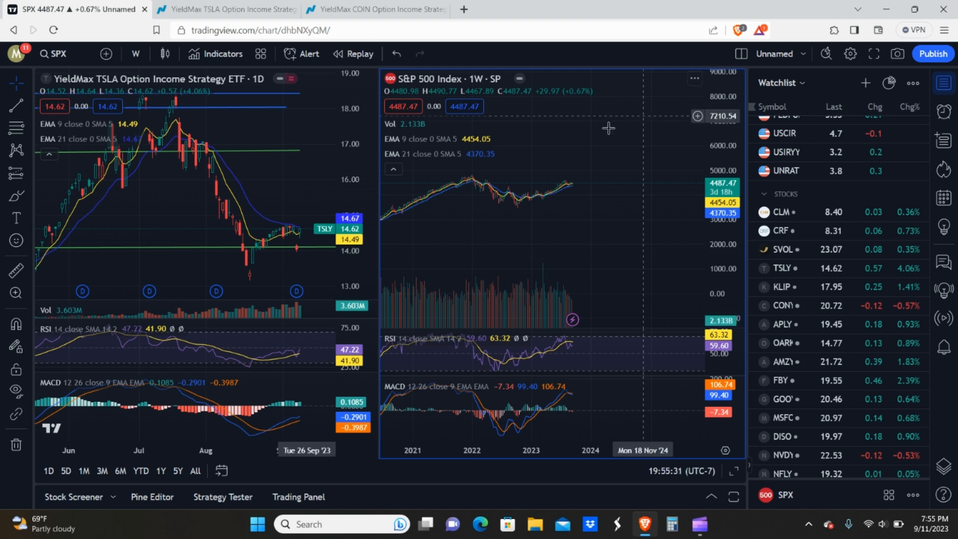
{"action": "mouse_move", "coordinate": [578, 140]}
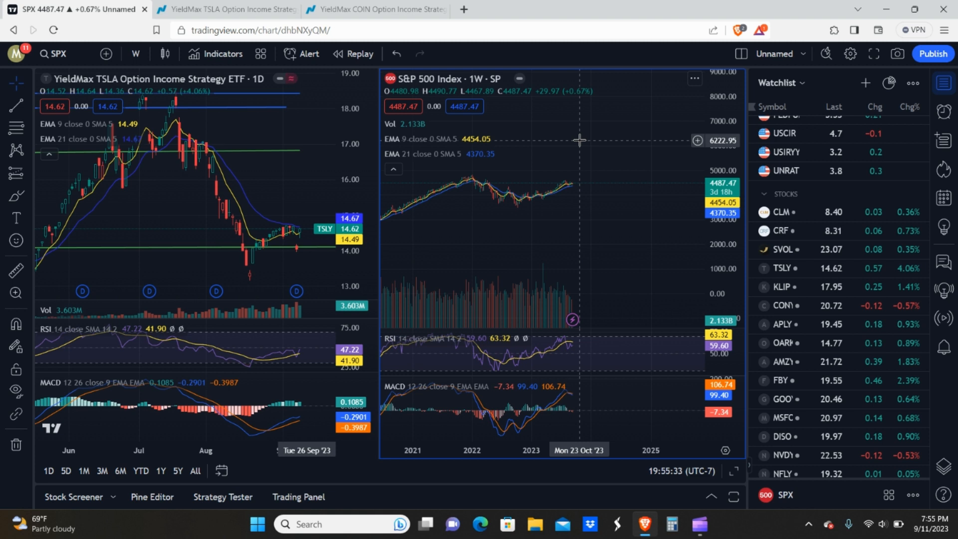